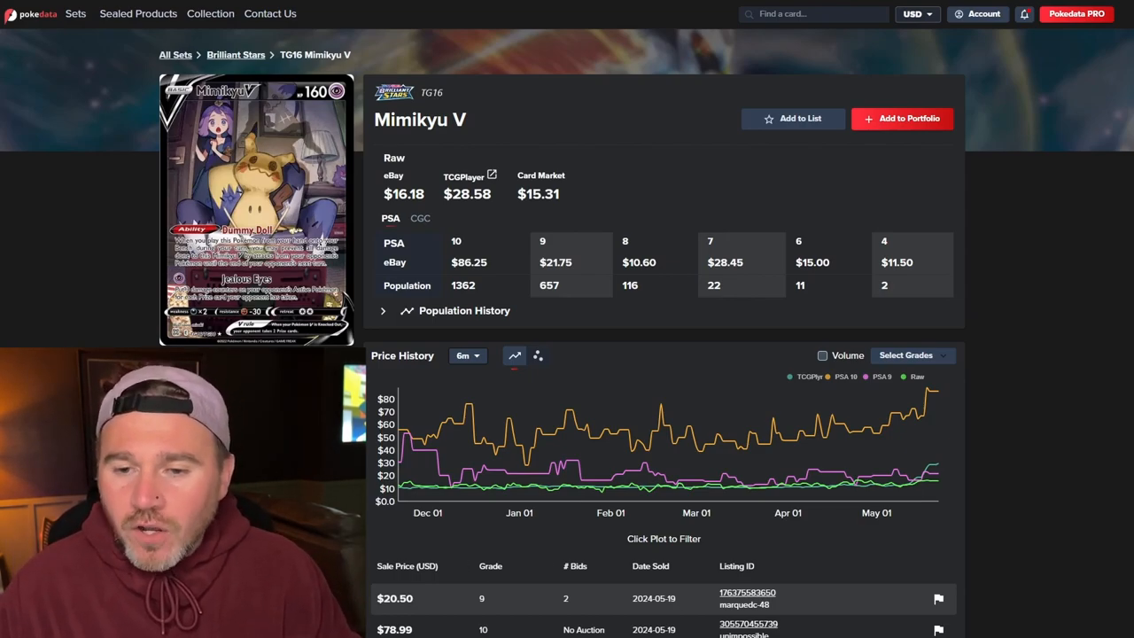
mouse_move(707, 490)
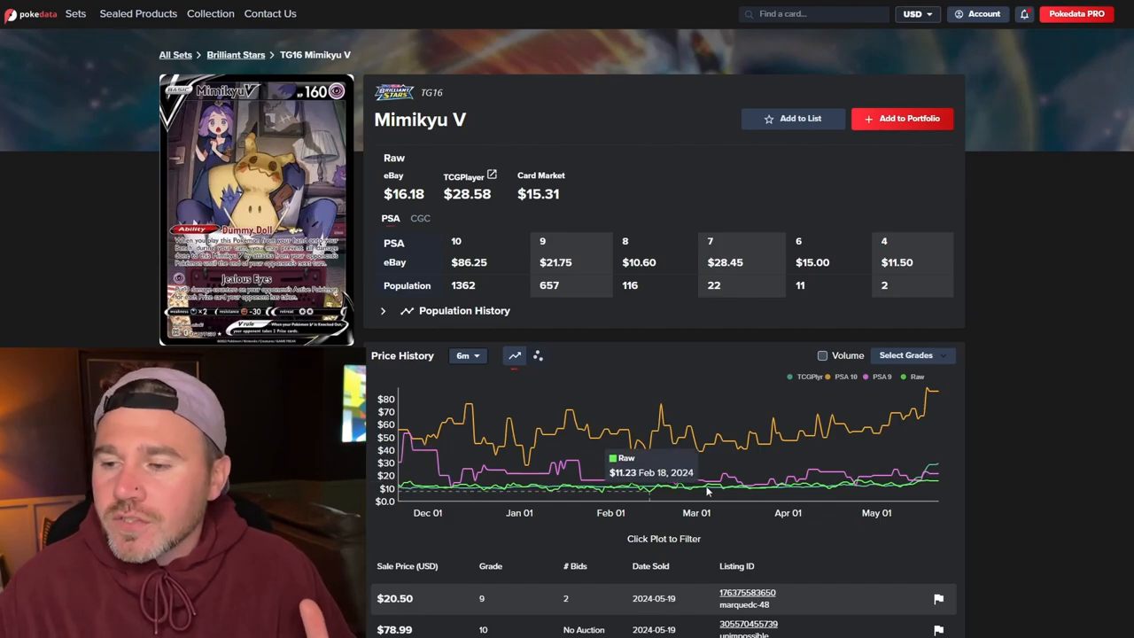
mouse_move(933, 485)
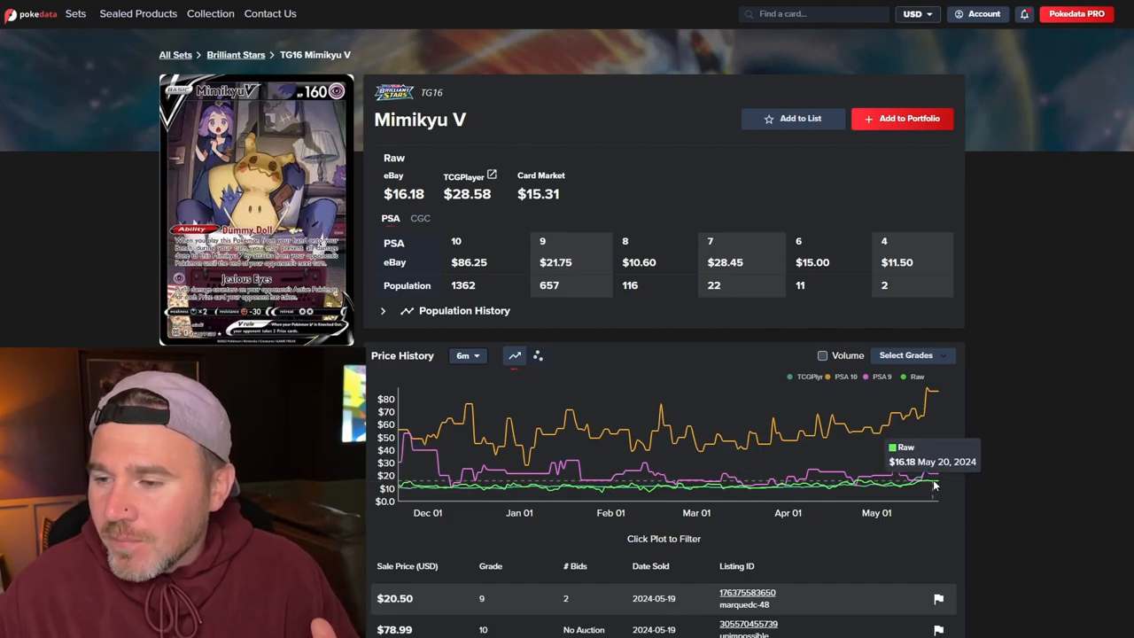
mouse_move(937, 486)
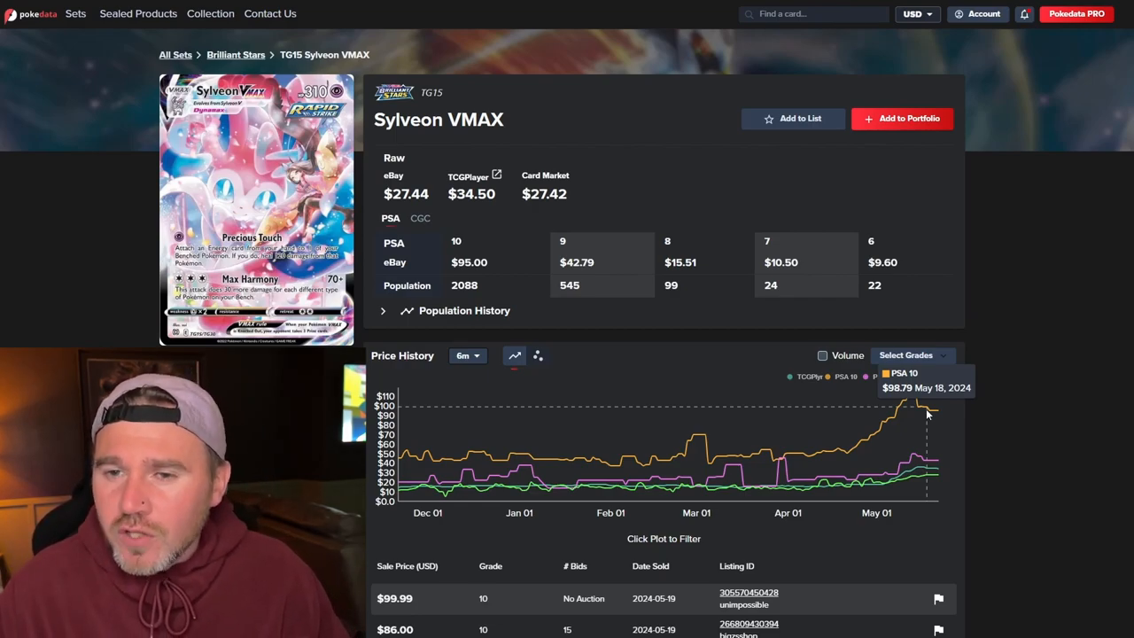
mouse_move(980, 414)
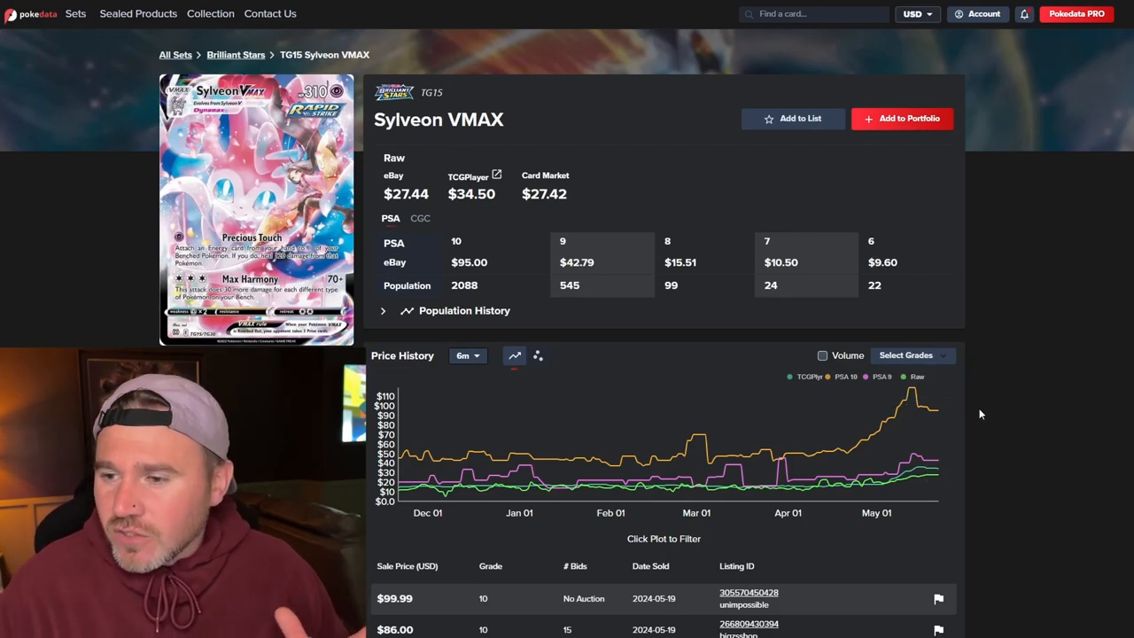
mouse_move(850, 455)
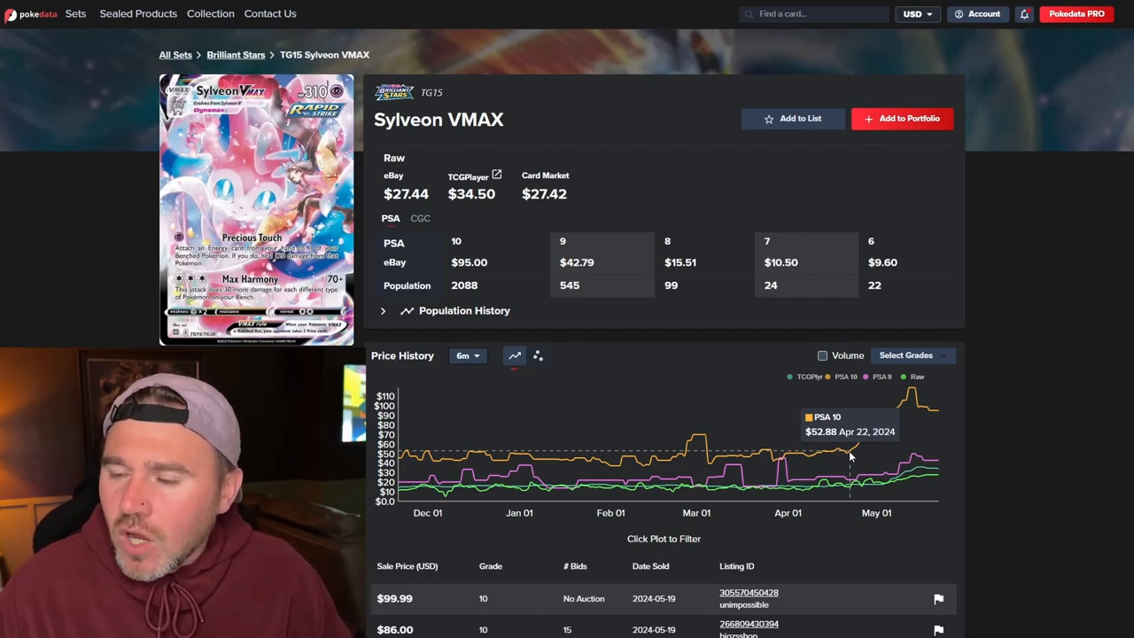
mouse_move(844, 450)
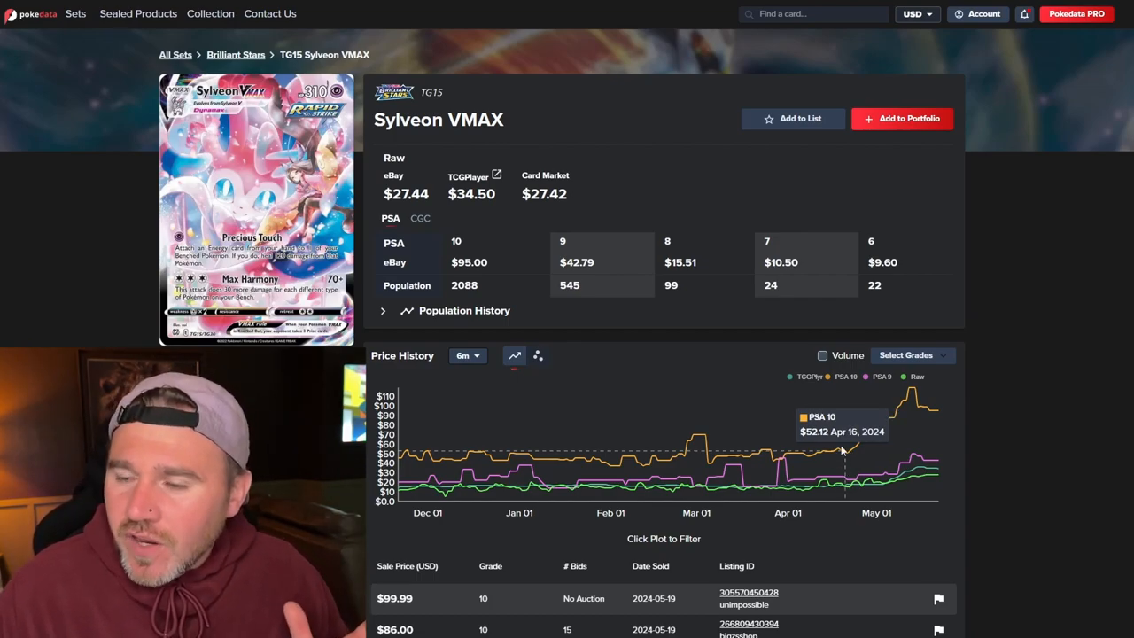
mouse_move(917, 394)
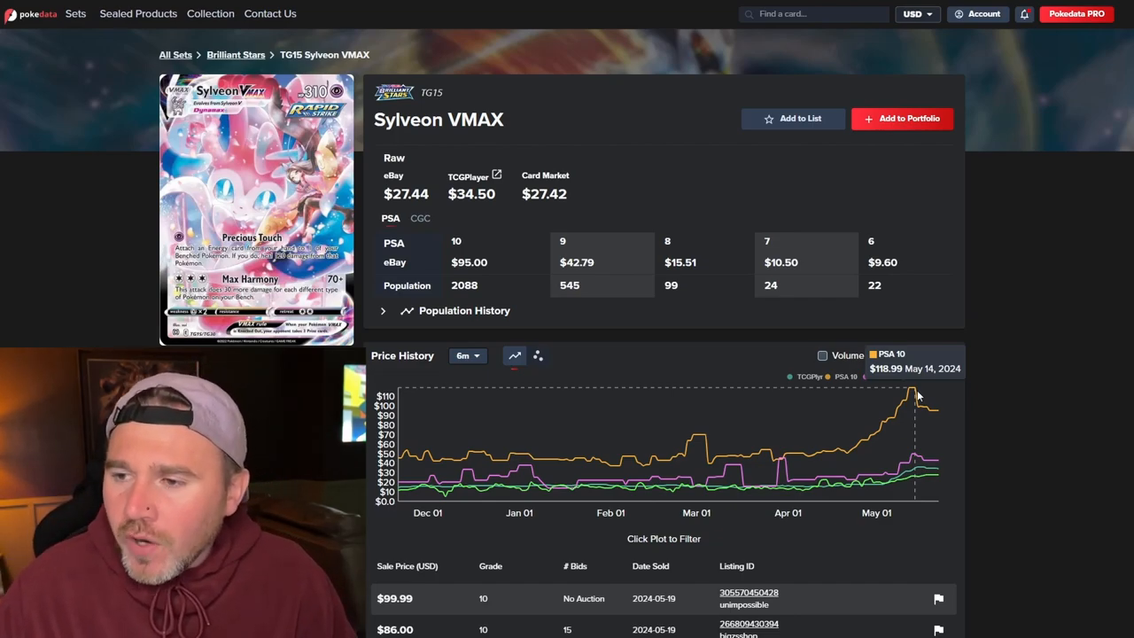
mouse_move(934, 415)
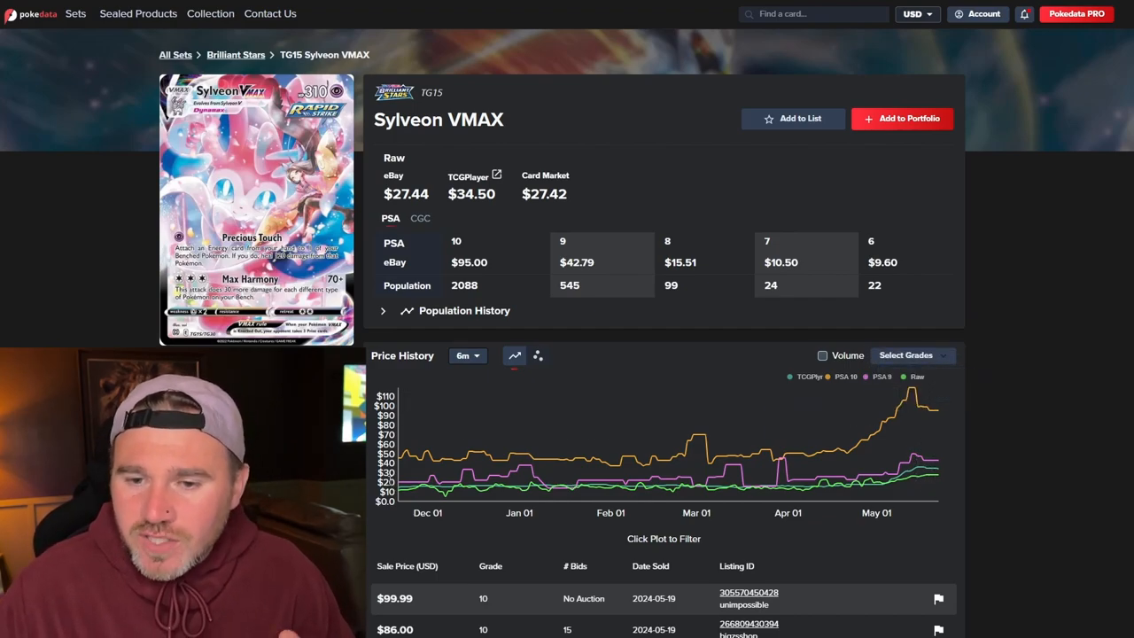
mouse_move(399, 496)
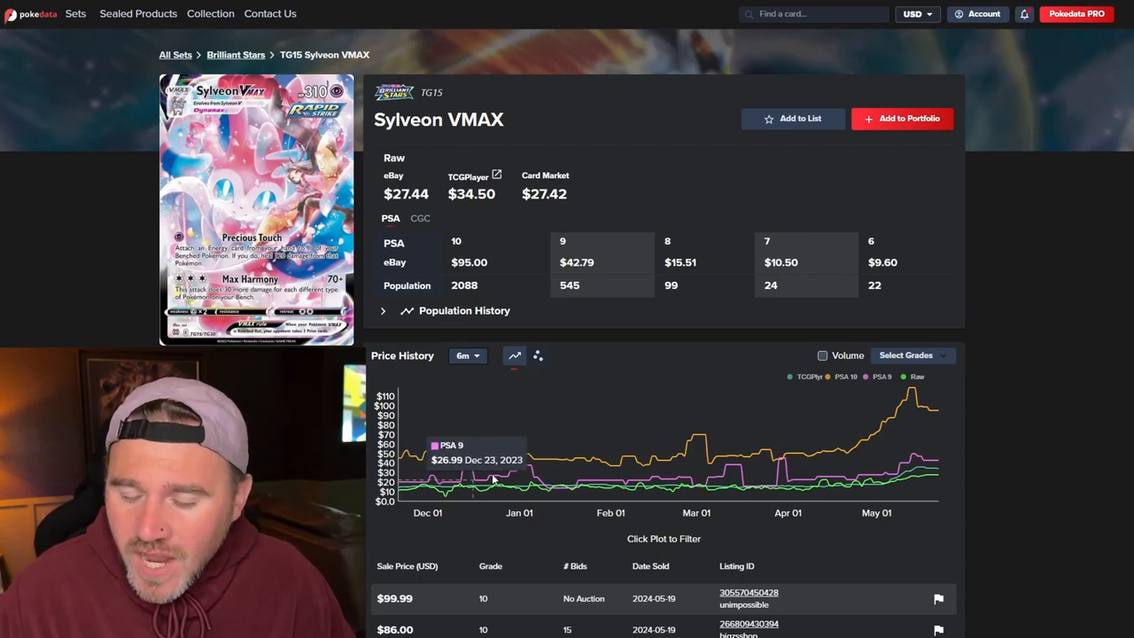
mouse_move(664, 494)
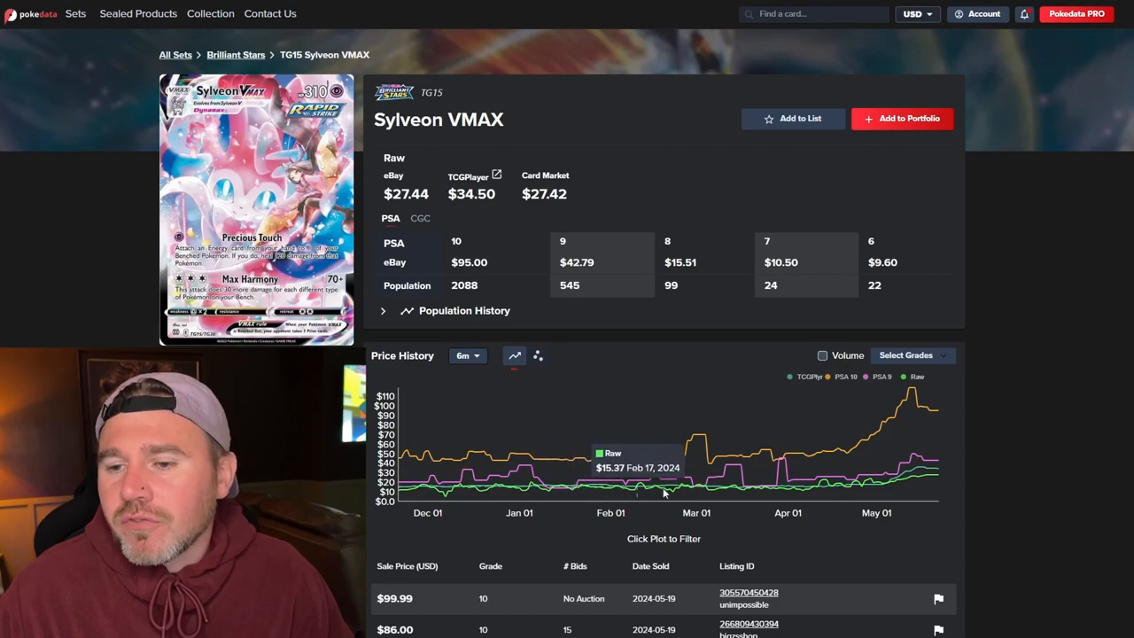
mouse_move(872, 489)
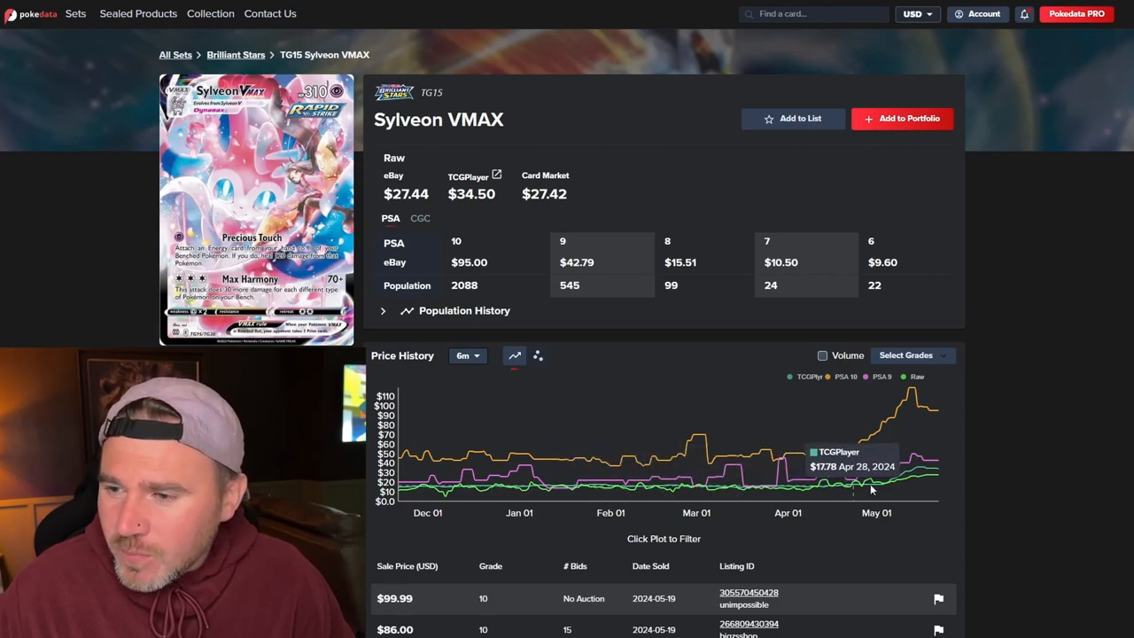
mouse_move(926, 478)
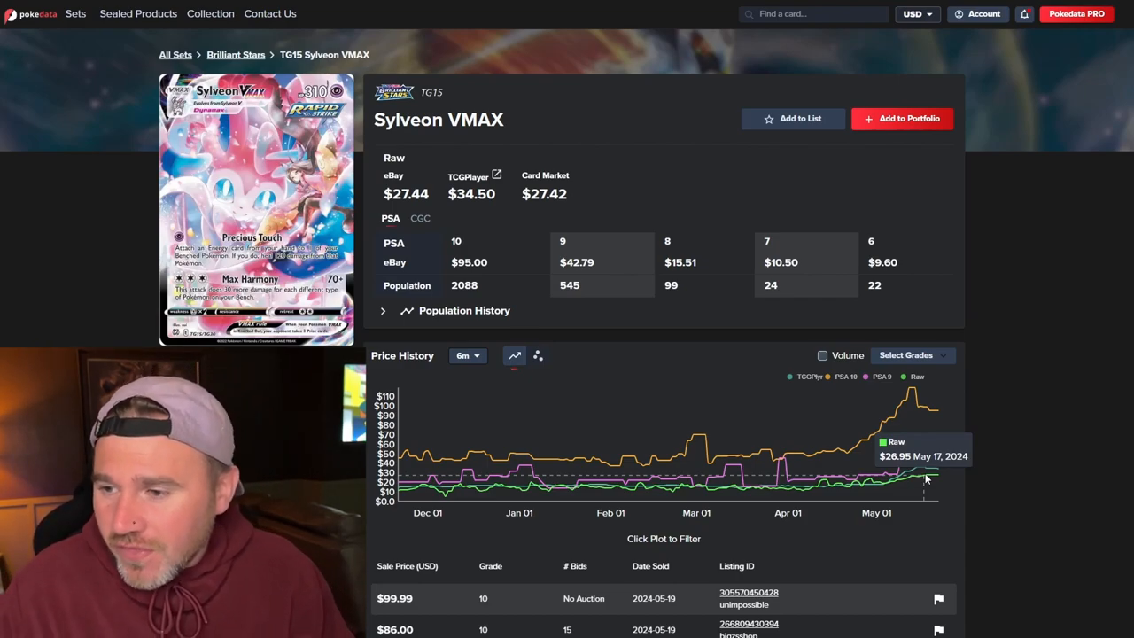
mouse_move(935, 479)
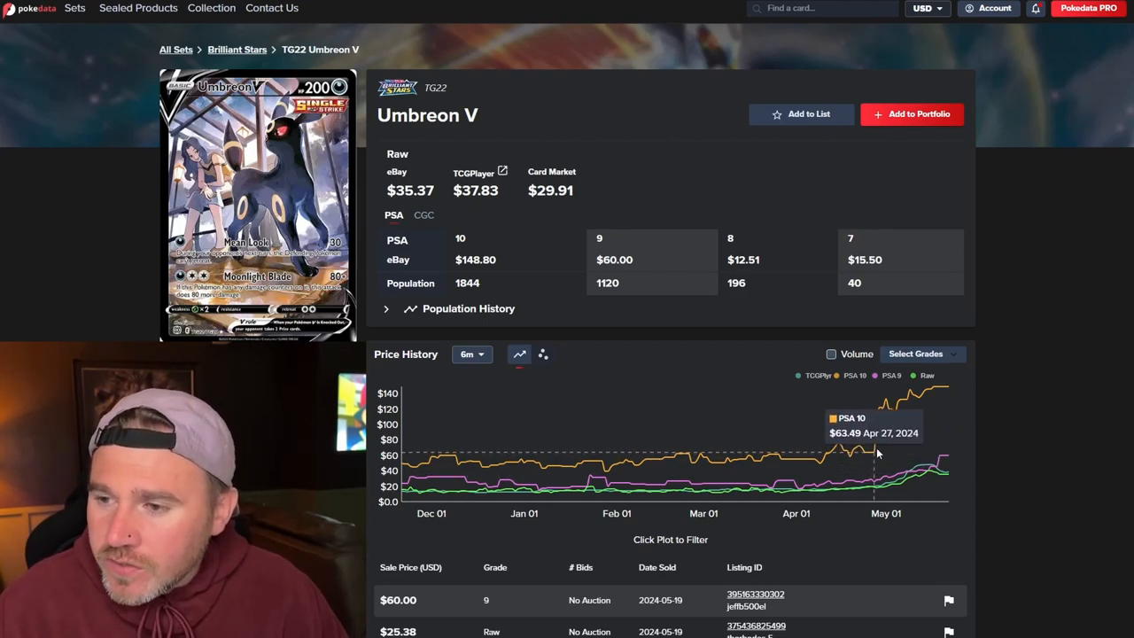
mouse_move(933, 390)
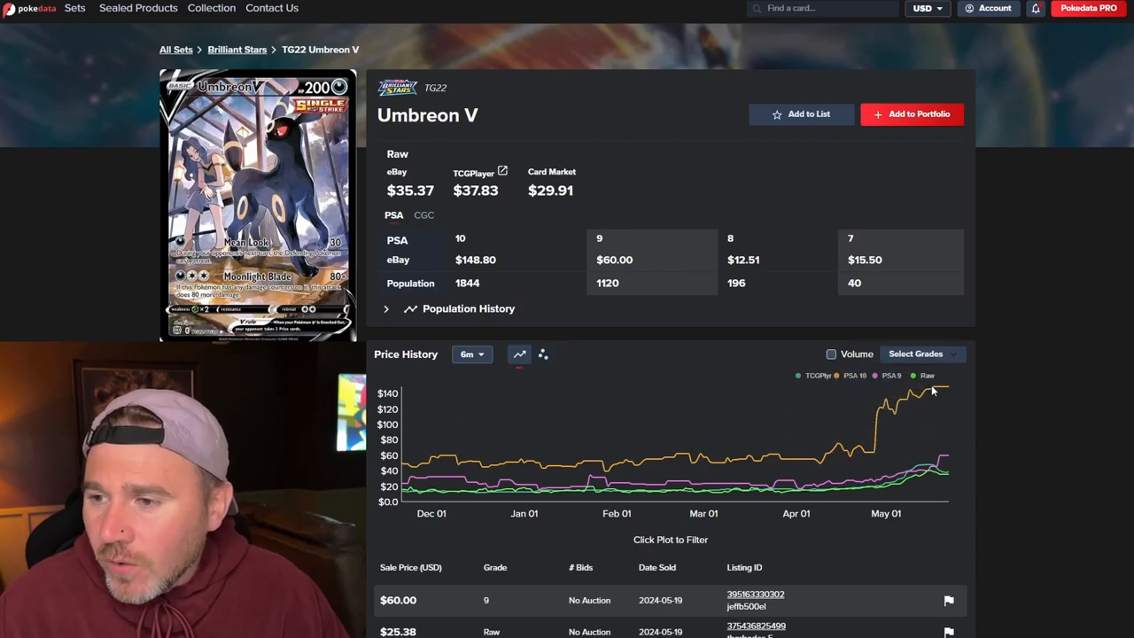
mouse_move(943, 392)
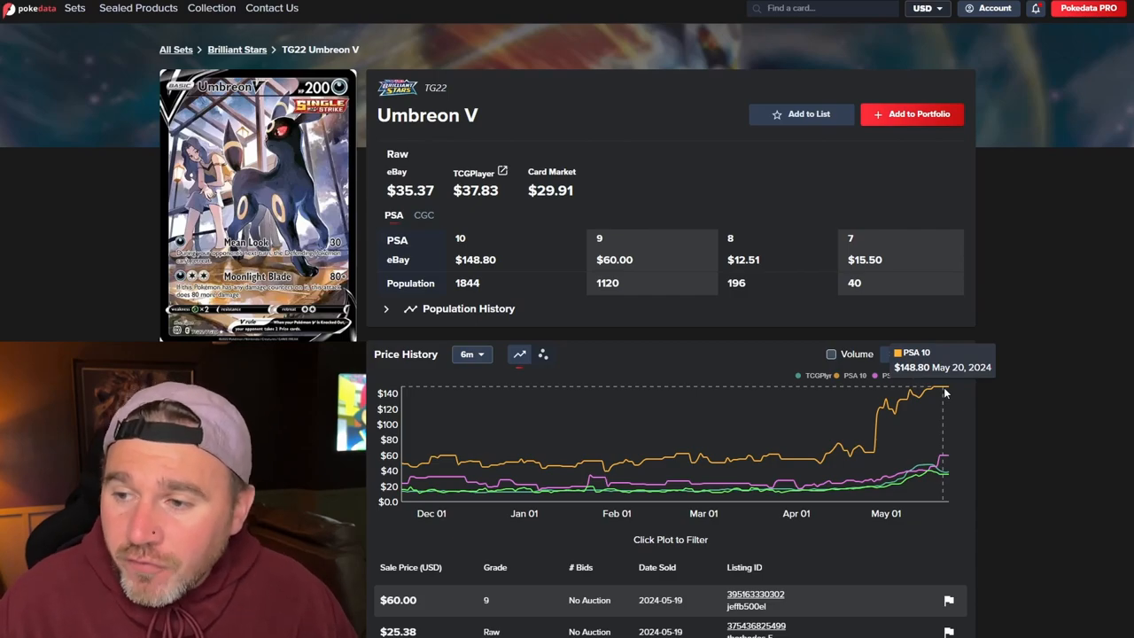
mouse_move(873, 454)
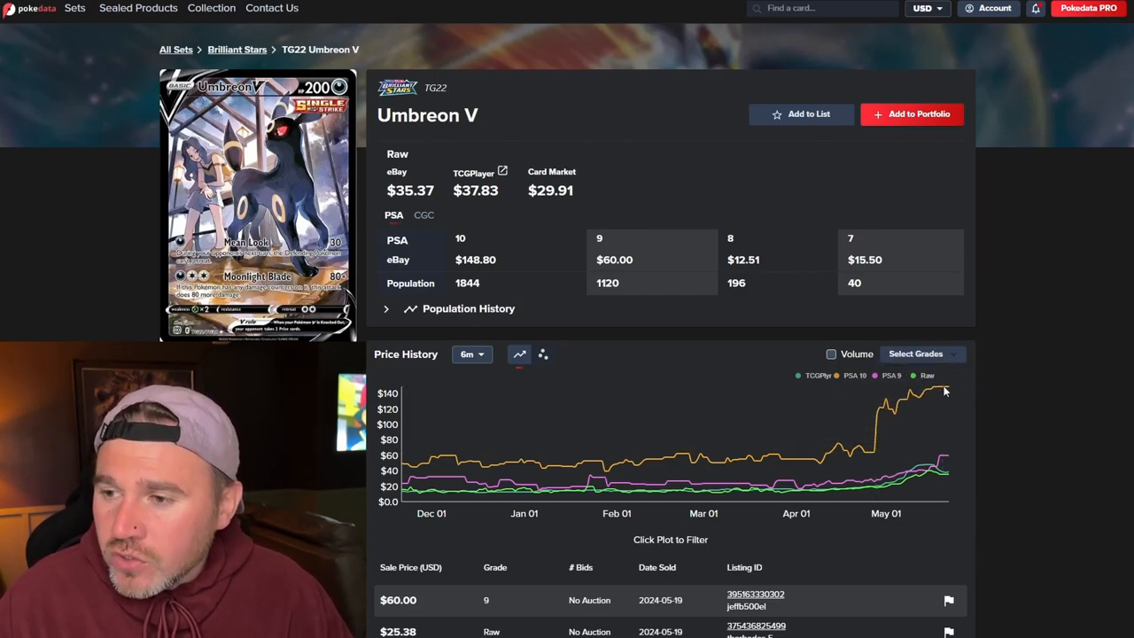
mouse_move(481, 458)
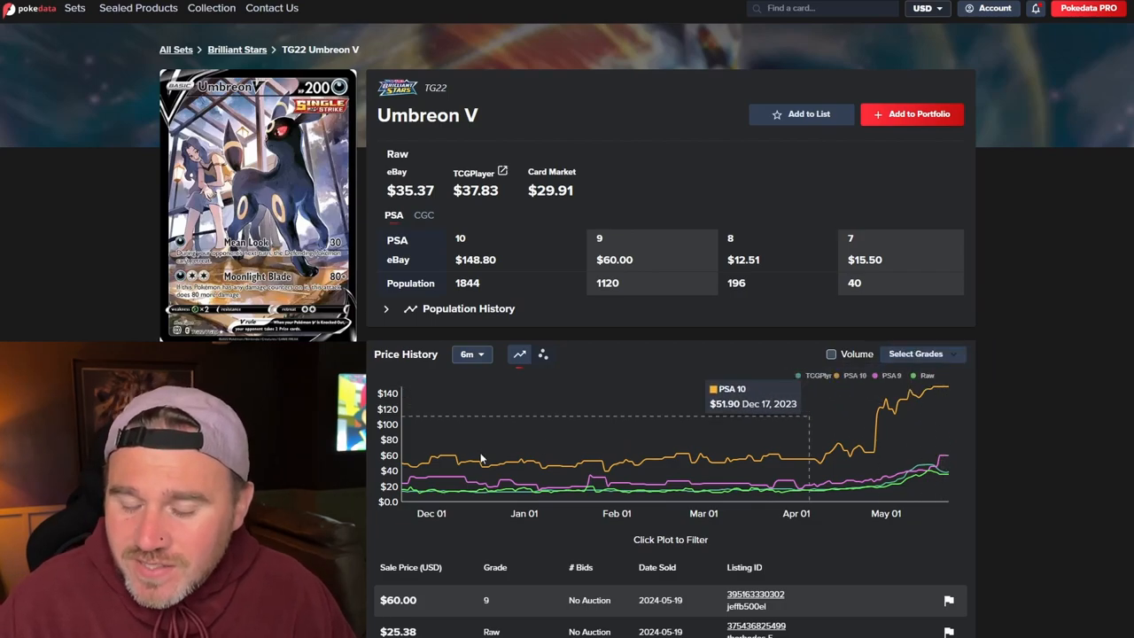
mouse_move(406, 493)
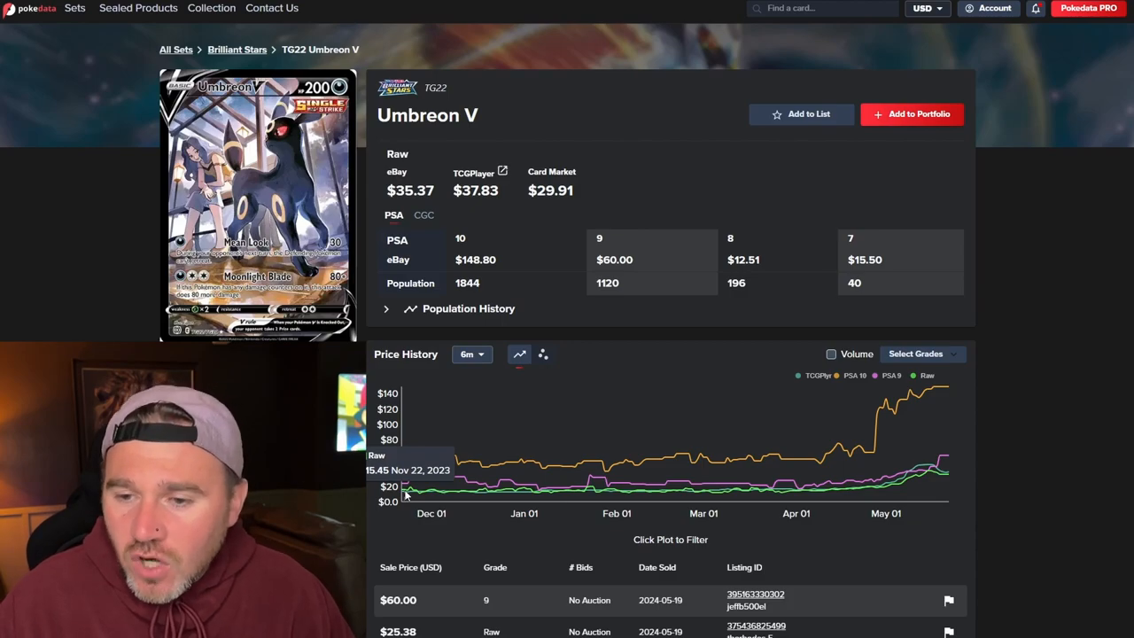
mouse_move(678, 486)
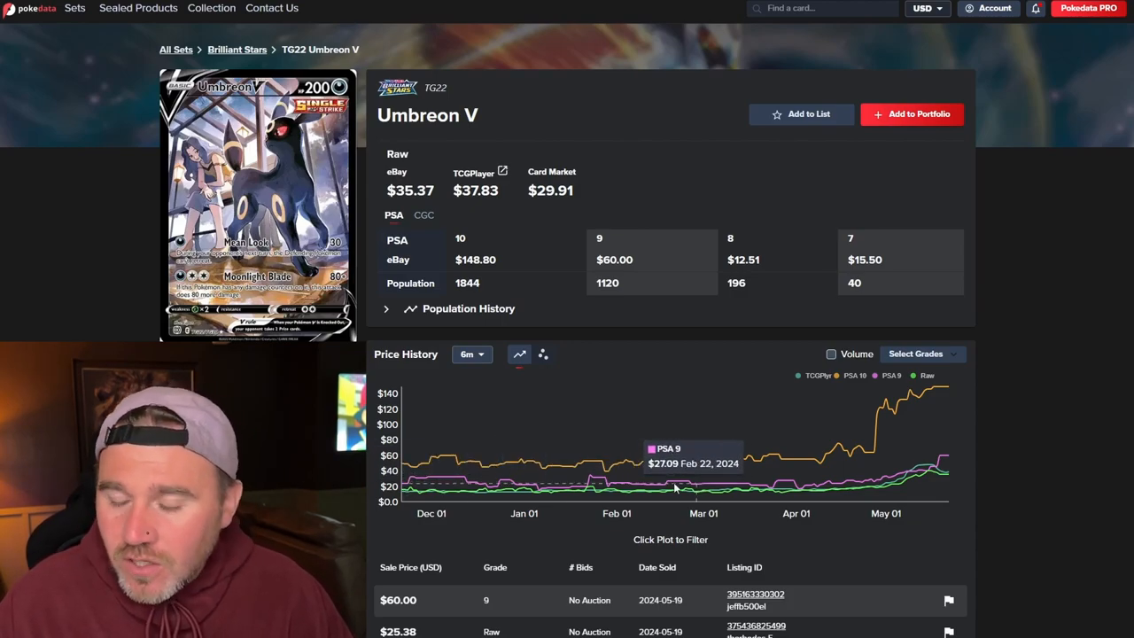
mouse_move(675, 487)
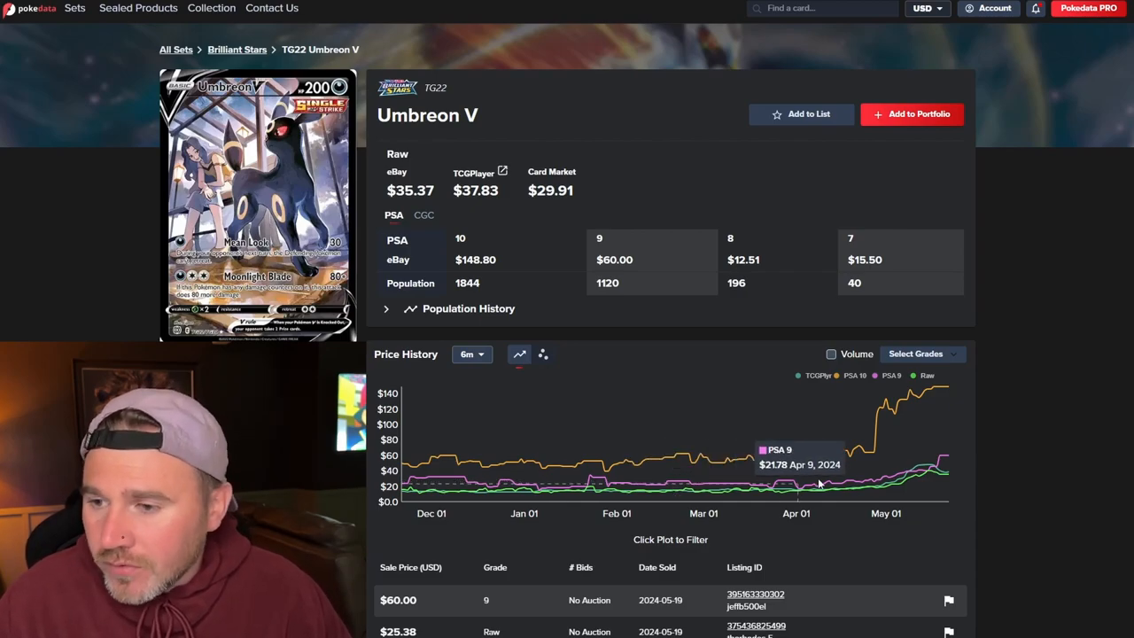
mouse_move(805, 483)
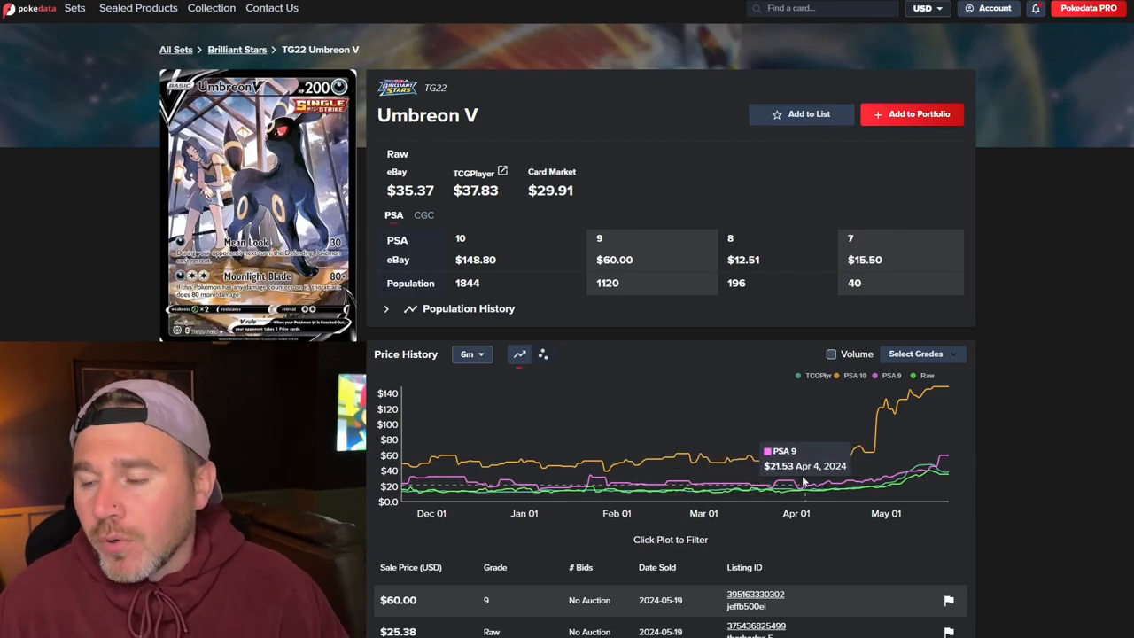
mouse_move(908, 483)
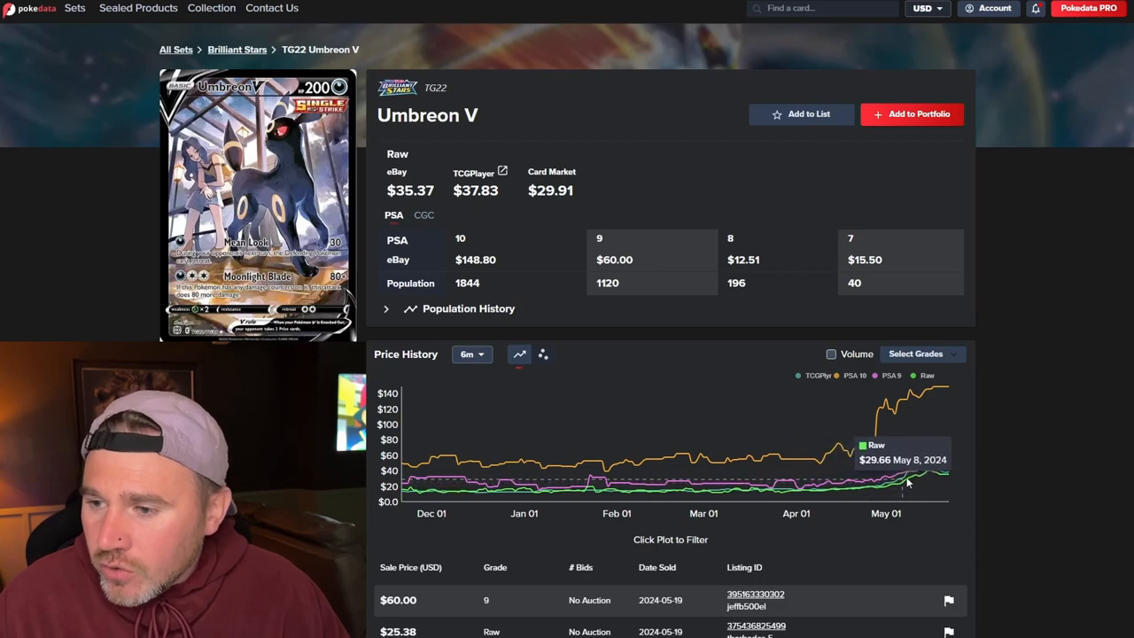
mouse_move(930, 475)
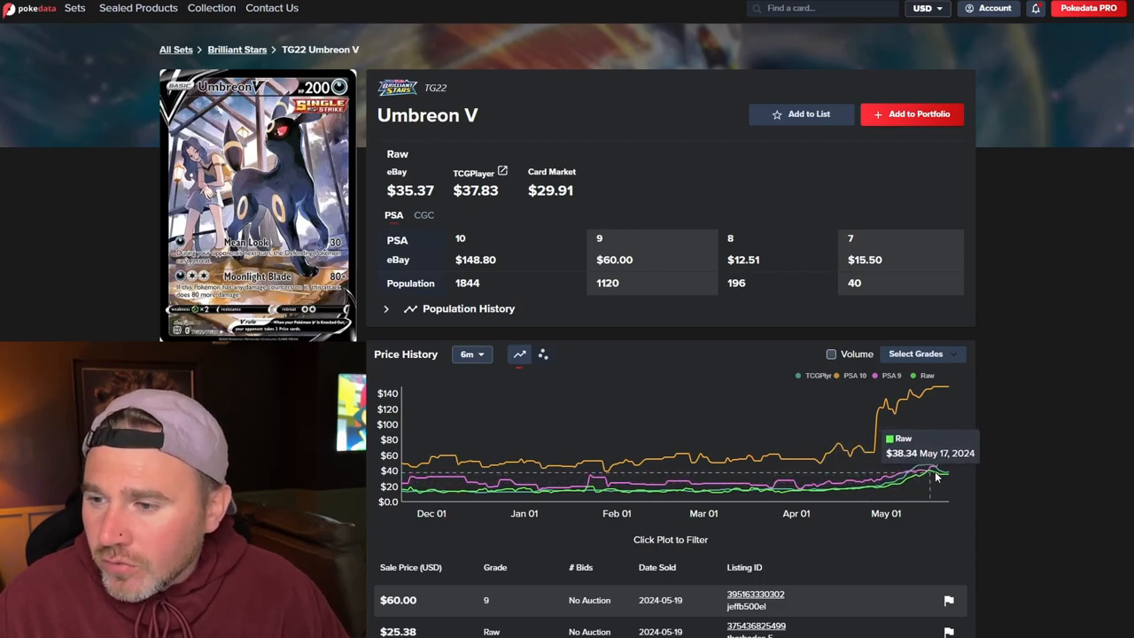
mouse_move(938, 474)
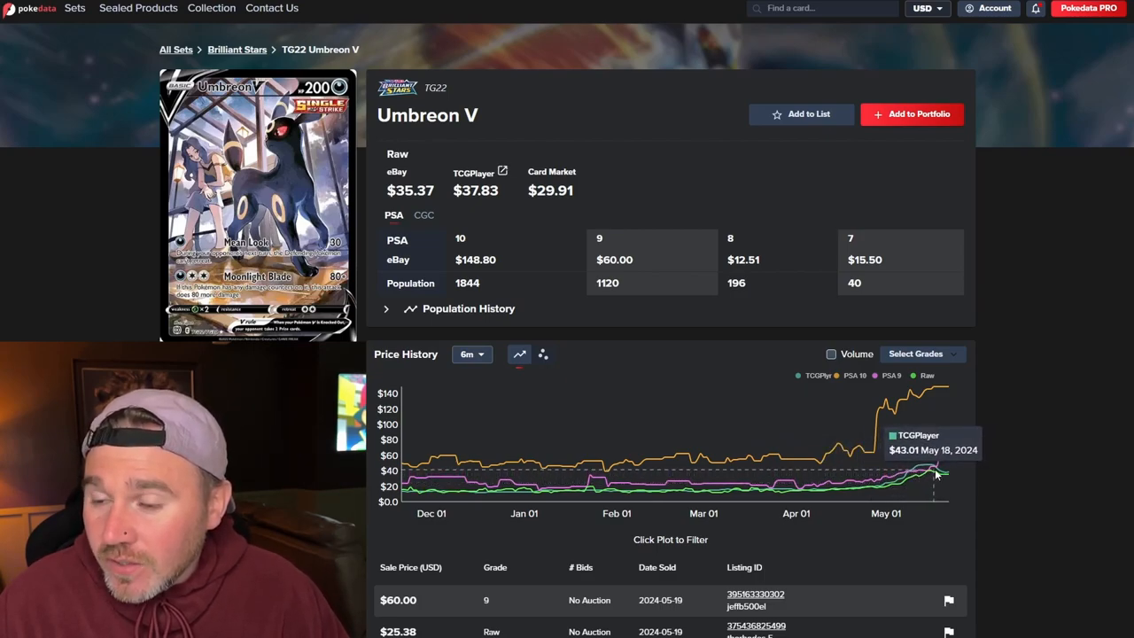
mouse_move(928, 476)
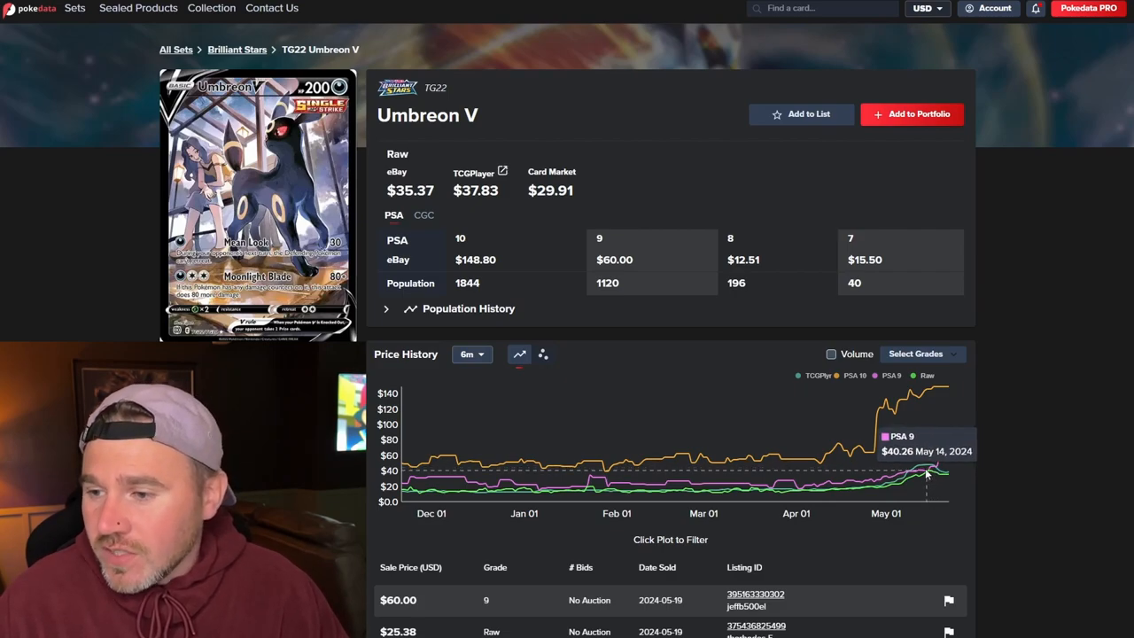
mouse_move(930, 475)
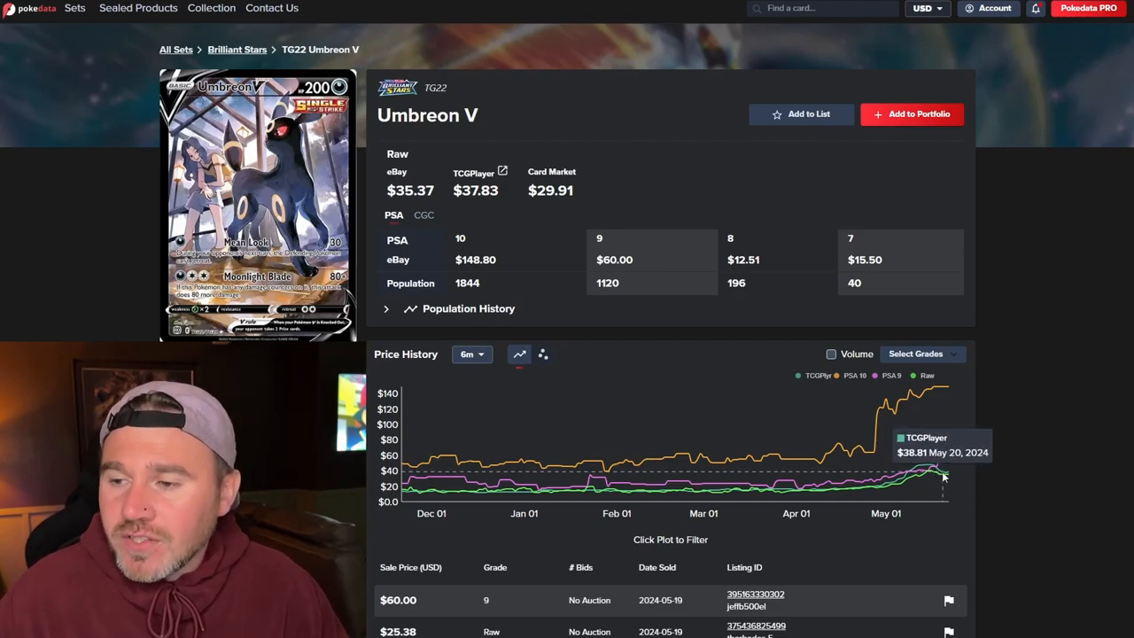
mouse_move(332, 220)
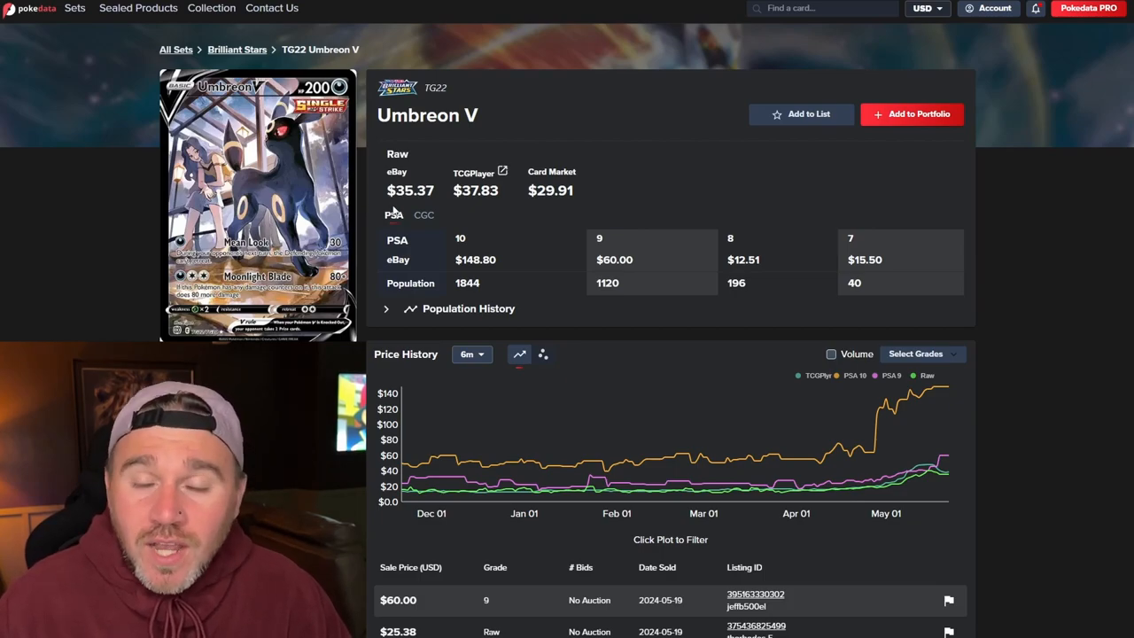
mouse_move(413, 183)
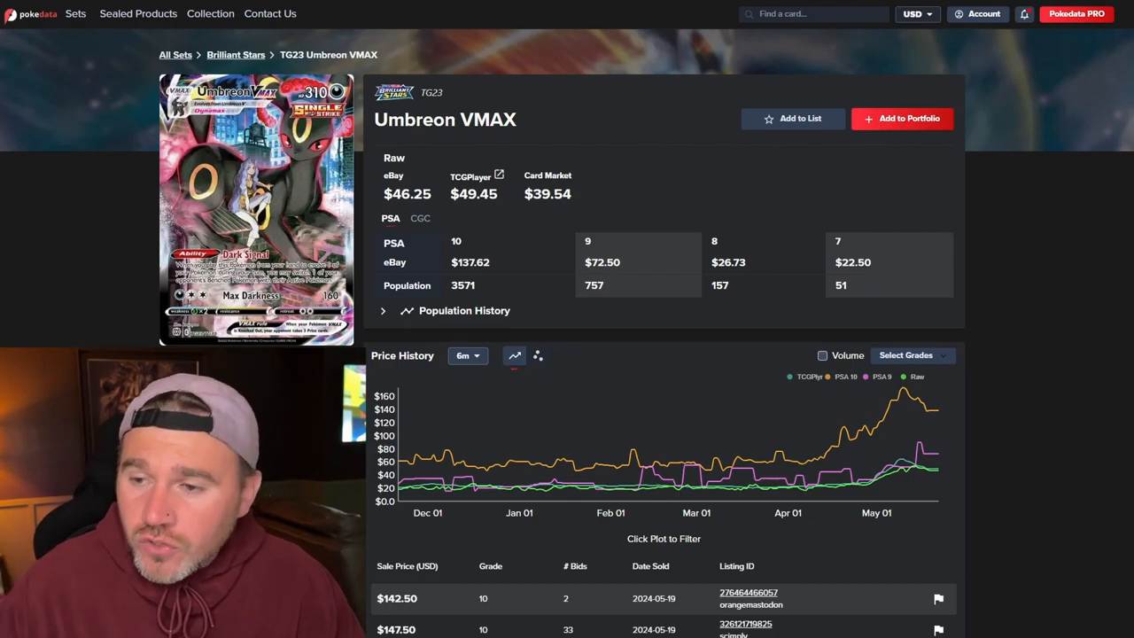
mouse_move(850, 461)
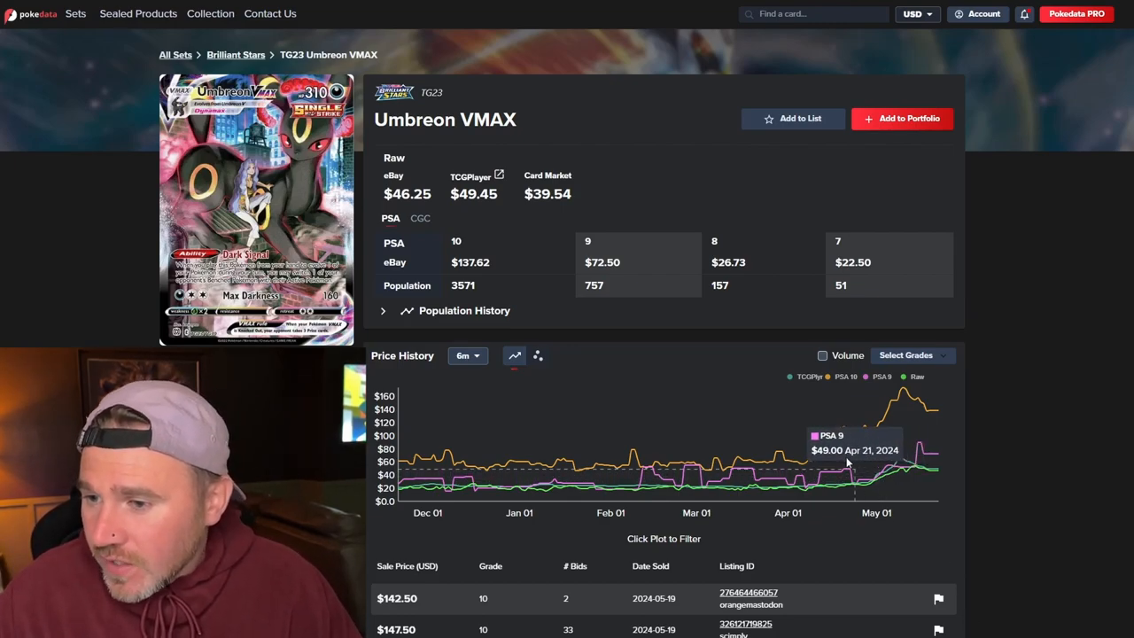
mouse_move(826, 461)
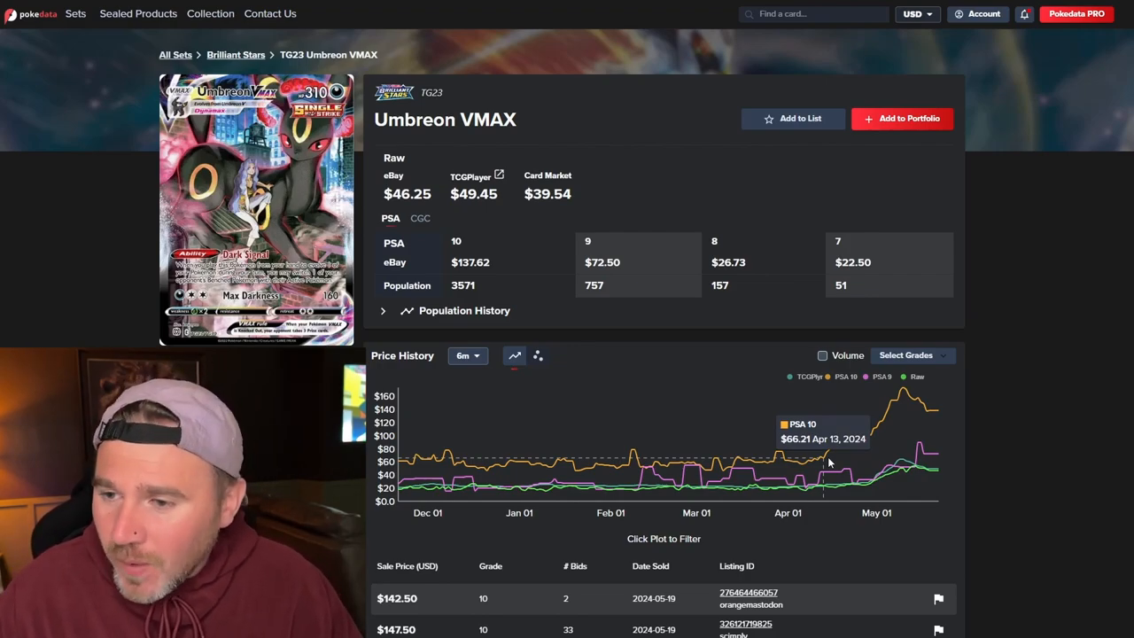
mouse_move(926, 387)
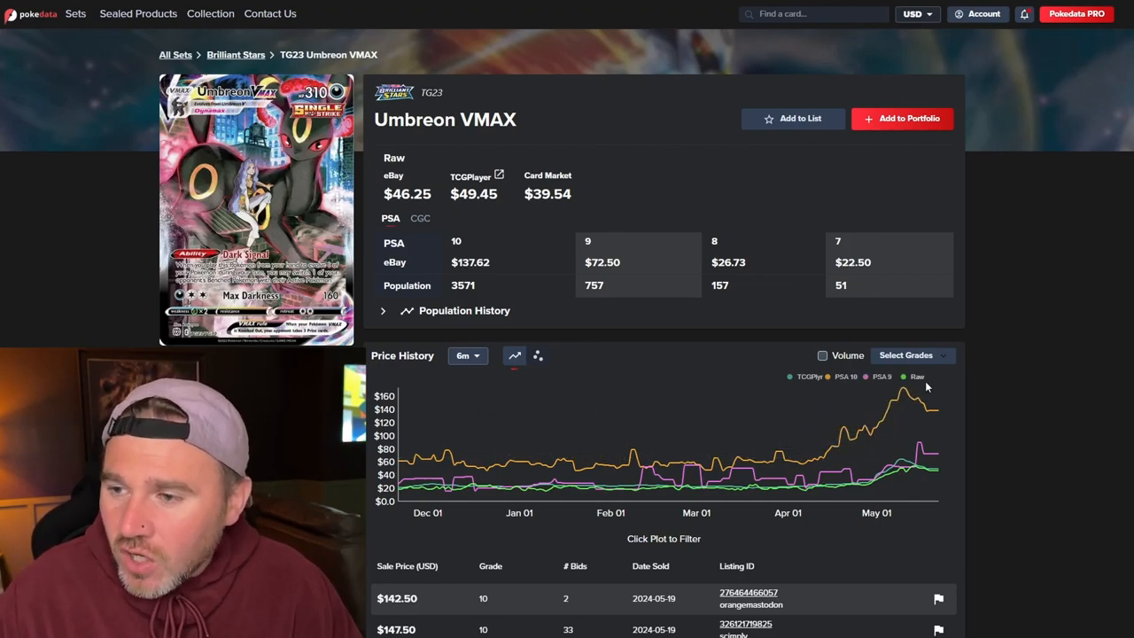
mouse_move(902, 393)
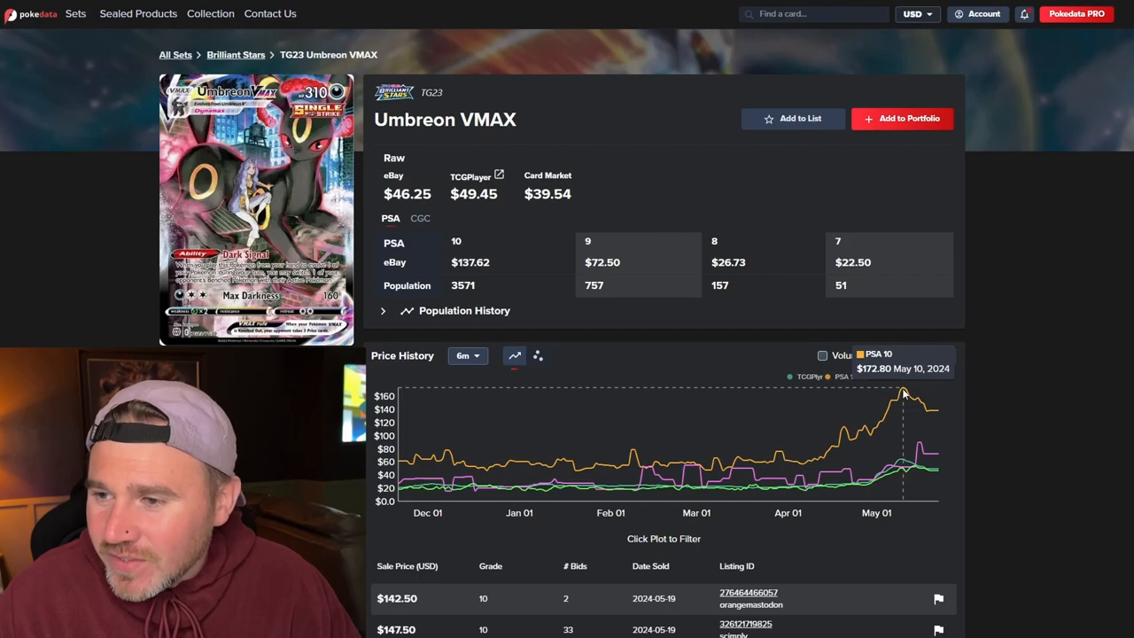
mouse_move(817, 464)
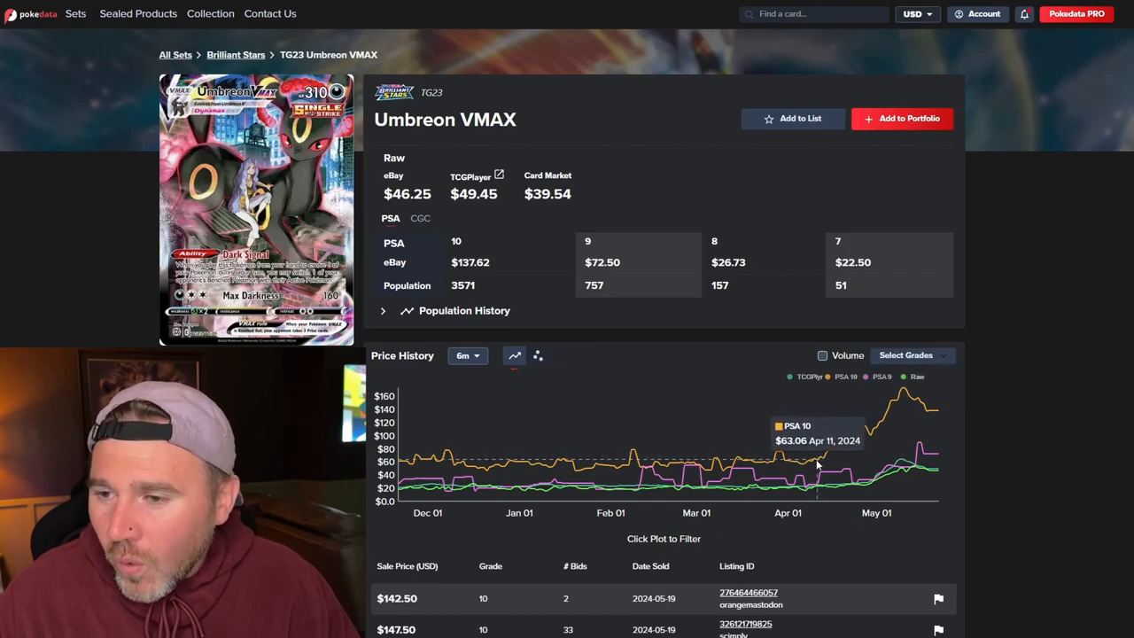
mouse_move(904, 390)
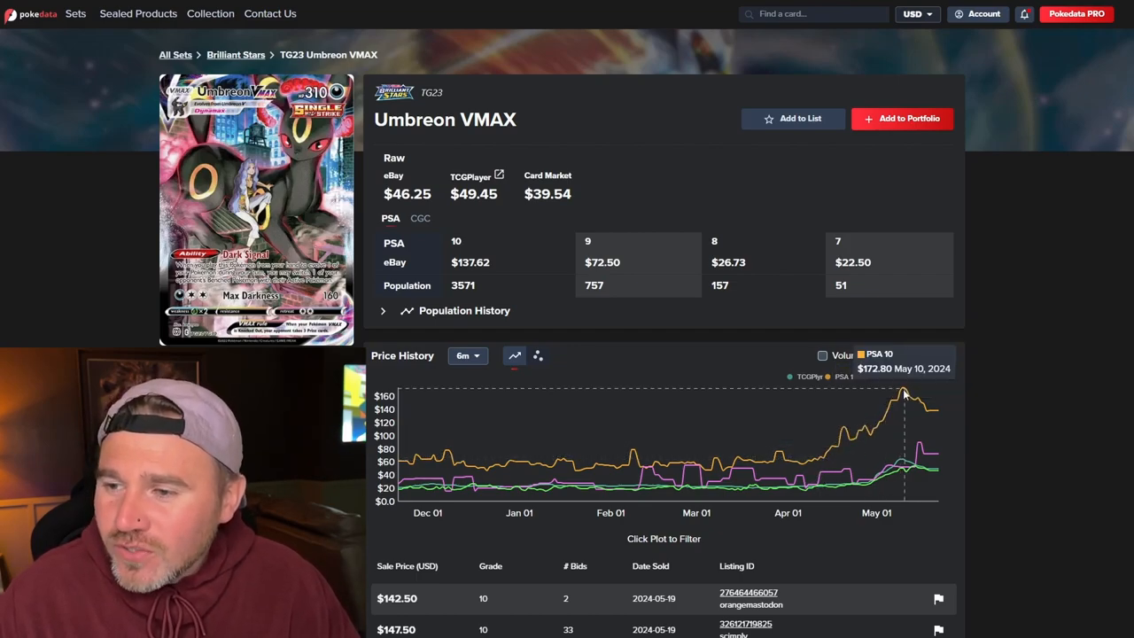
mouse_move(902, 392)
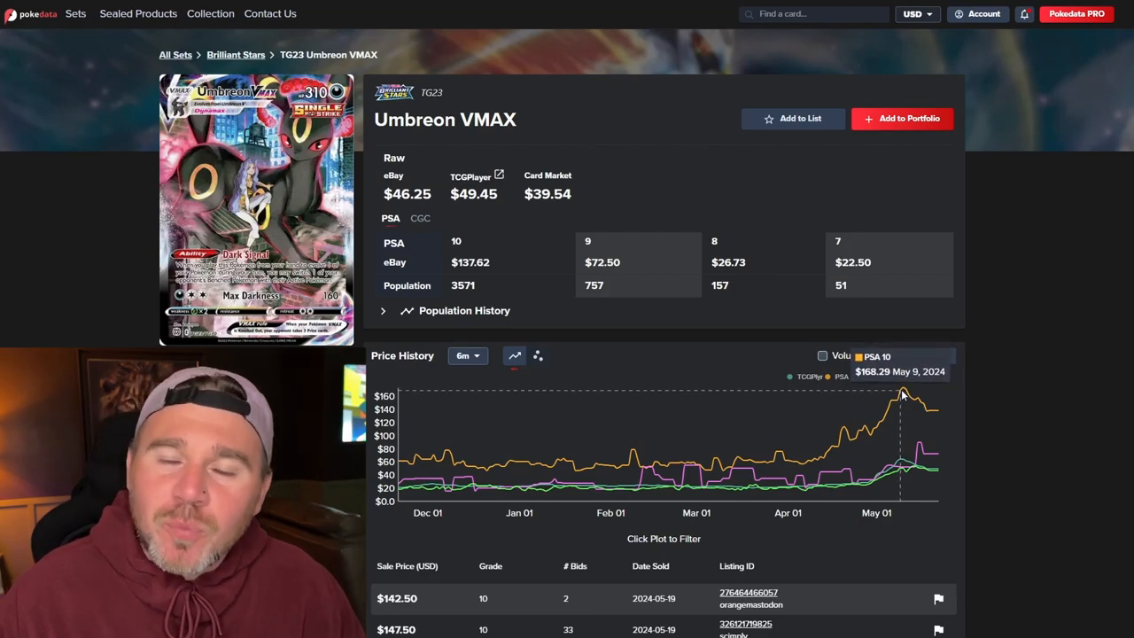
mouse_move(935, 412)
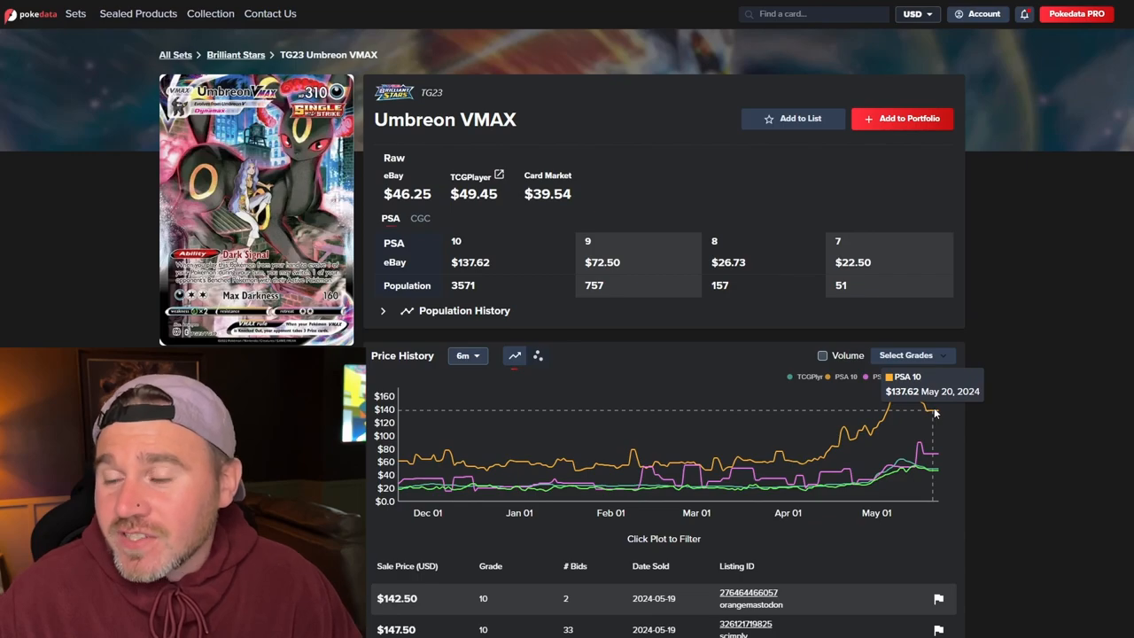
mouse_move(408, 494)
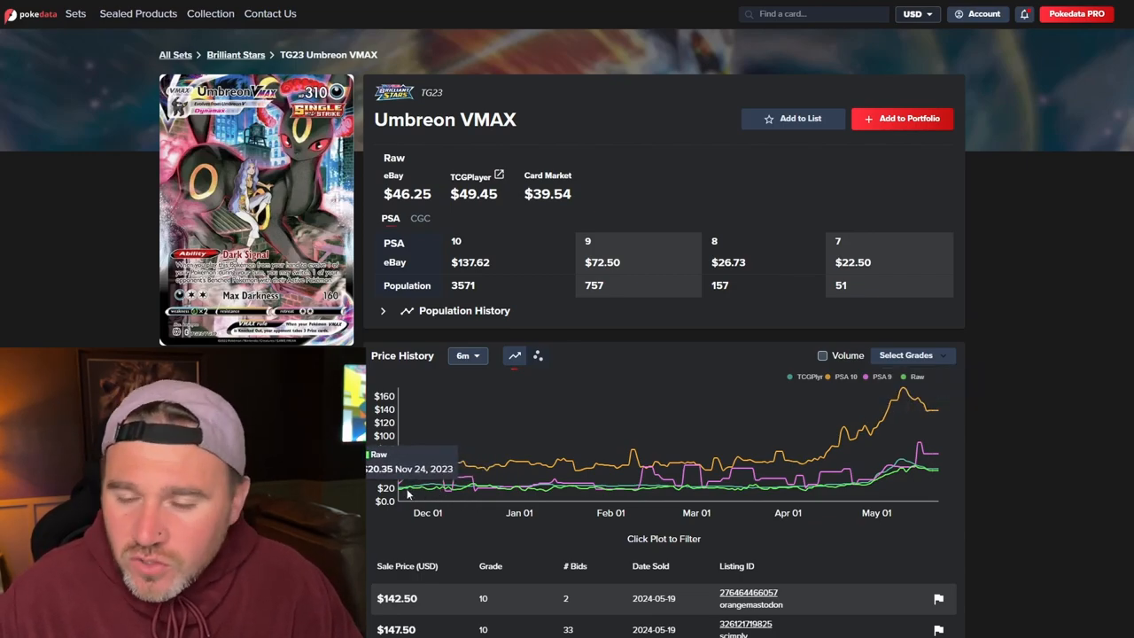
mouse_move(904, 478)
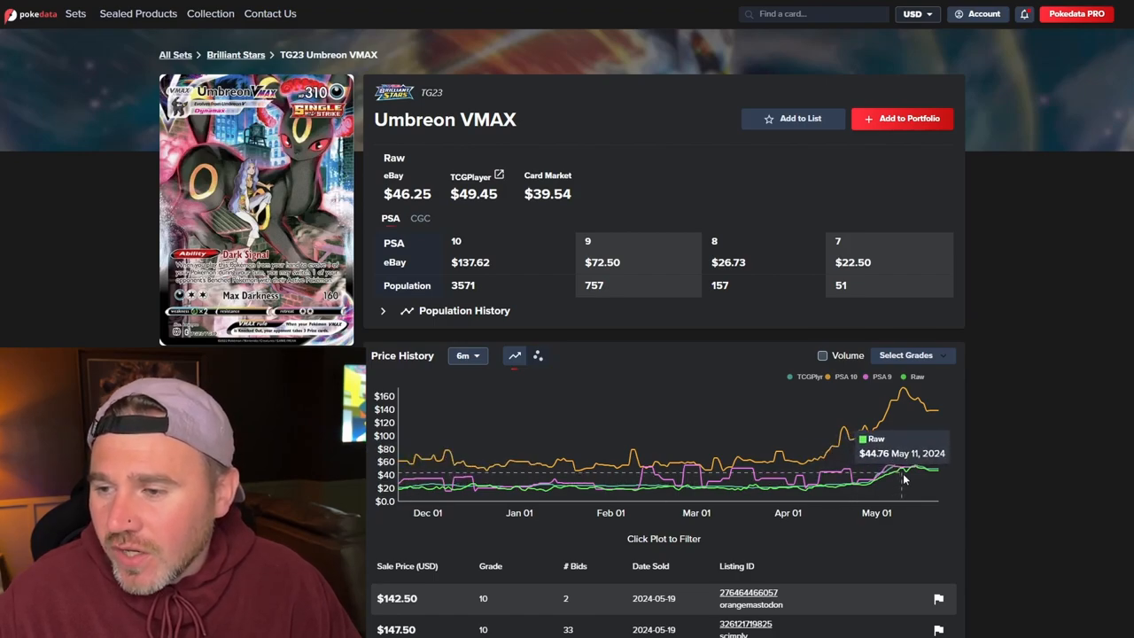
mouse_move(933, 475)
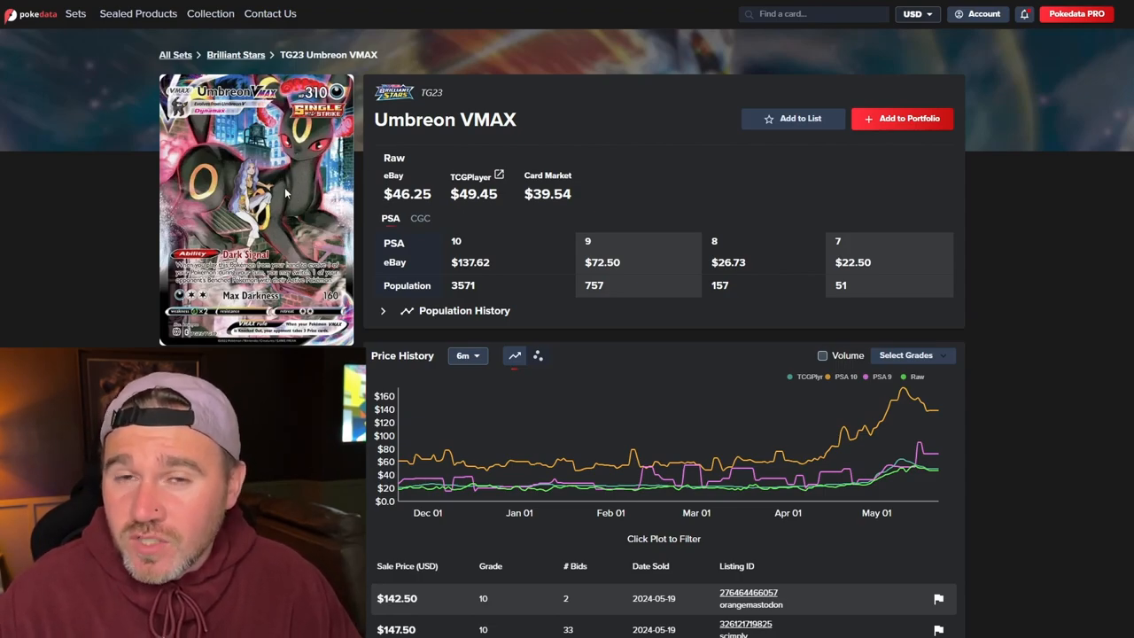
mouse_move(221, 186)
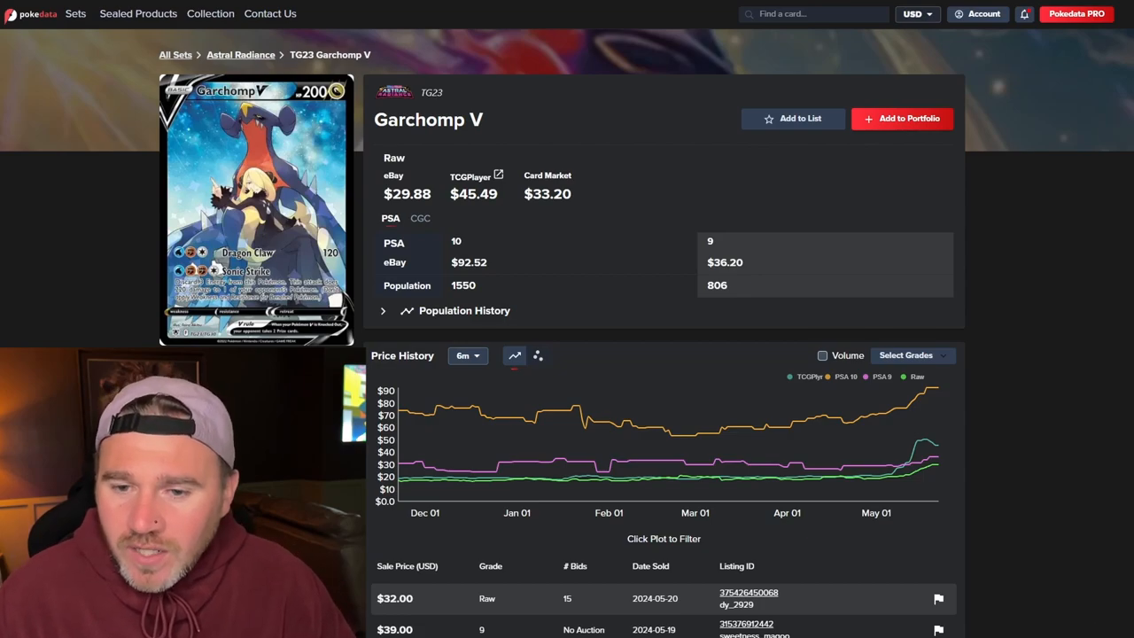
mouse_move(849, 426)
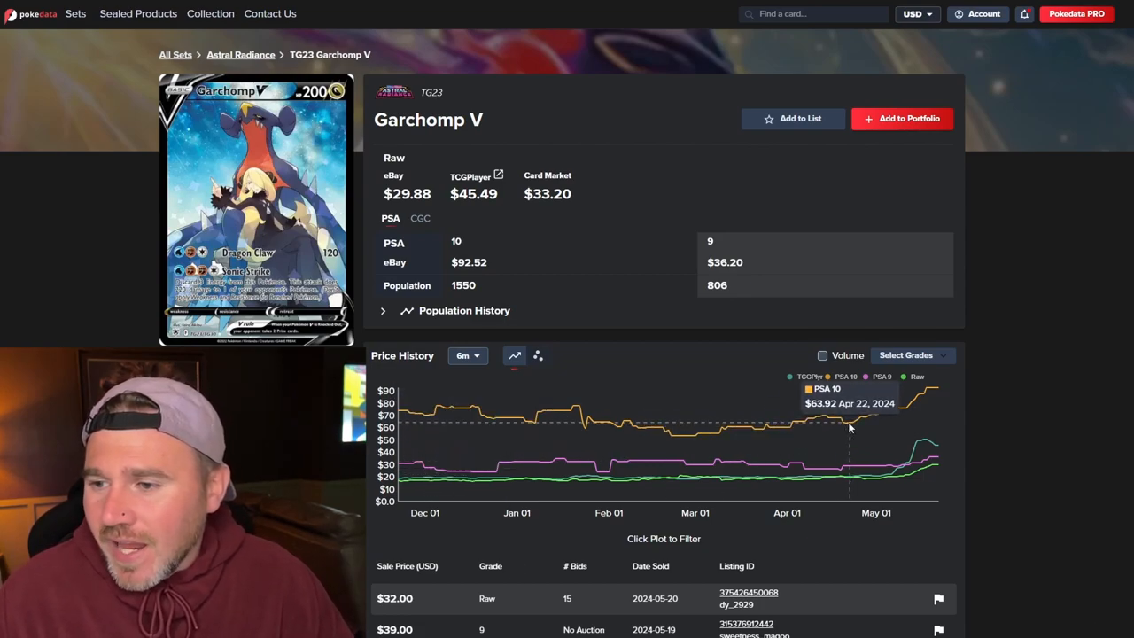
mouse_move(886, 422)
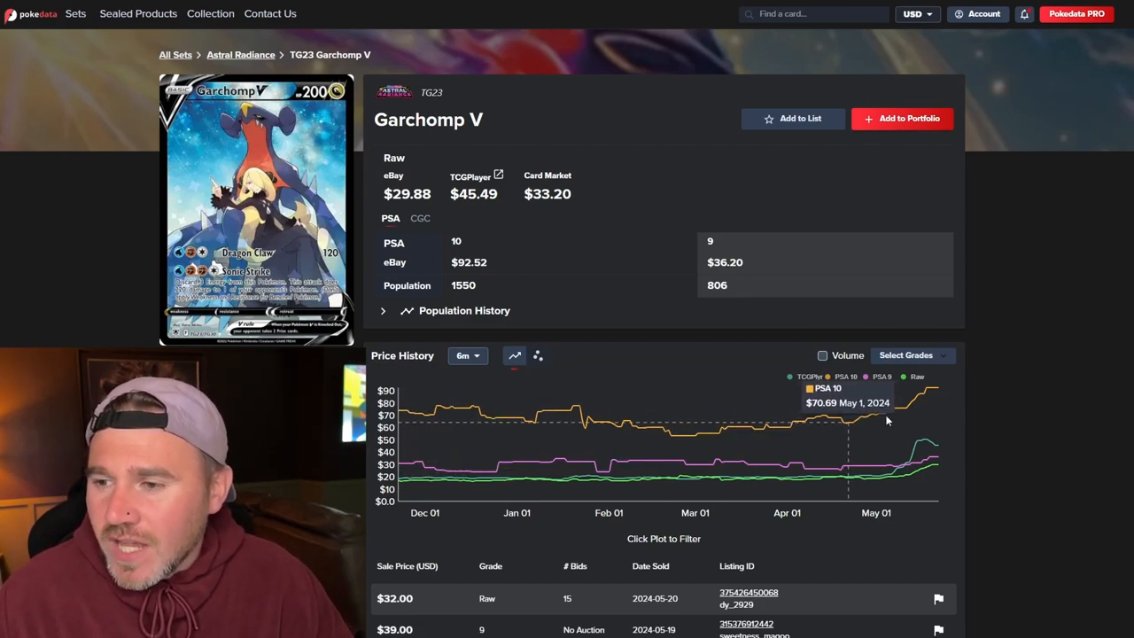
mouse_move(936, 394)
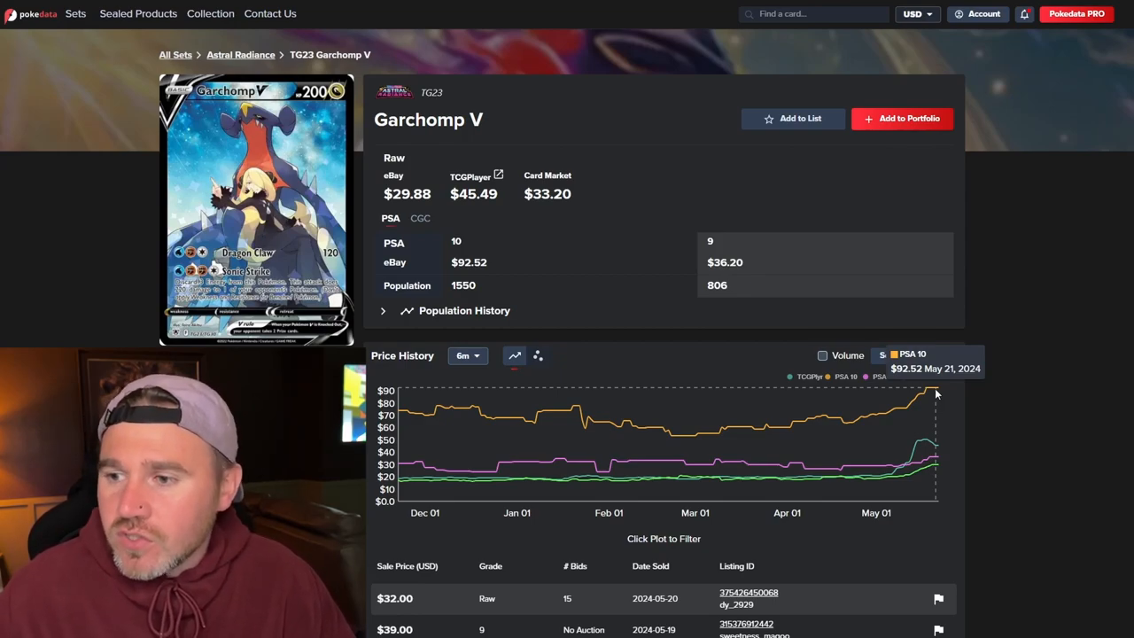
mouse_move(924, 394)
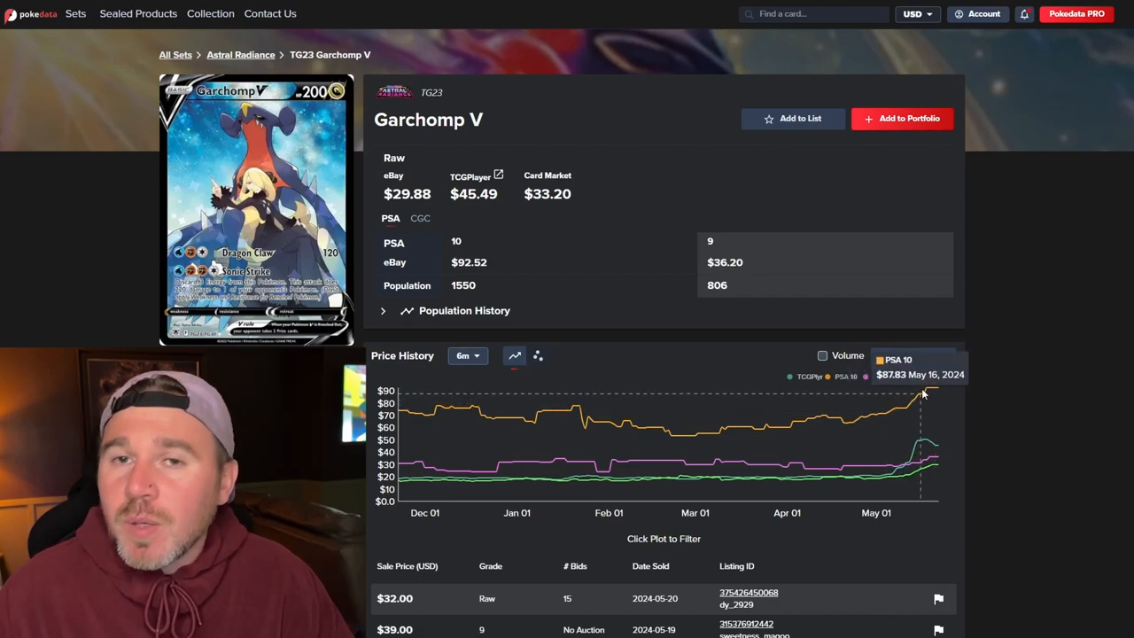
mouse_move(399, 483)
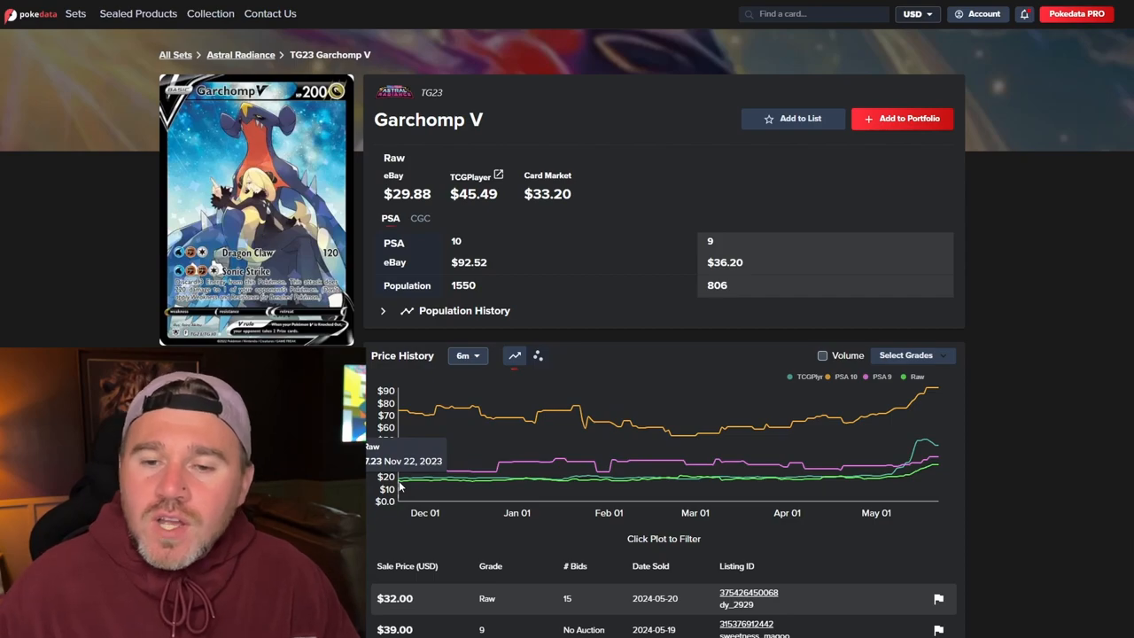
mouse_move(421, 488)
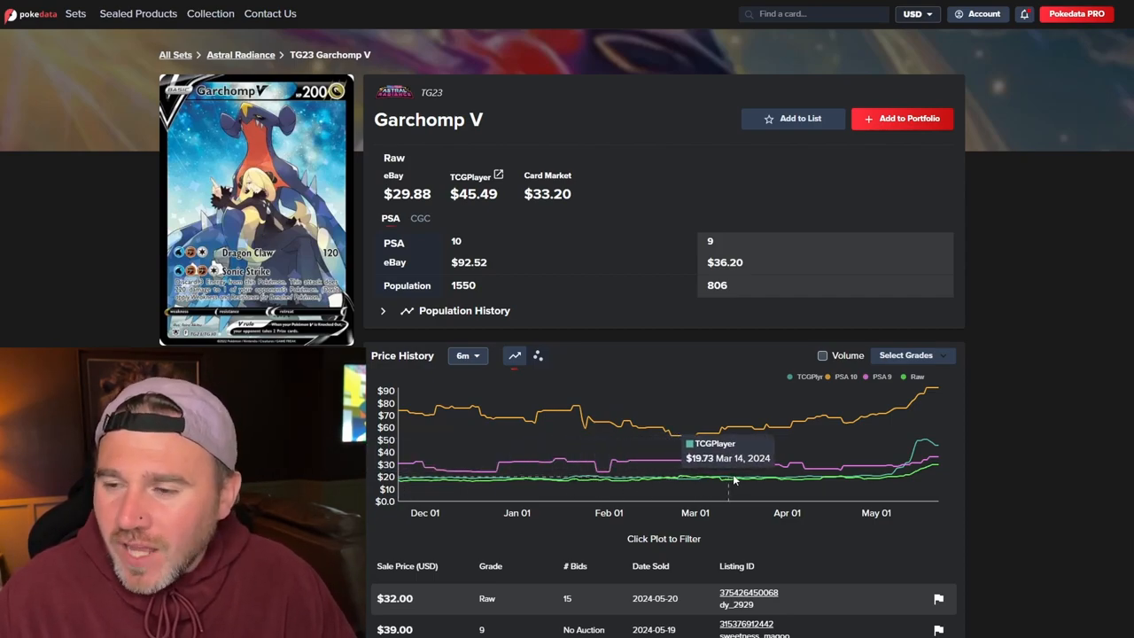
mouse_move(849, 483)
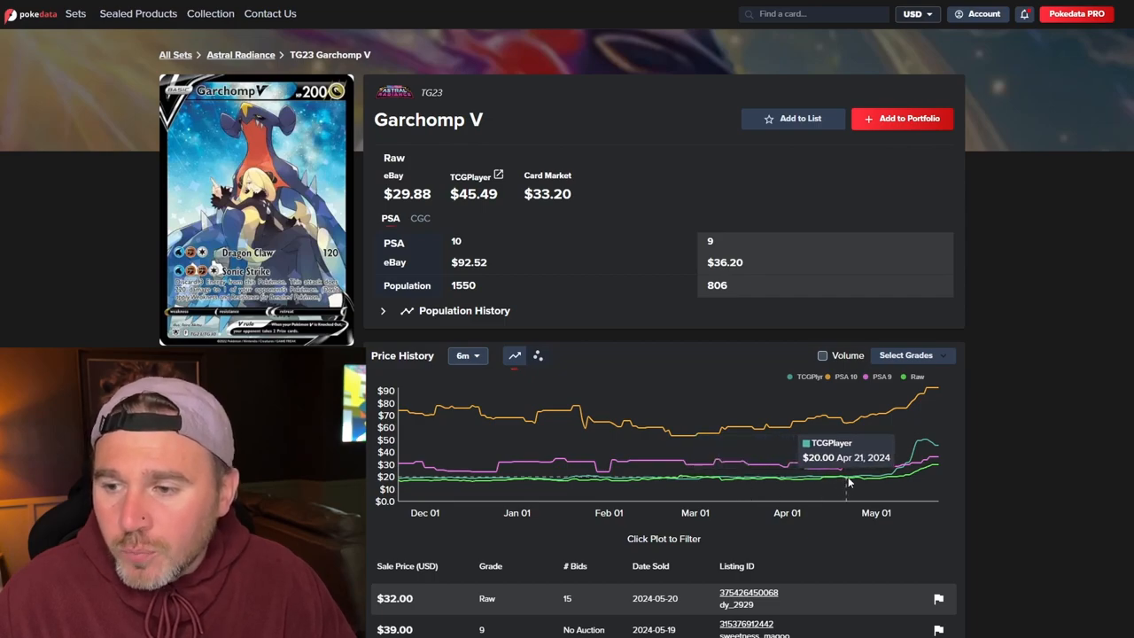
mouse_move(930, 468)
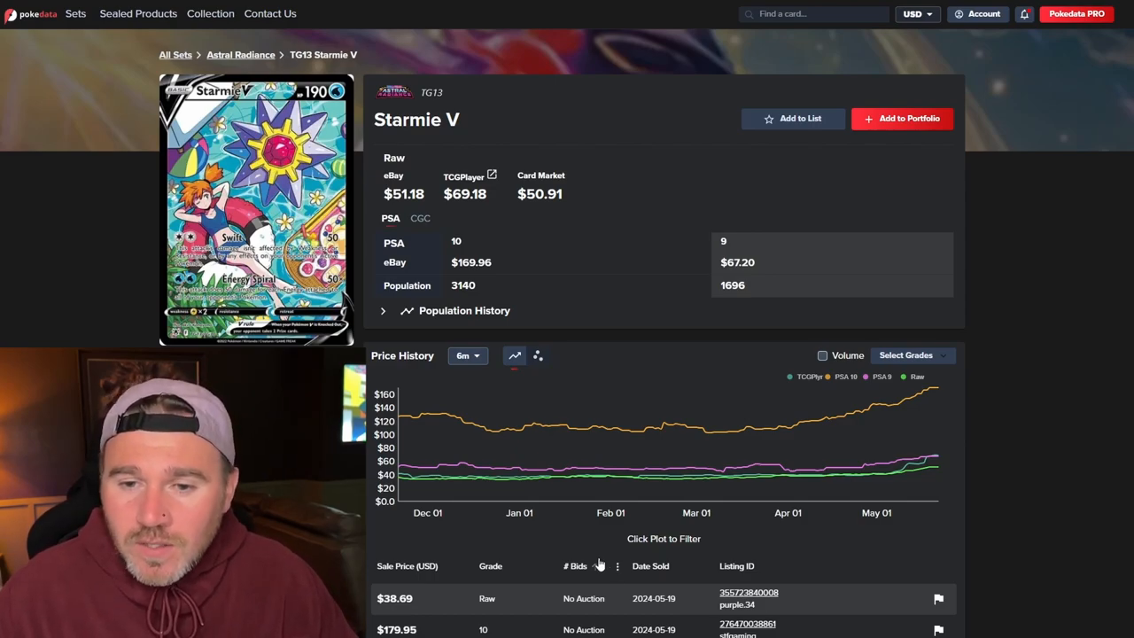
mouse_move(406, 422)
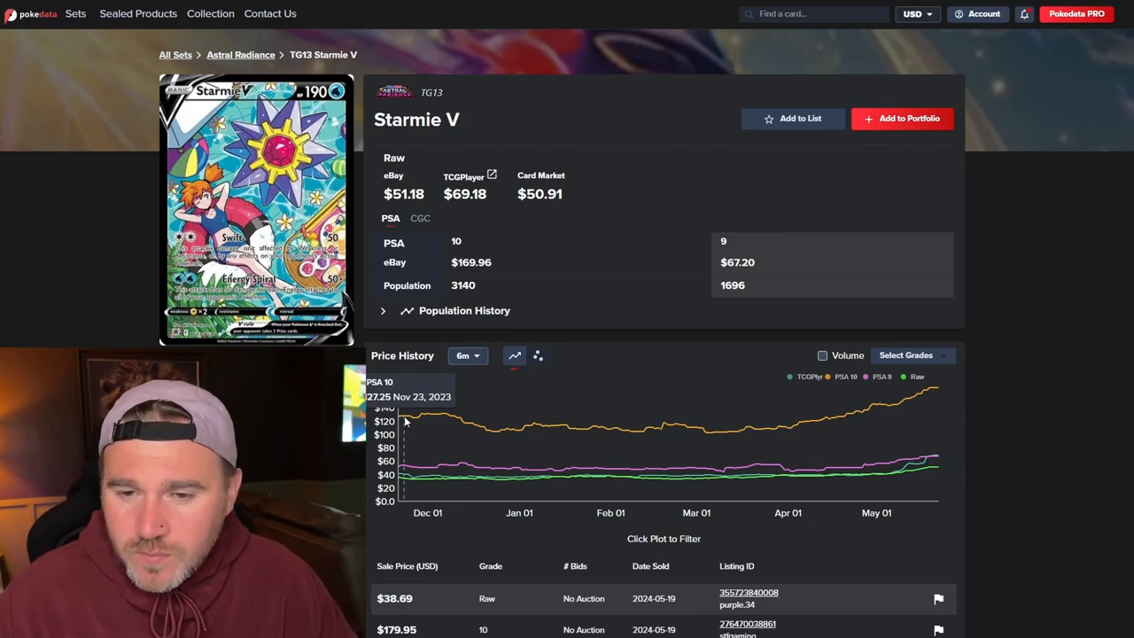
mouse_move(936, 399)
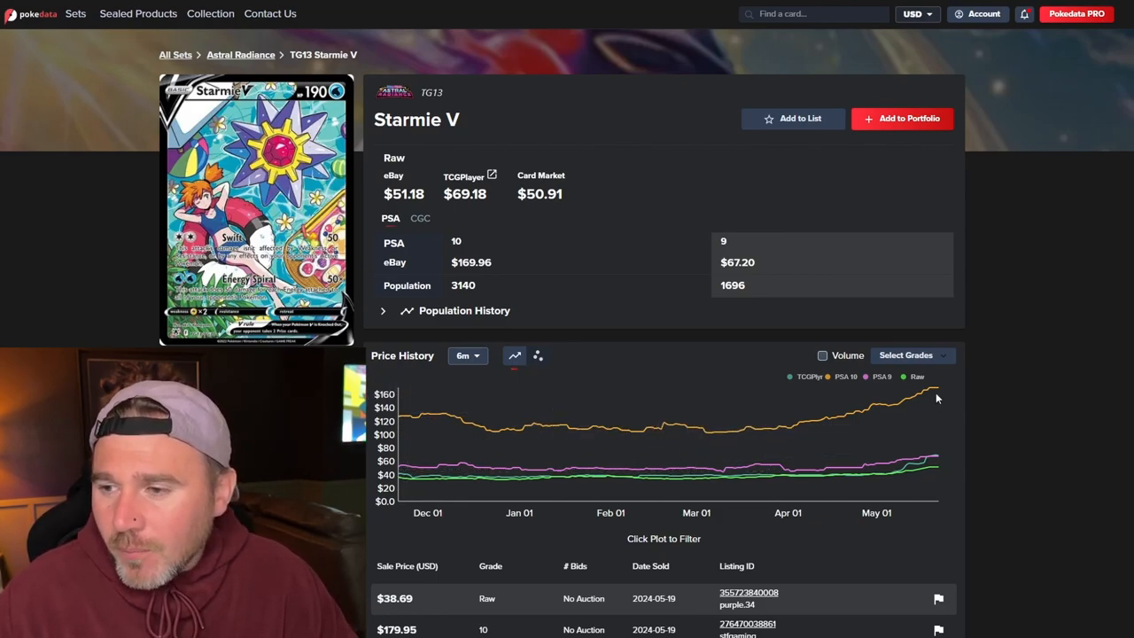
mouse_move(933, 397)
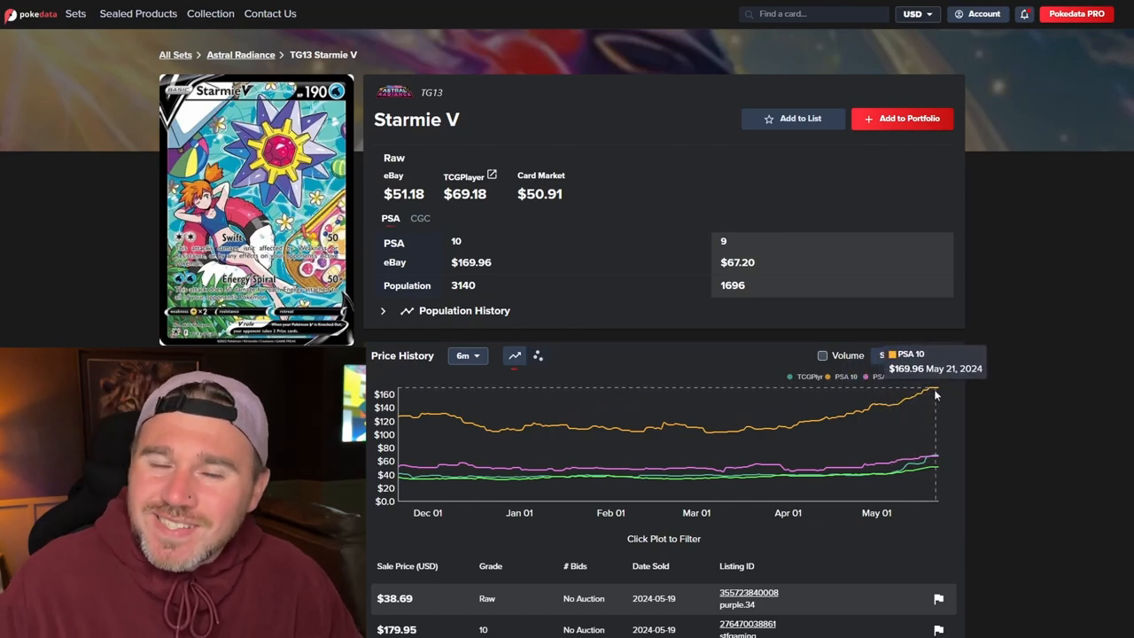
mouse_move(406, 476)
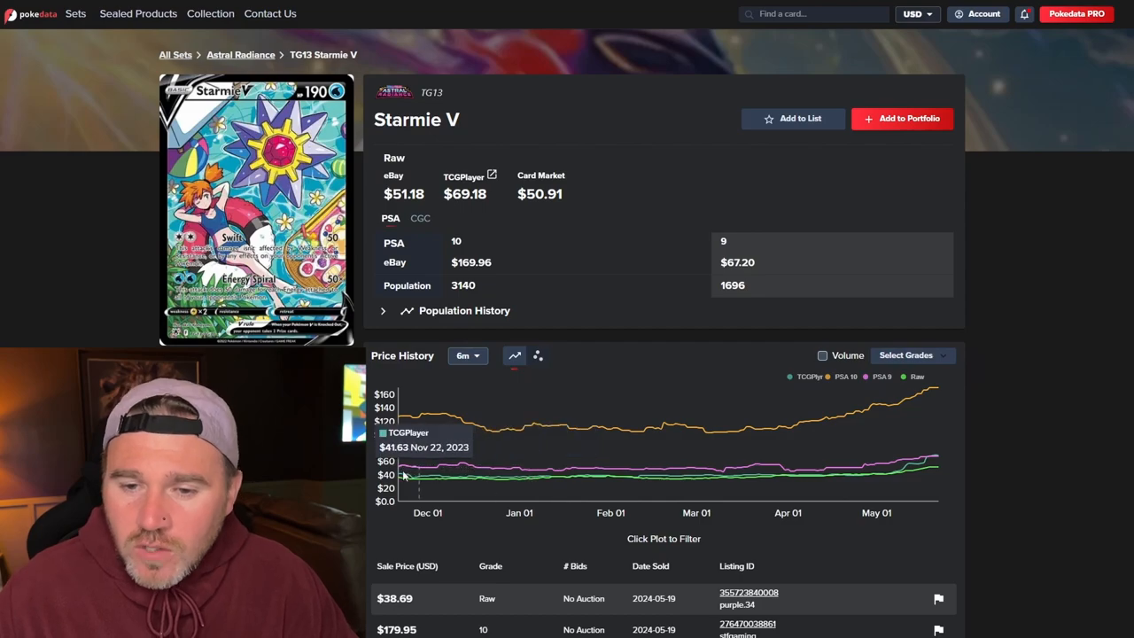
mouse_move(400, 484)
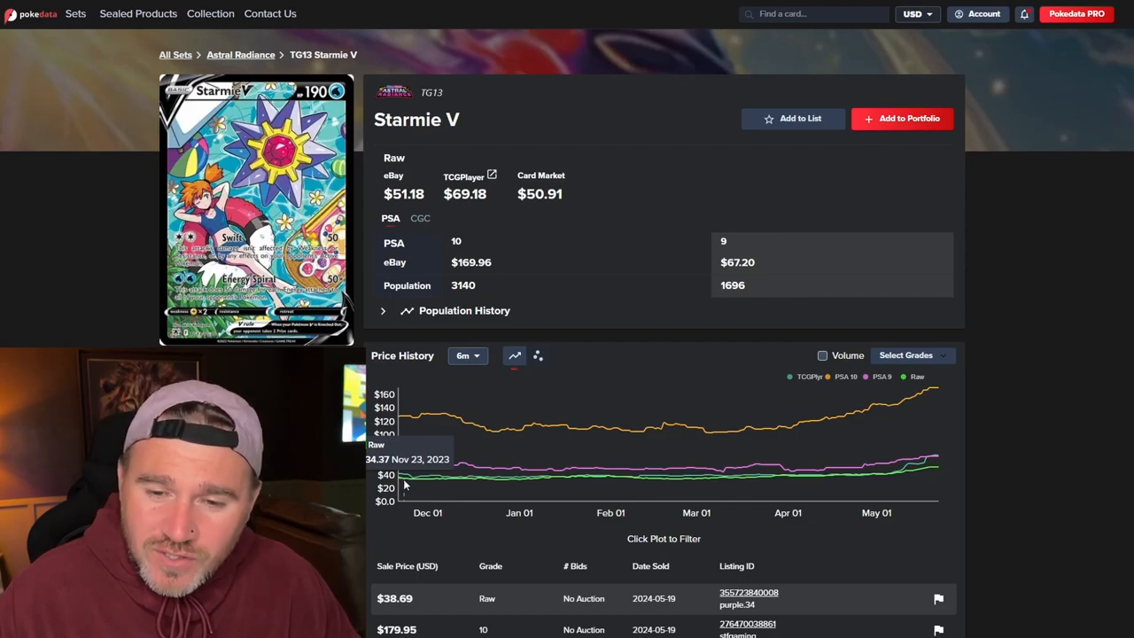
mouse_move(610, 477)
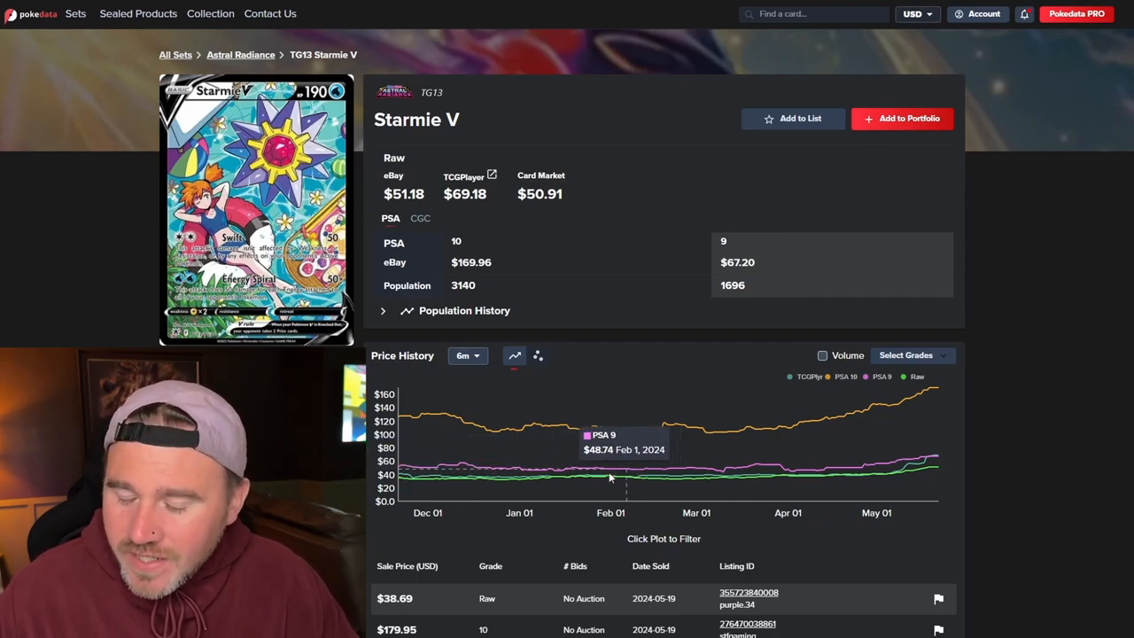
mouse_move(882, 485)
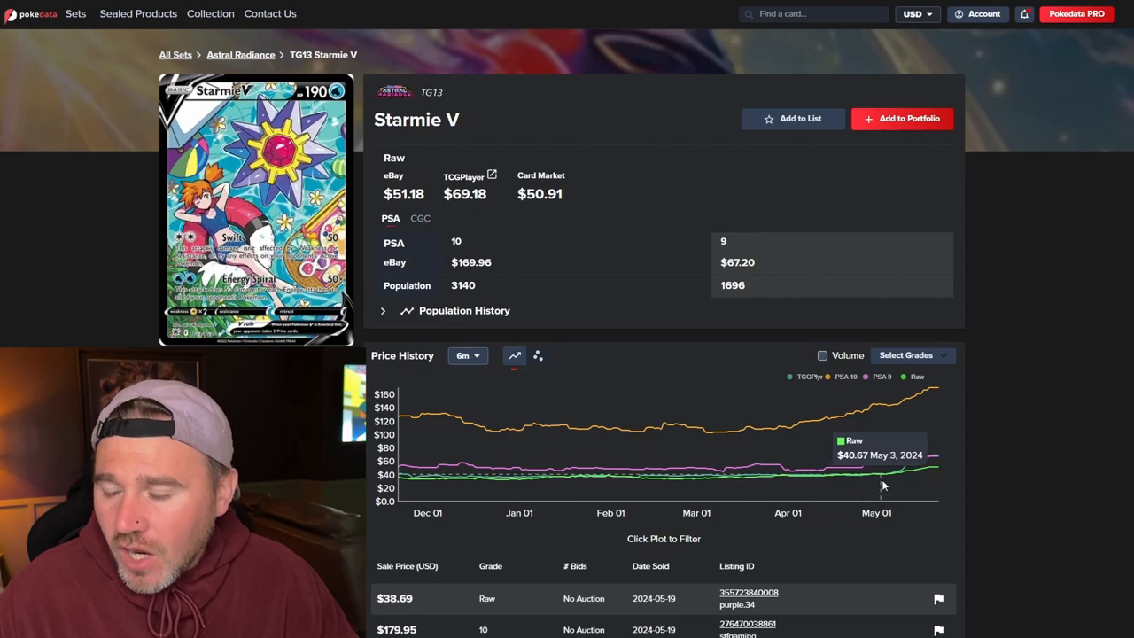
mouse_move(930, 473)
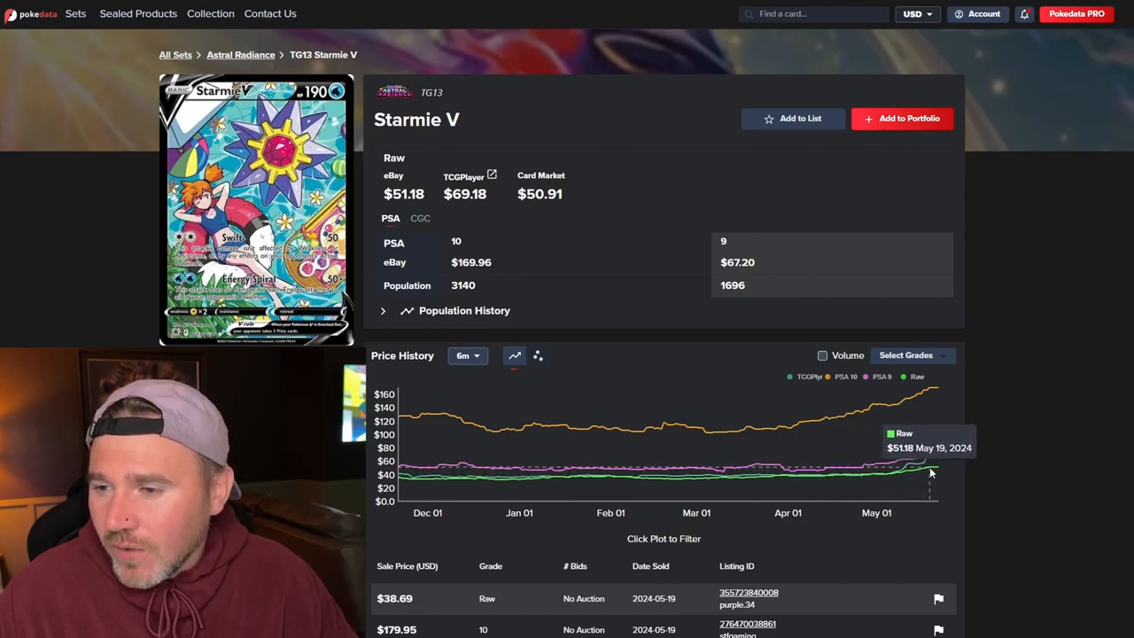
mouse_move(938, 469)
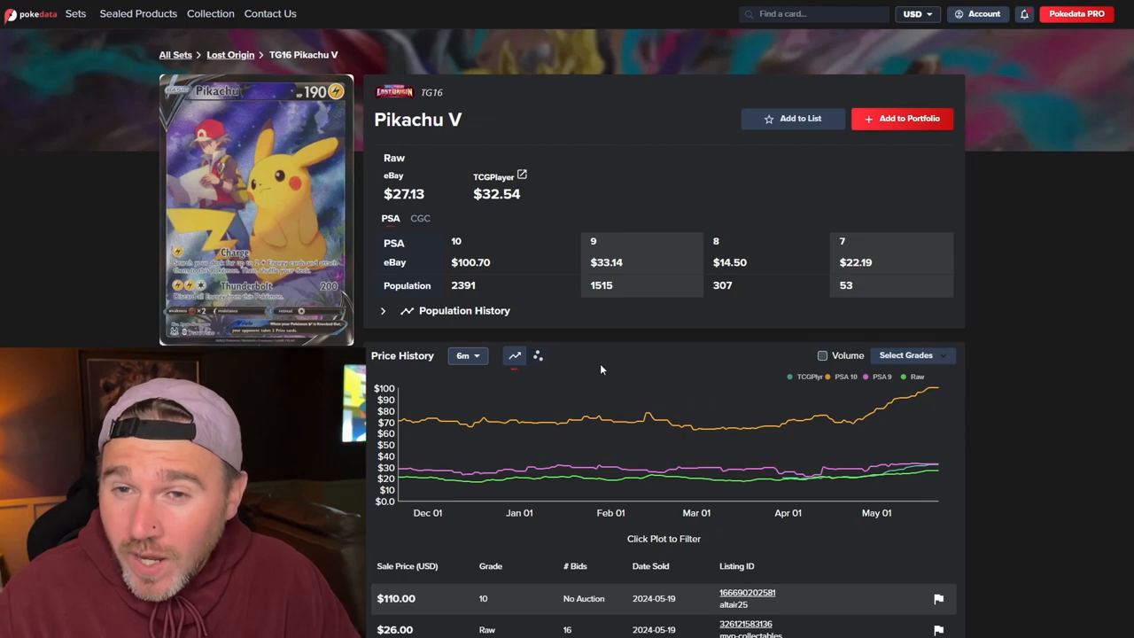
scroll("down", 3)
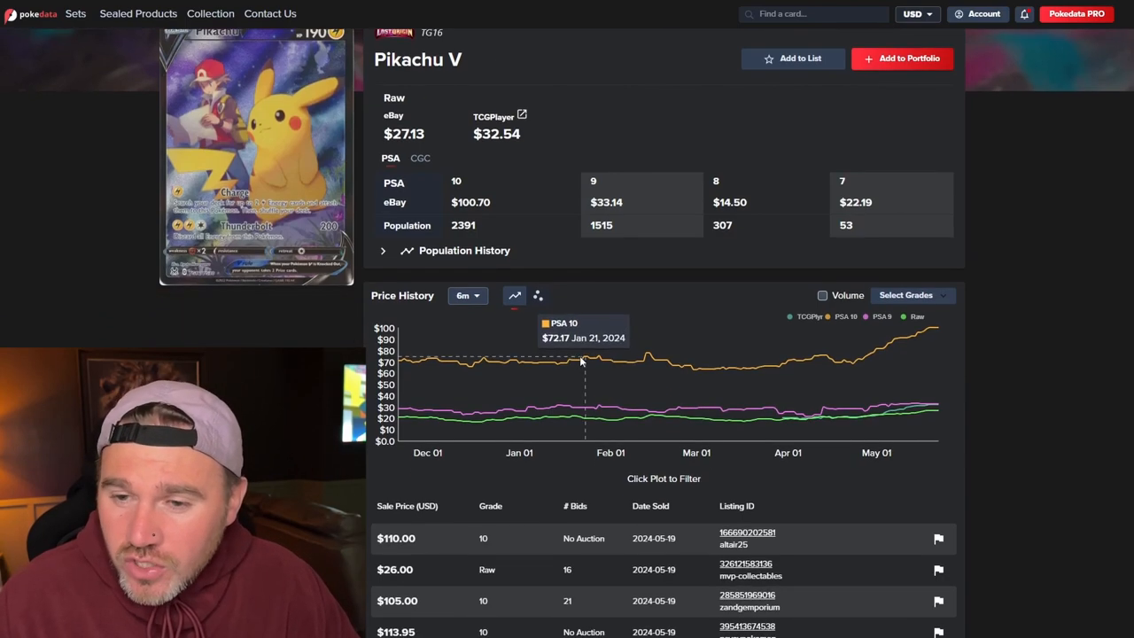
mouse_move(514, 362)
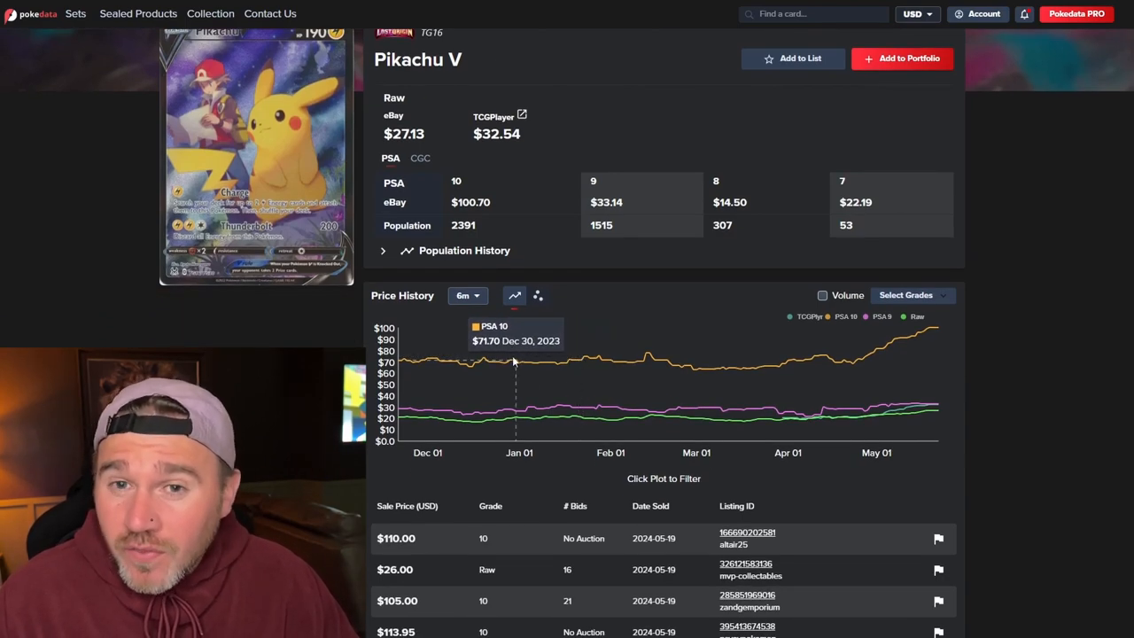
mouse_move(640, 359)
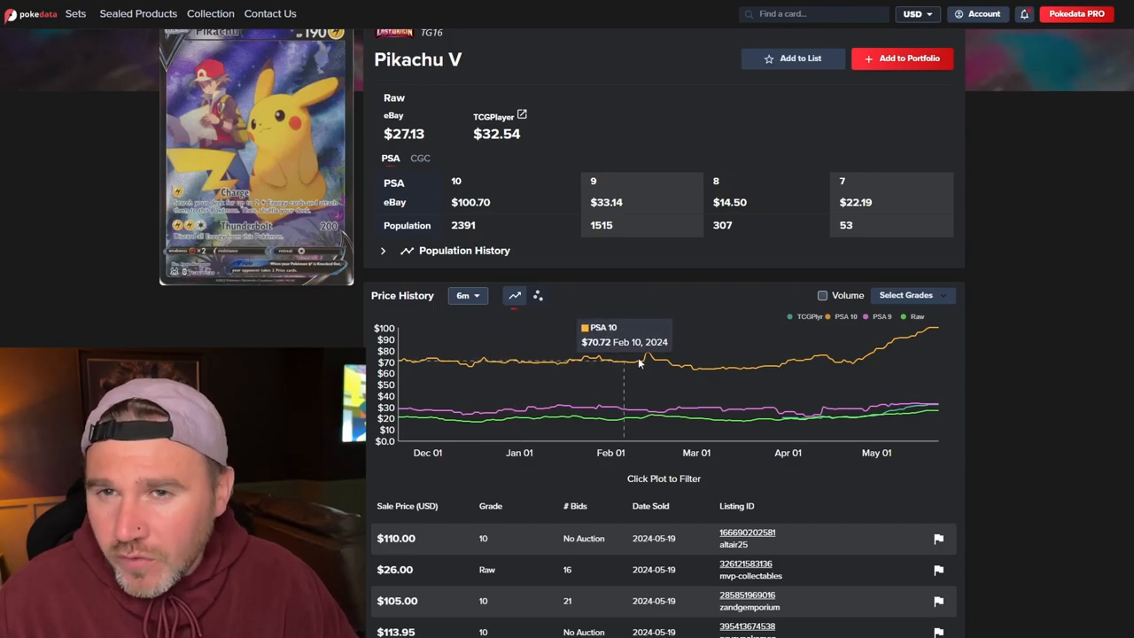
mouse_move(820, 366)
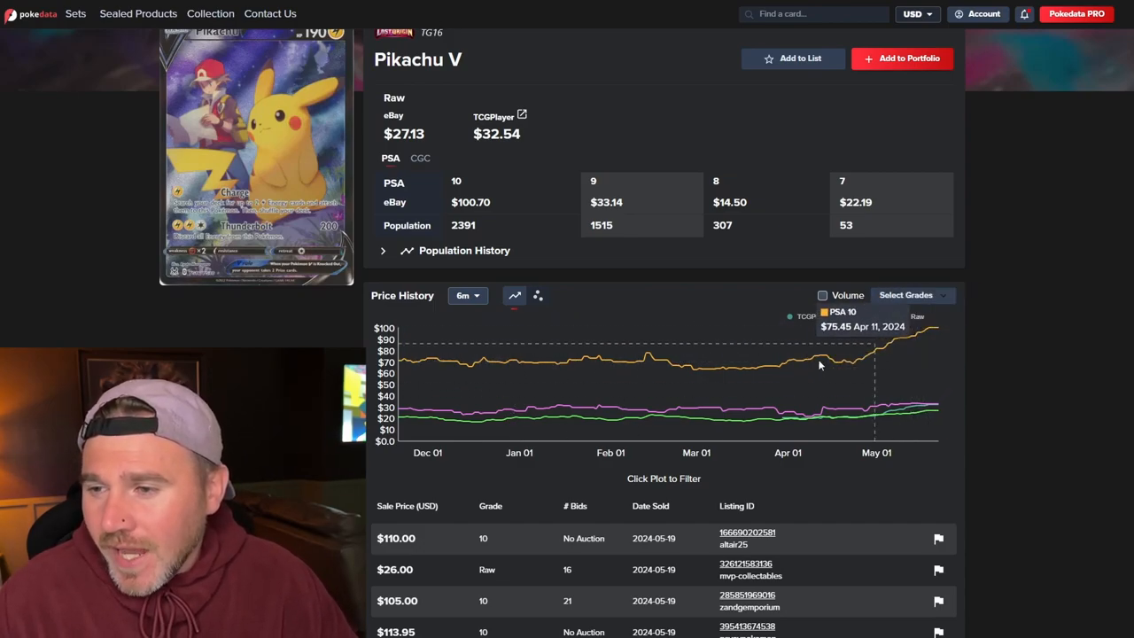
mouse_move(414, 366)
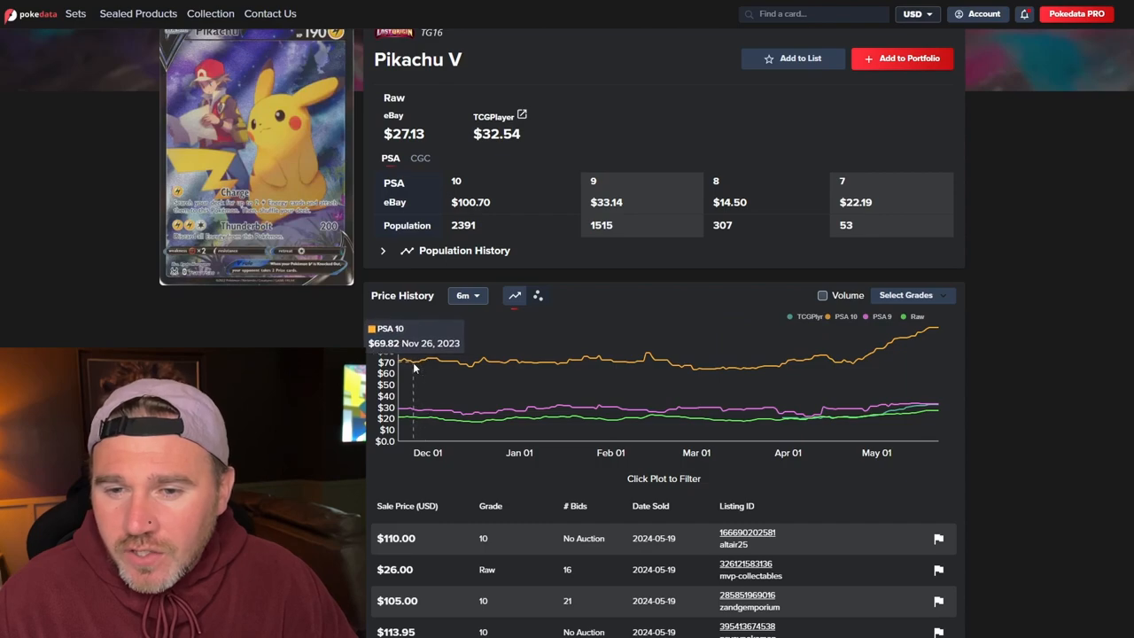
mouse_move(885, 351)
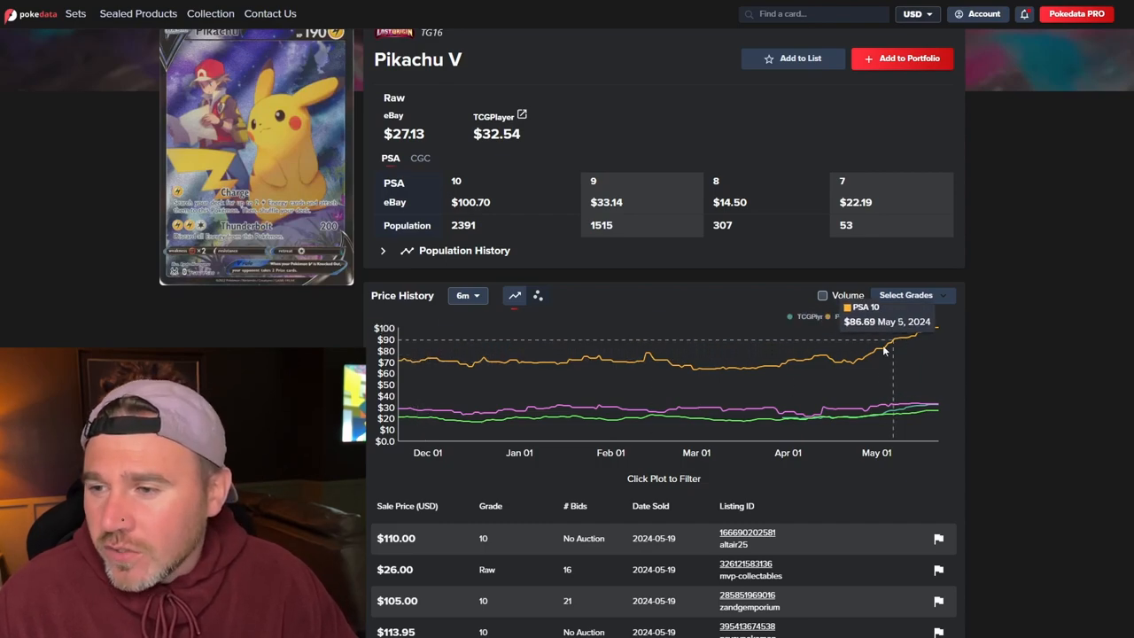
mouse_move(855, 368)
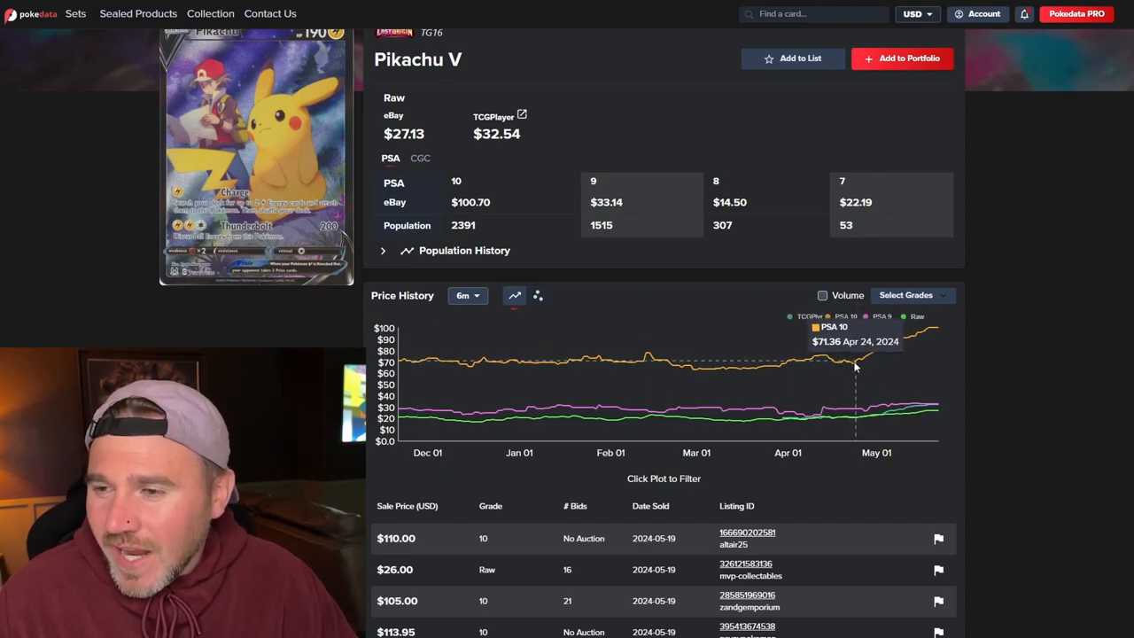
mouse_move(935, 334)
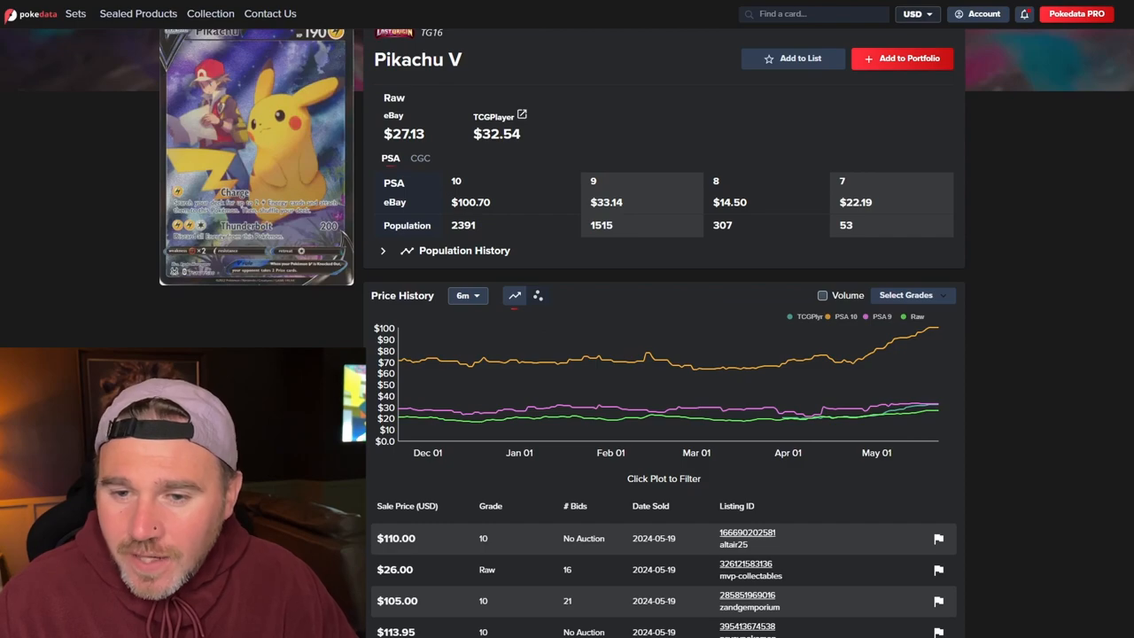
mouse_move(399, 421)
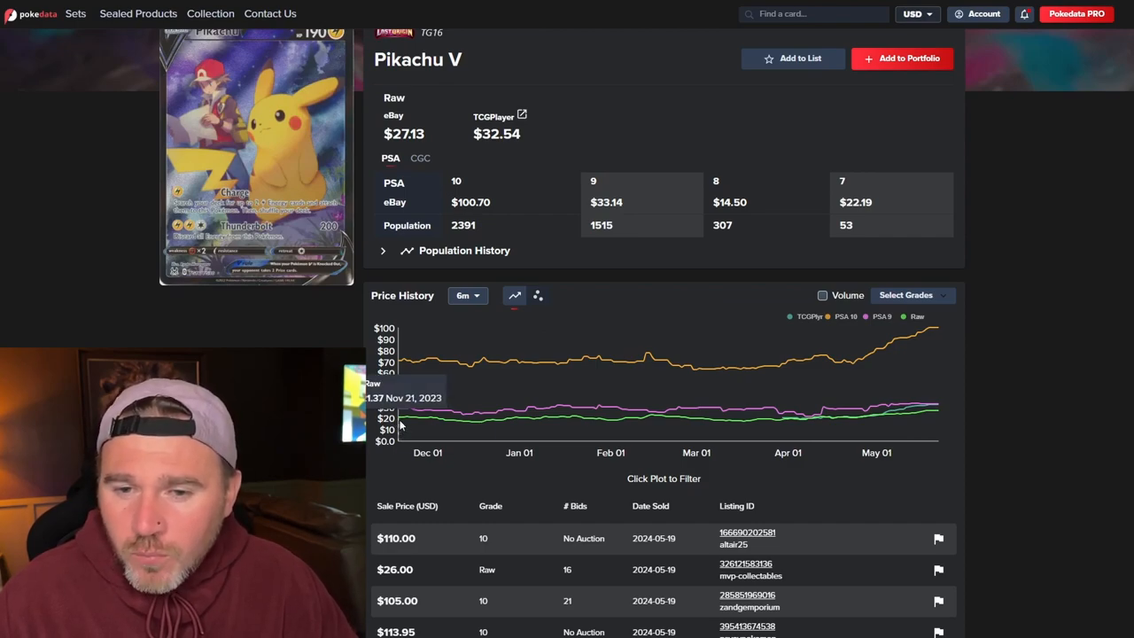
mouse_move(471, 432)
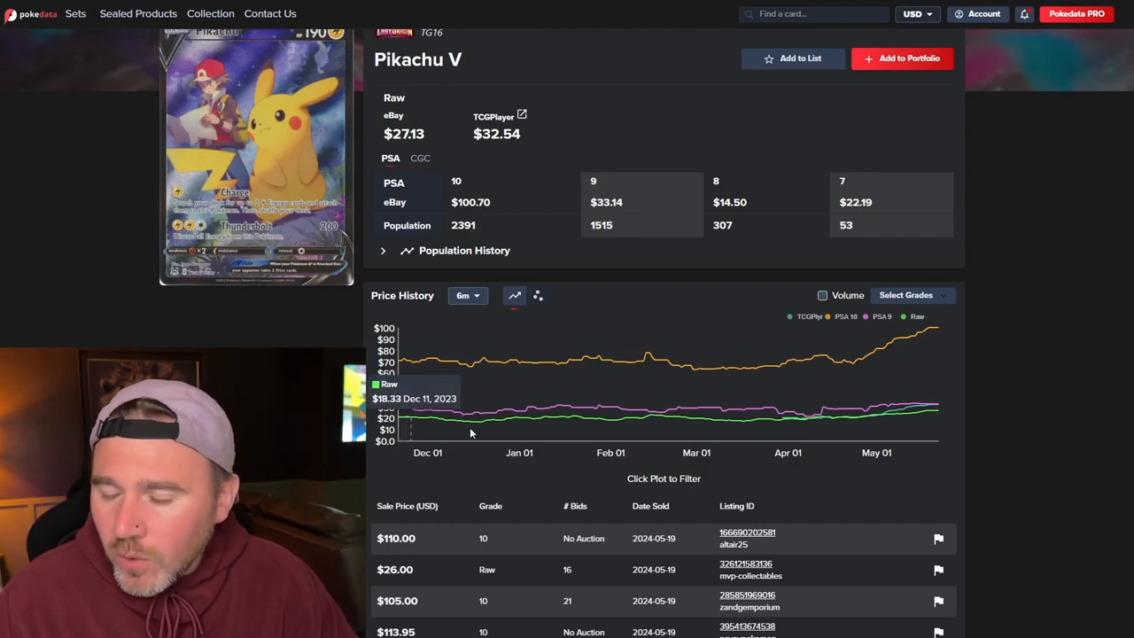
mouse_move(831, 426)
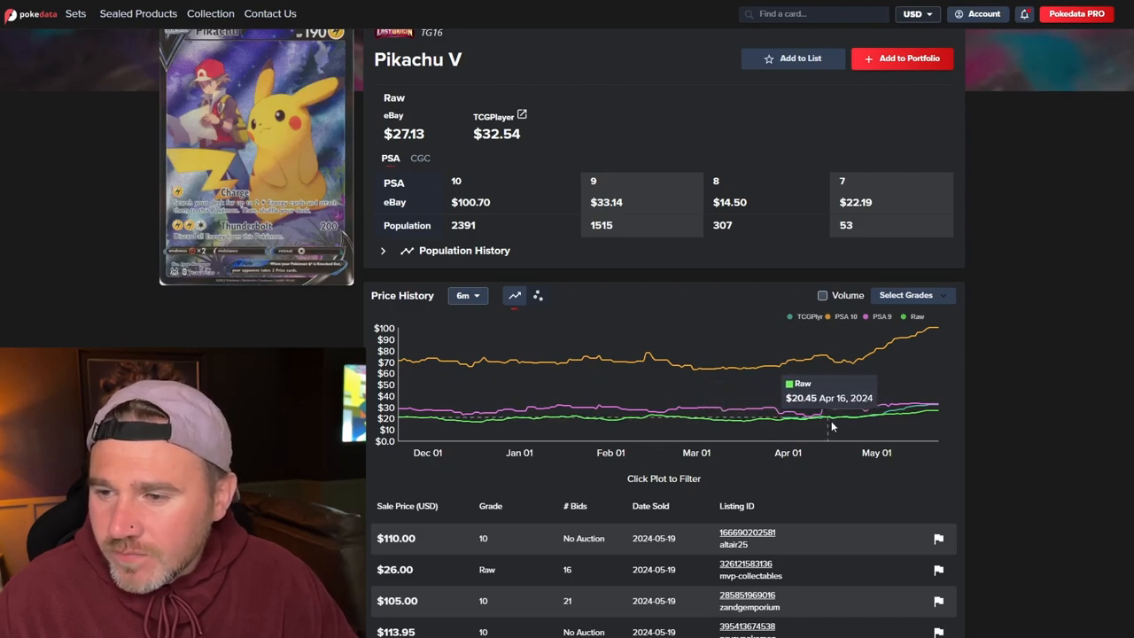
mouse_move(649, 423)
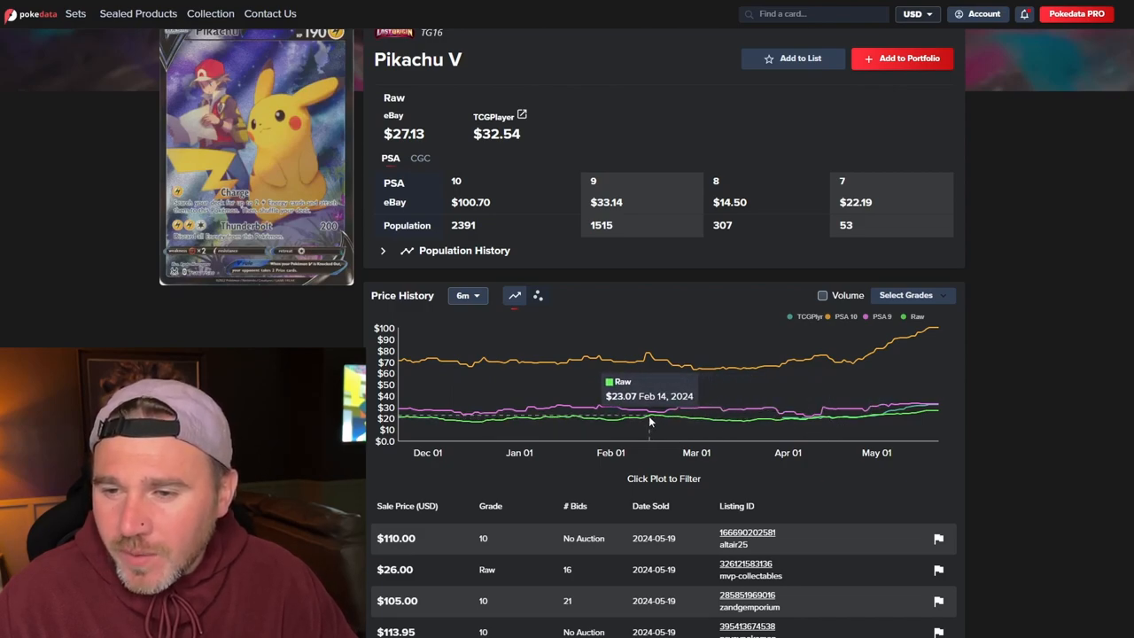
mouse_move(807, 426)
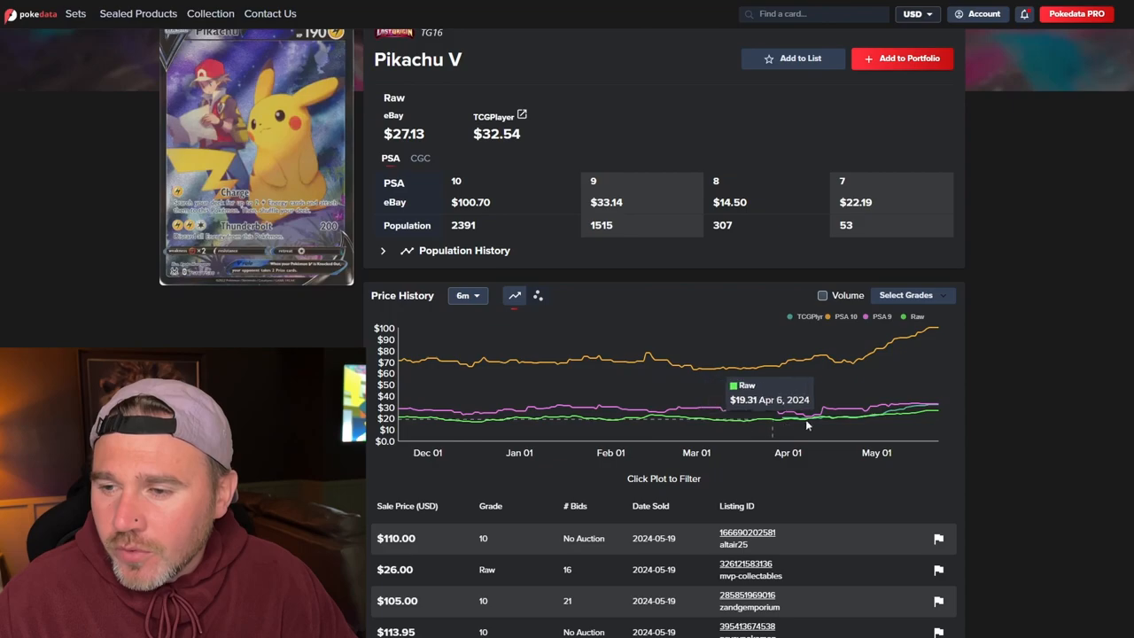
mouse_move(927, 417)
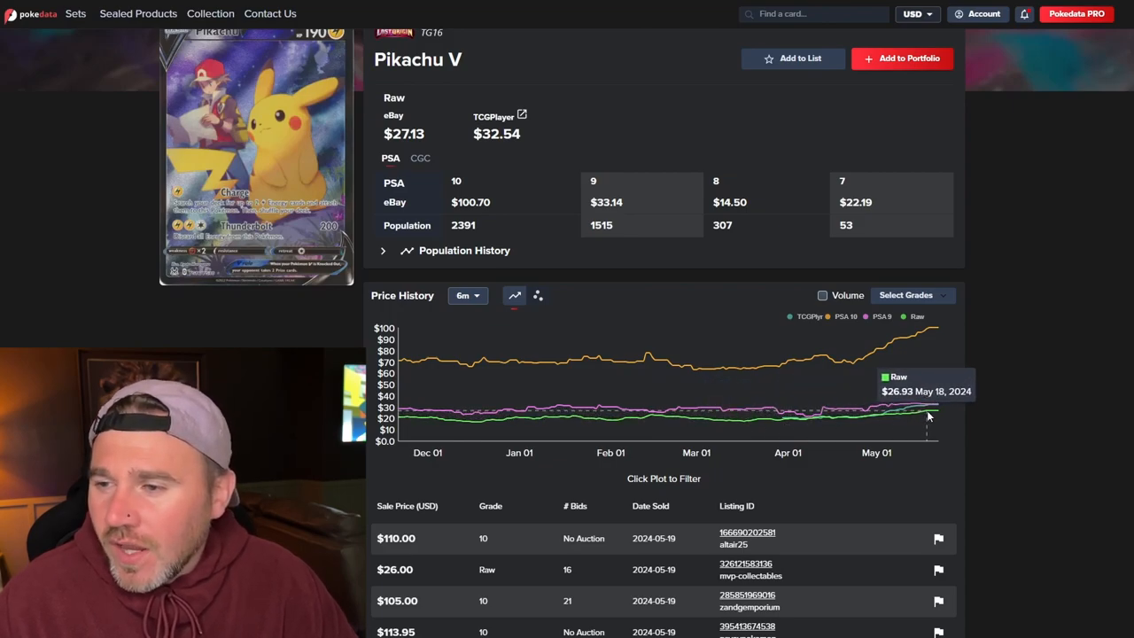
mouse_move(933, 415)
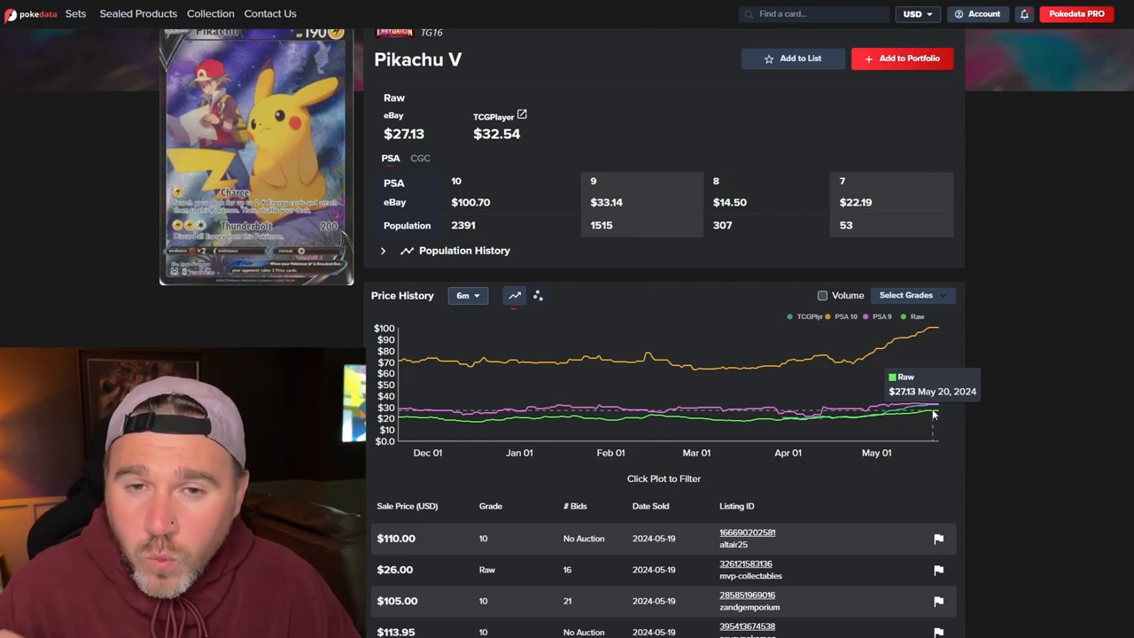
mouse_move(877, 468)
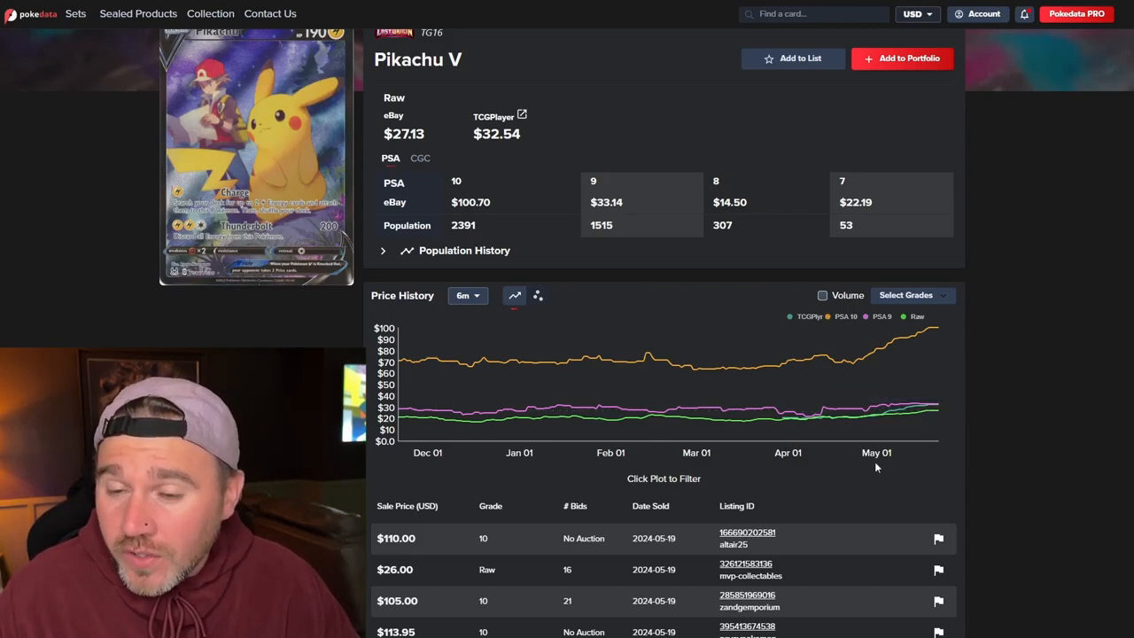
mouse_move(822, 383)
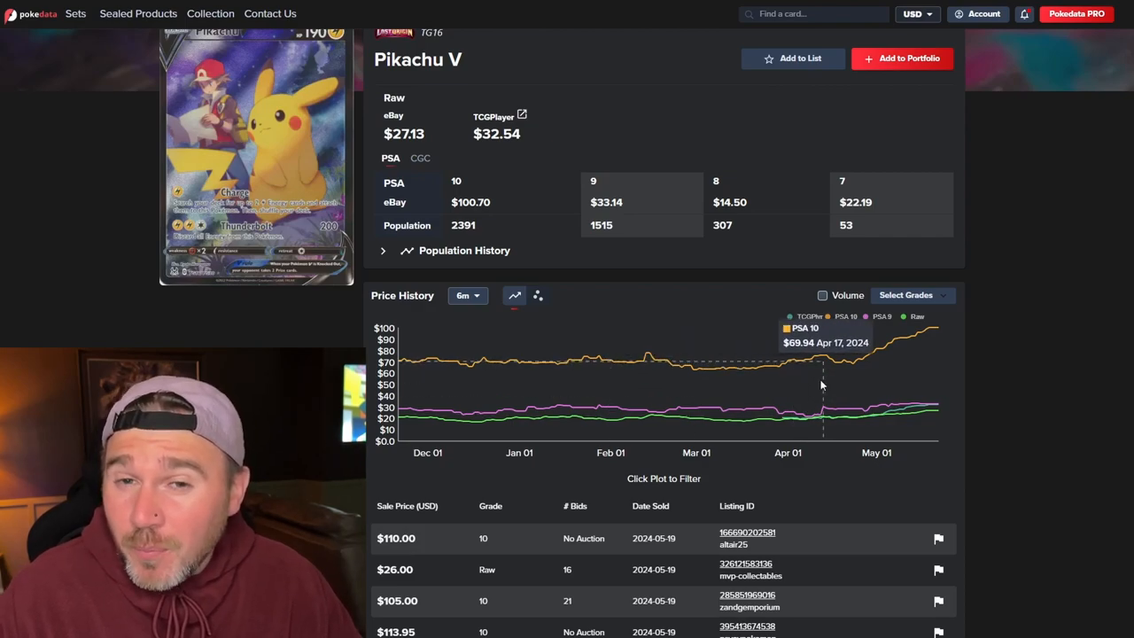
mouse_move(811, 385)
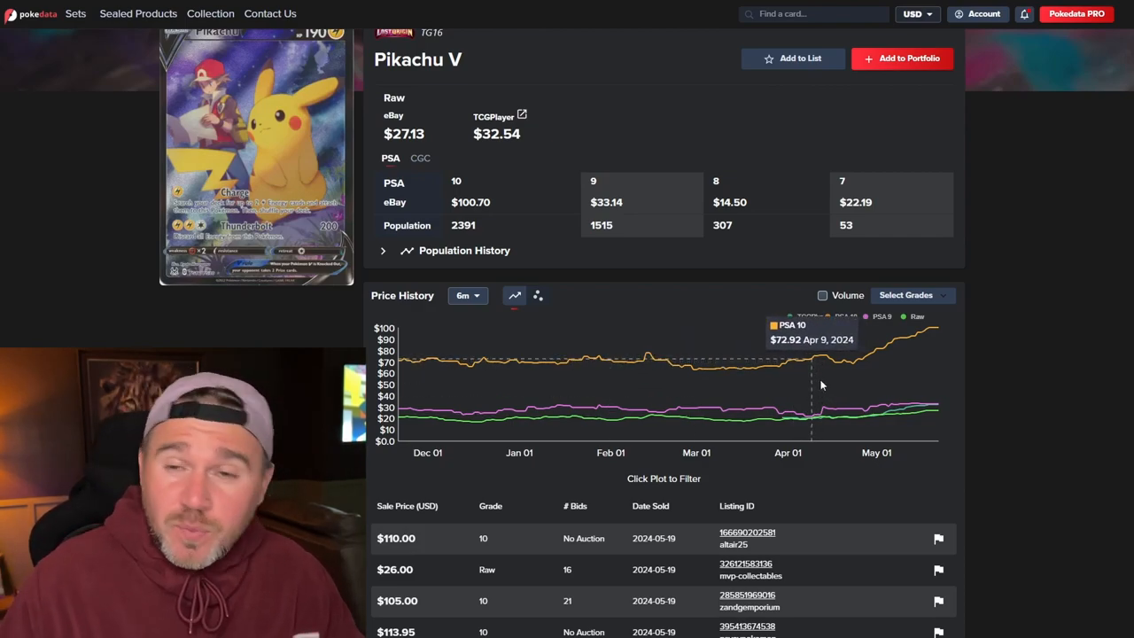
mouse_move(833, 410)
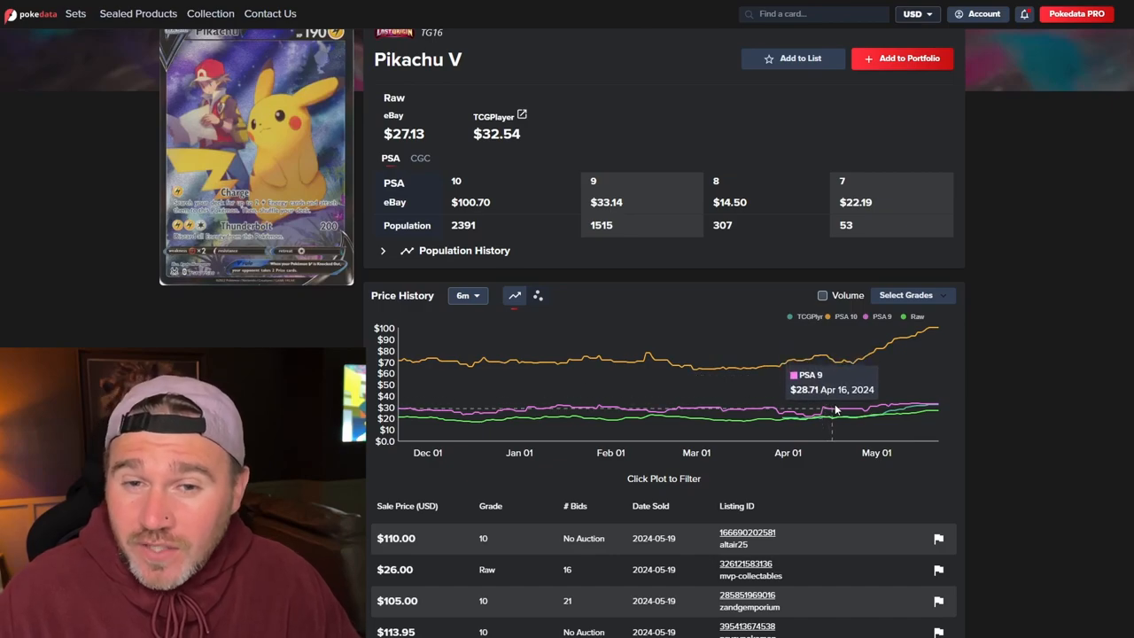
scroll("up", 3)
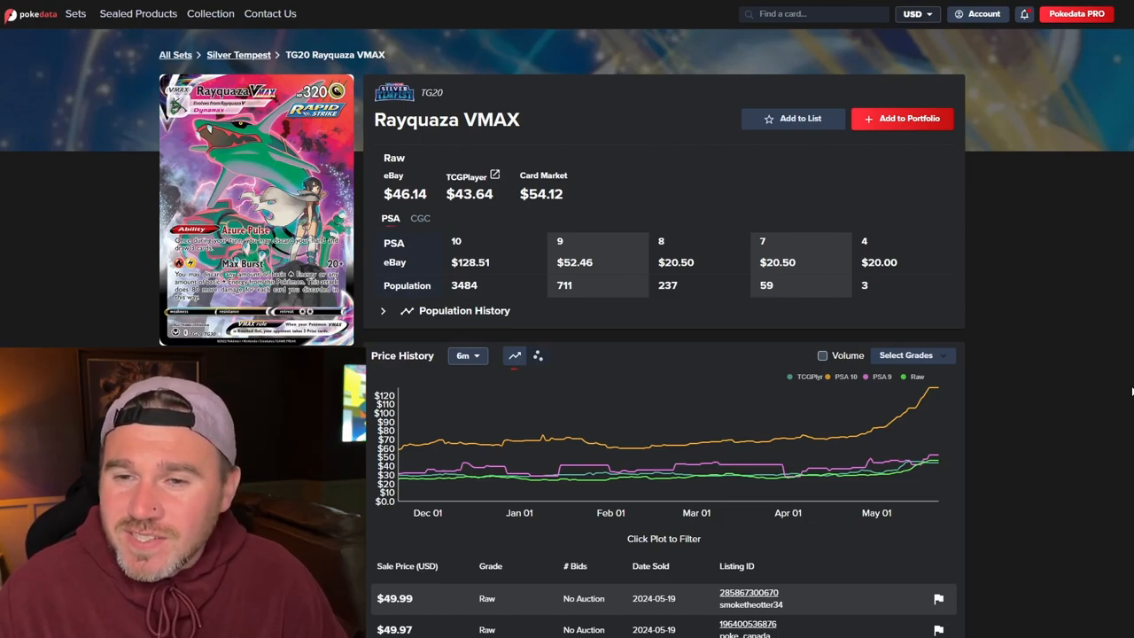
mouse_move(995, 401)
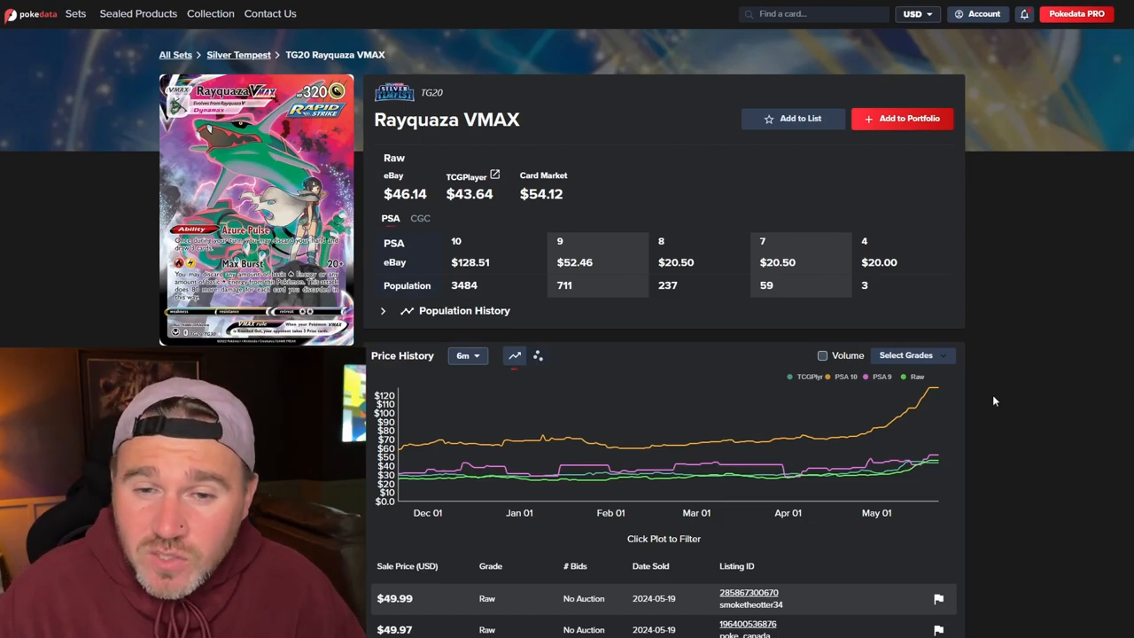
mouse_move(567, 430)
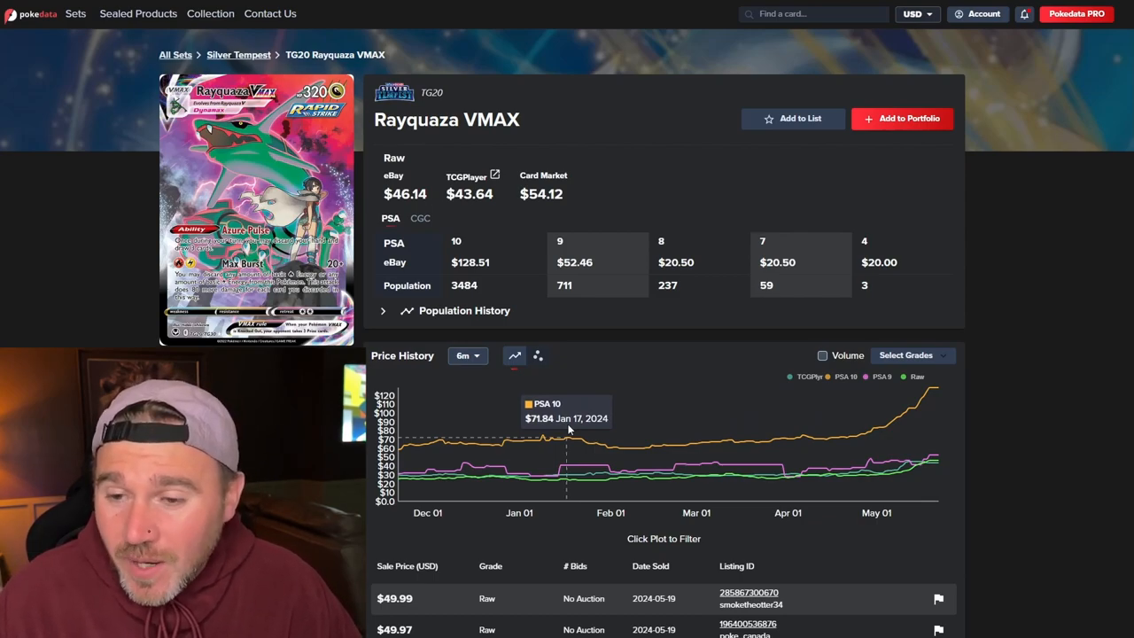
mouse_move(403, 452)
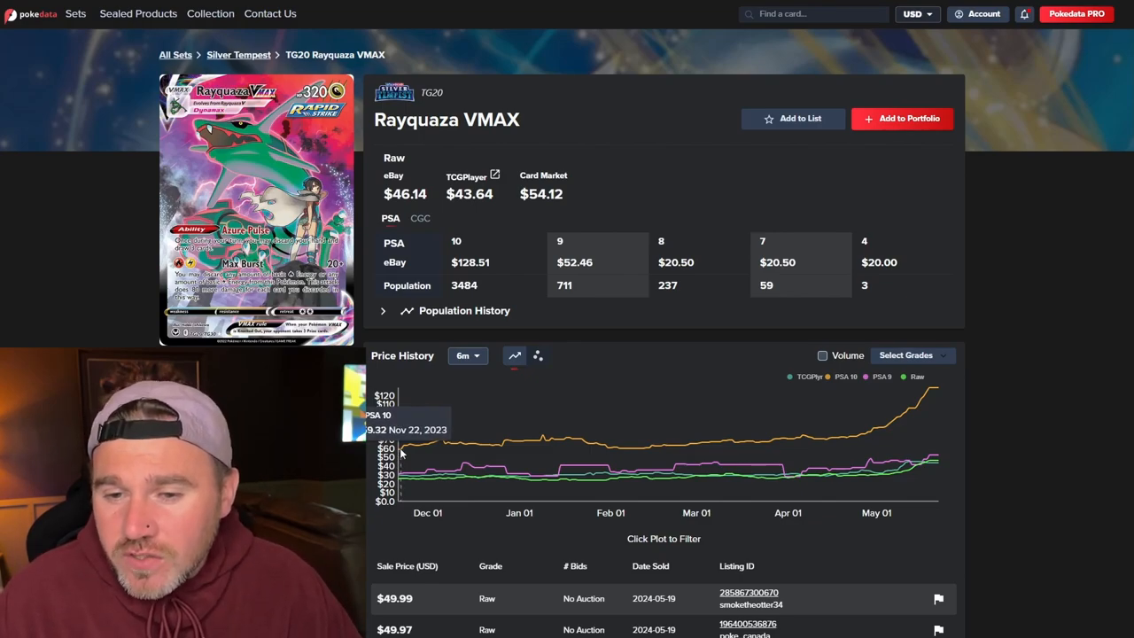
mouse_move(1001, 419)
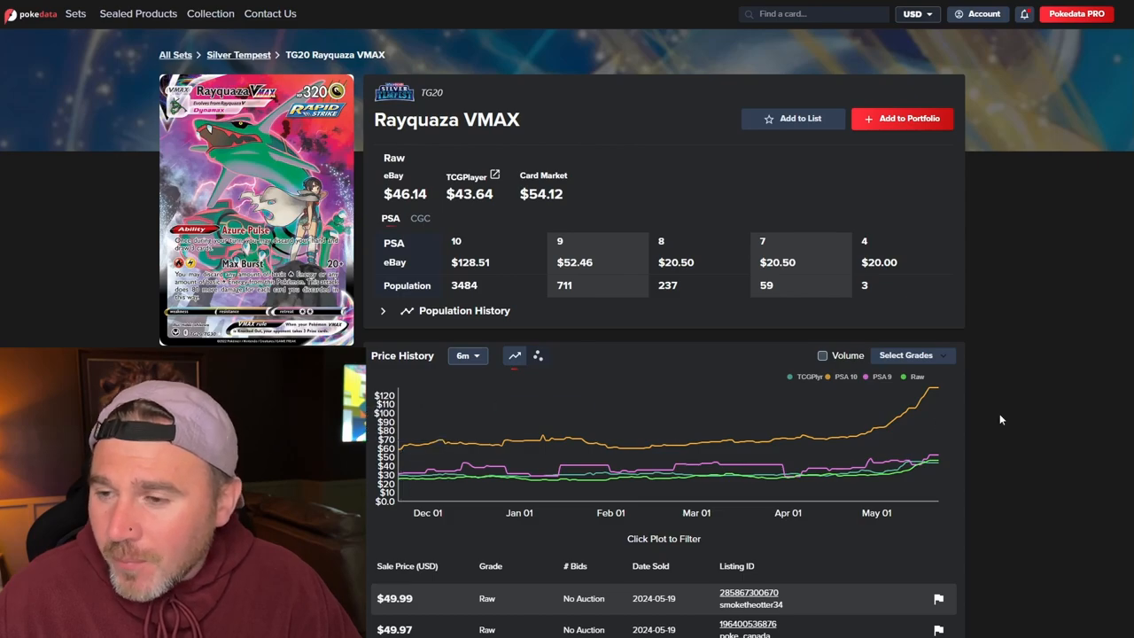
mouse_move(940, 392)
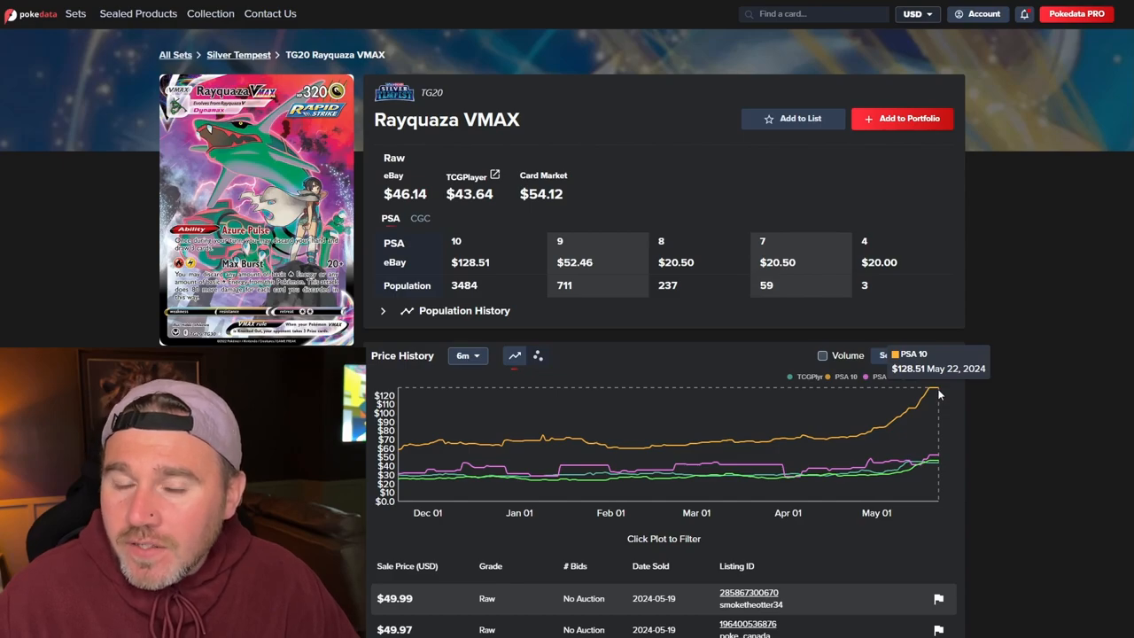
mouse_move(919, 408)
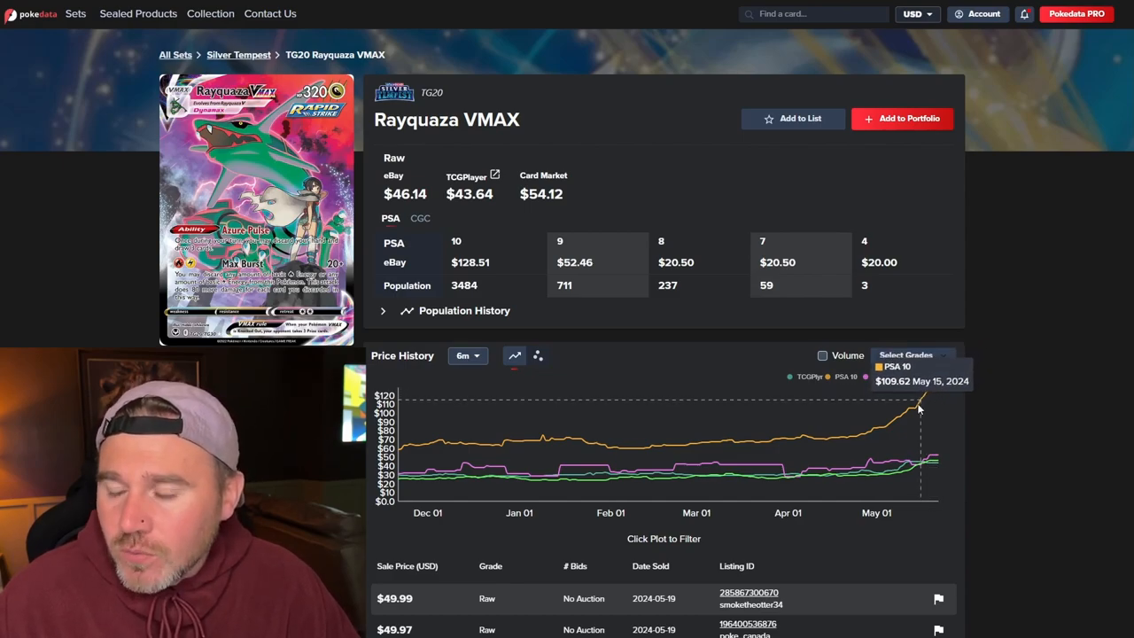
mouse_move(864, 425)
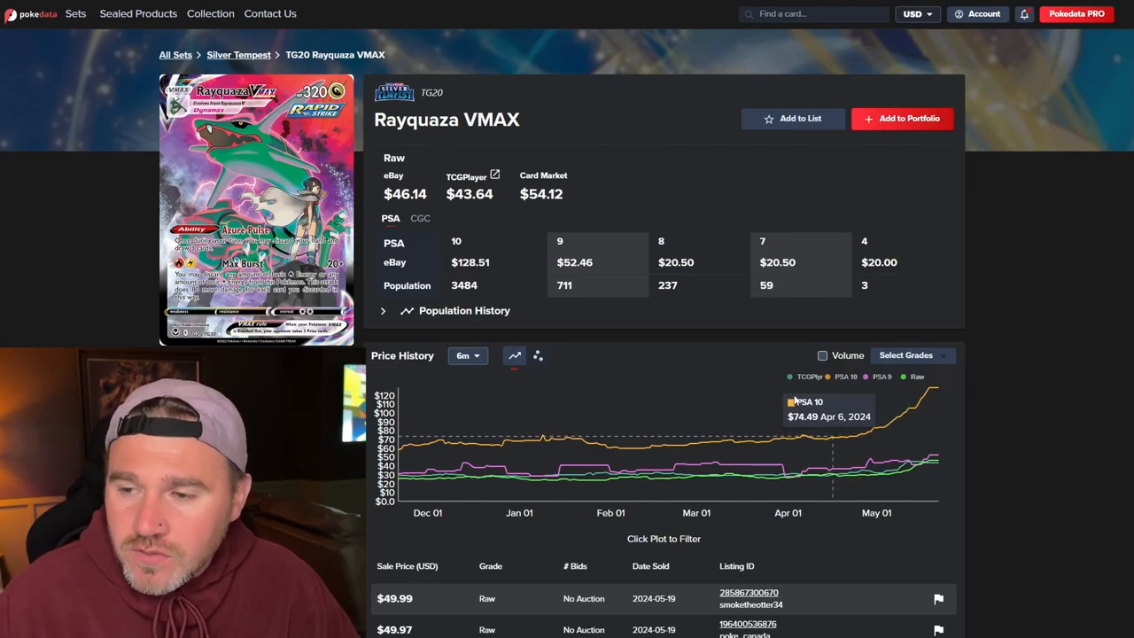
mouse_move(929, 393)
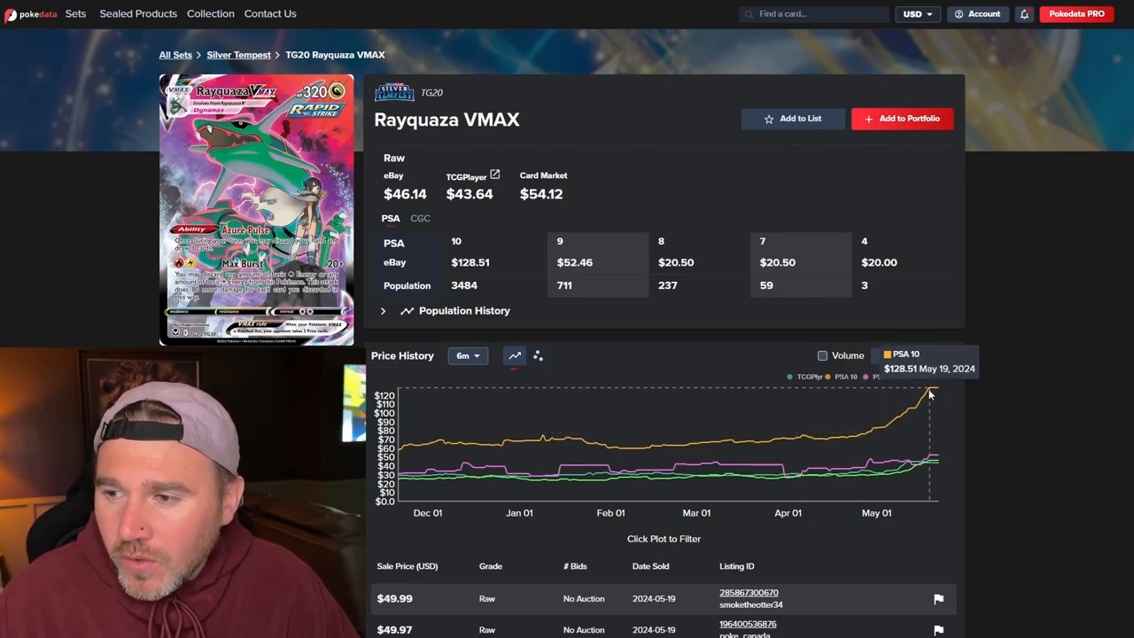
mouse_move(929, 393)
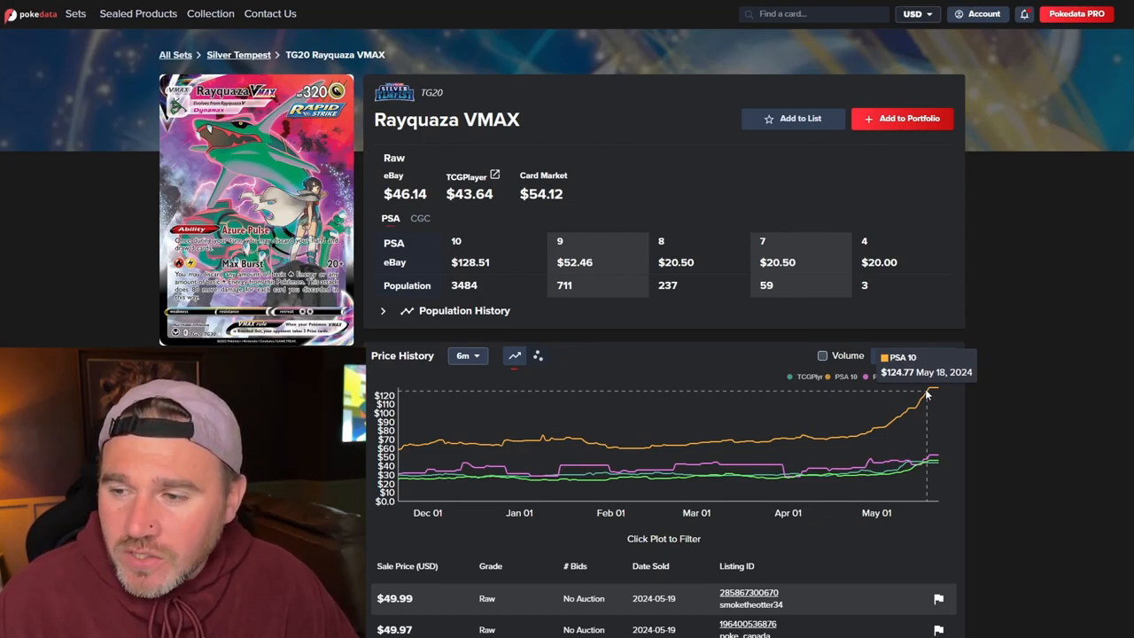
mouse_move(399, 483)
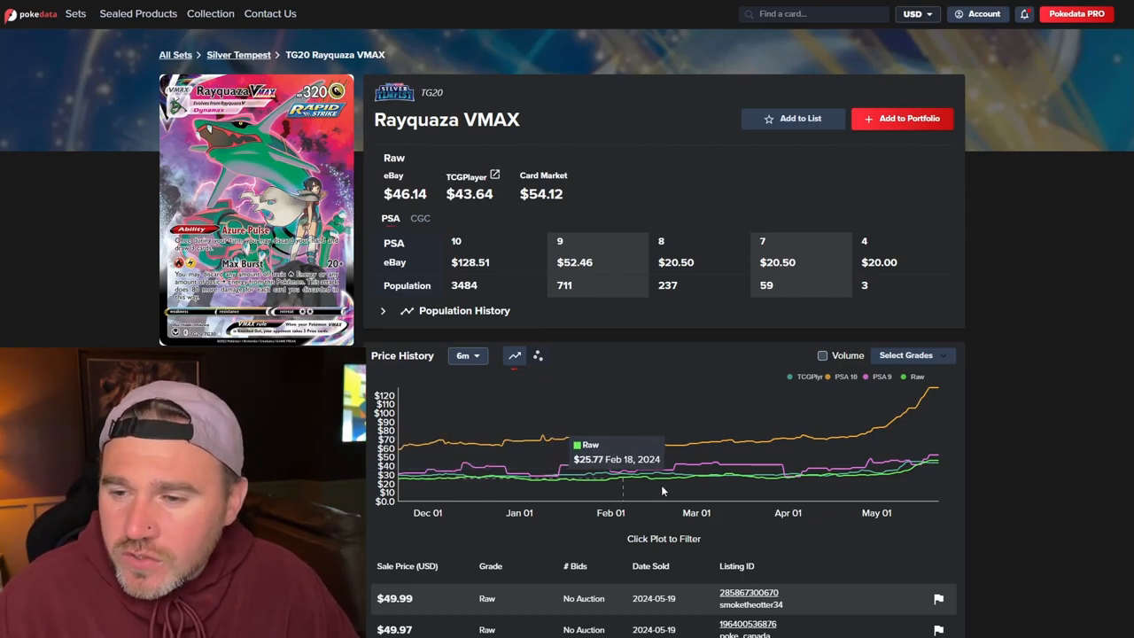
mouse_move(840, 479)
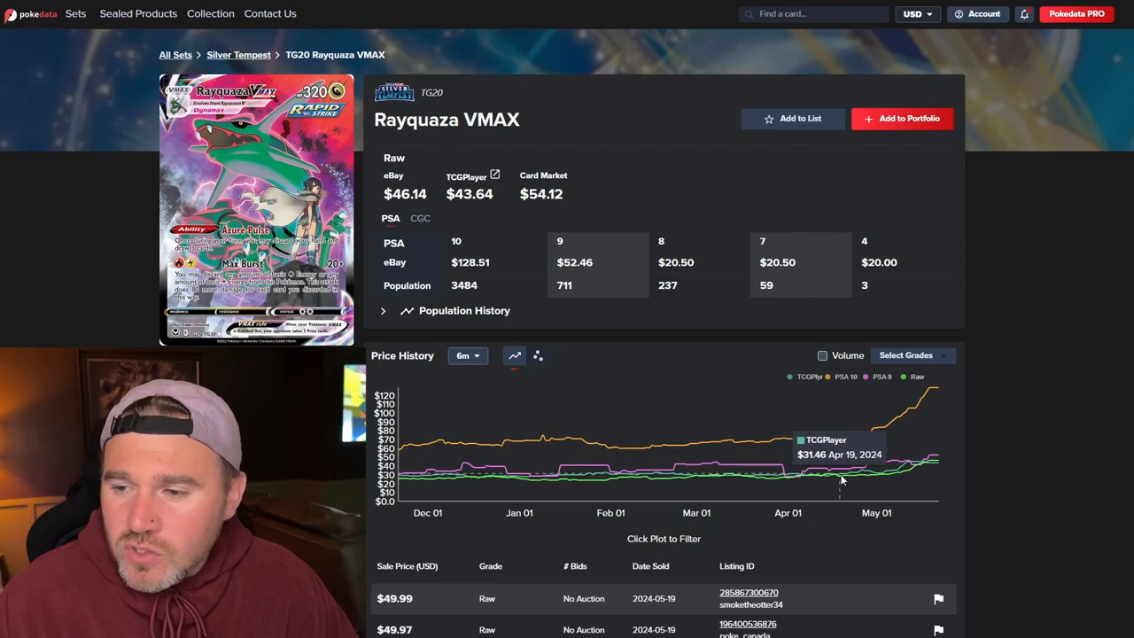
mouse_move(867, 477)
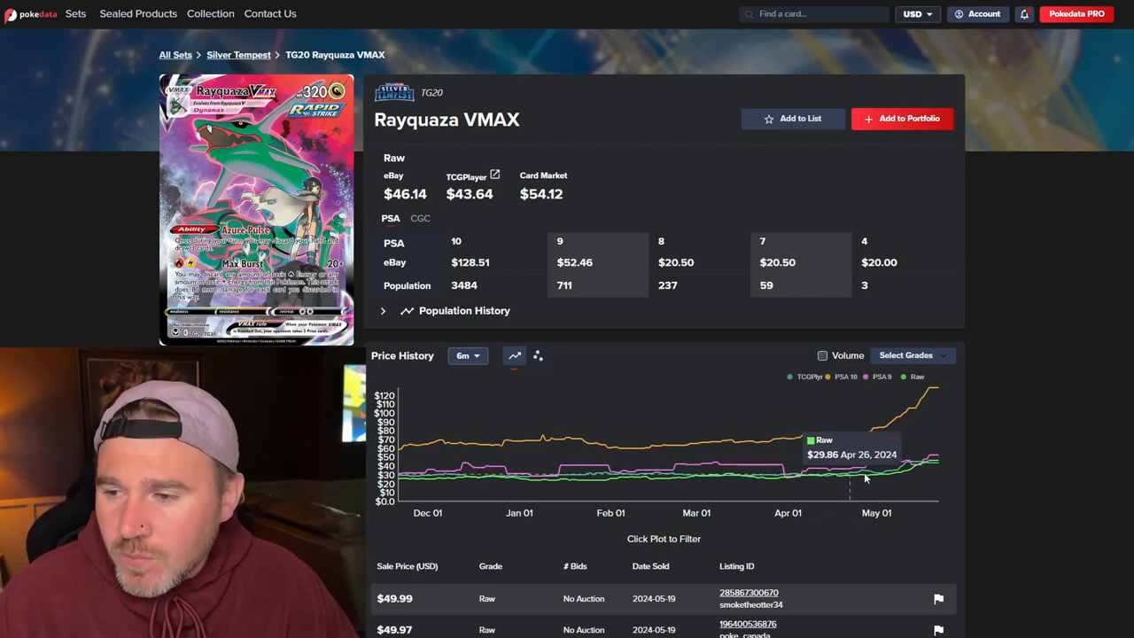
mouse_move(913, 474)
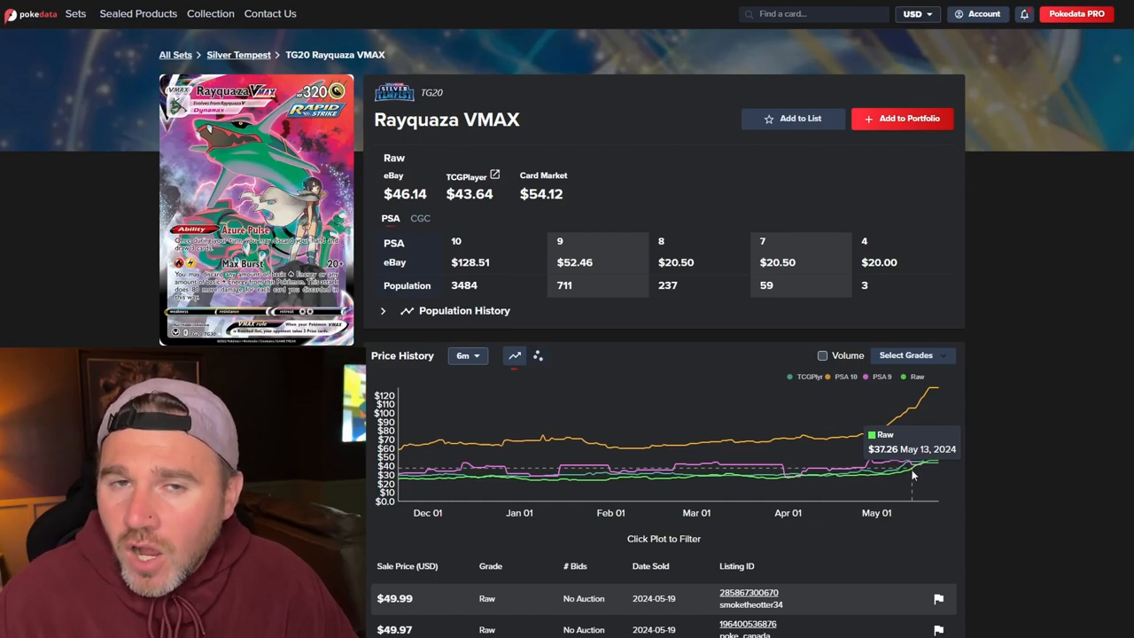
mouse_move(924, 470)
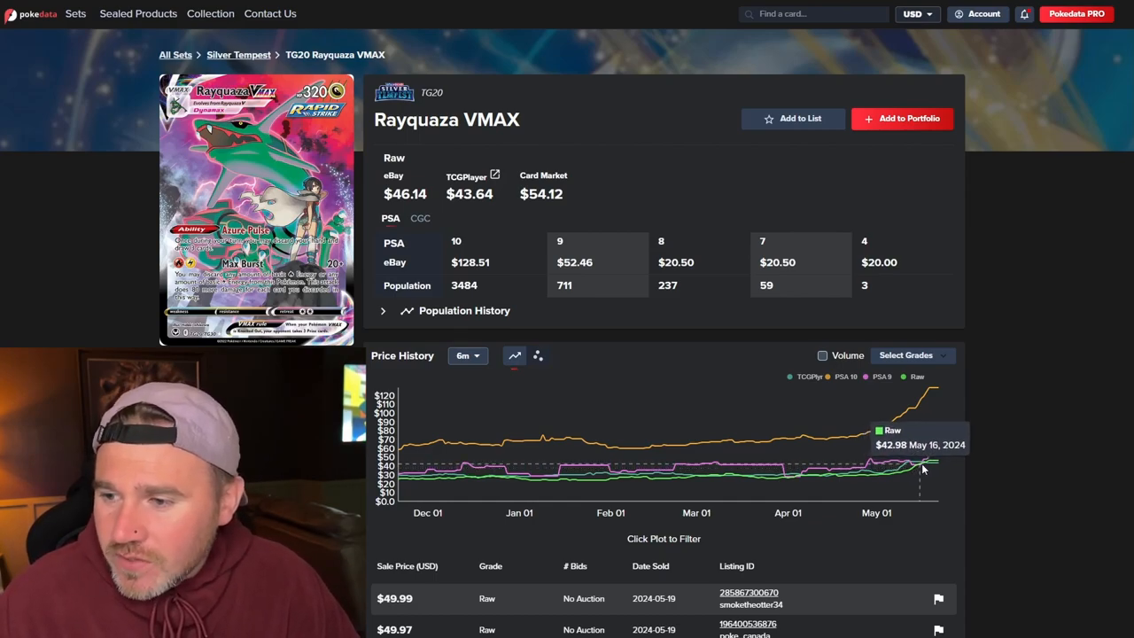
mouse_move(933, 465)
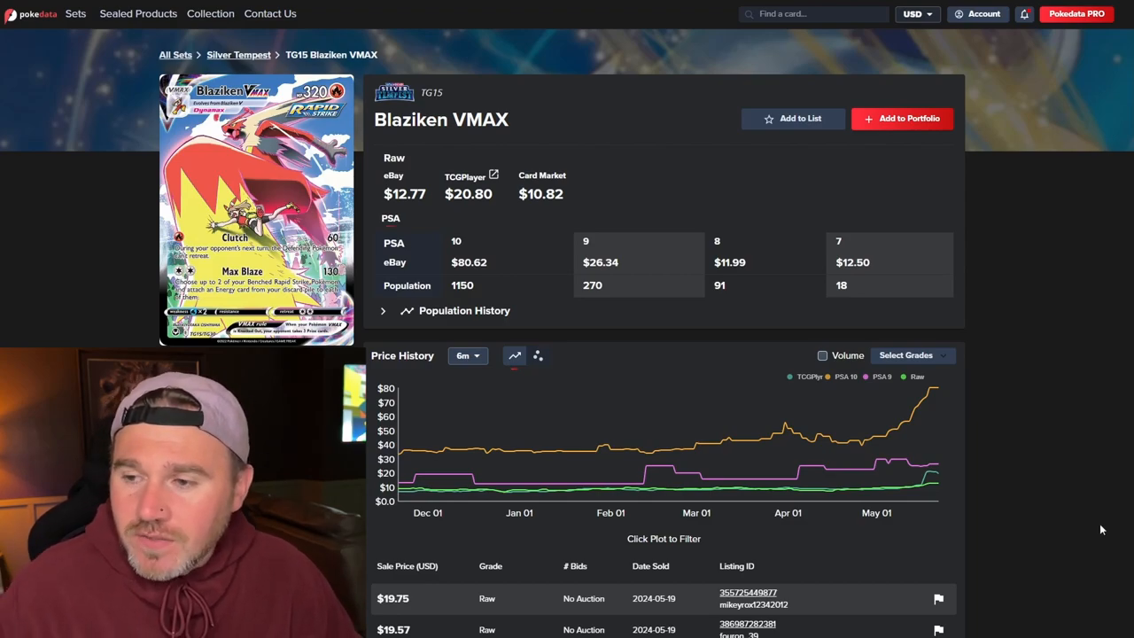
mouse_move(400, 458)
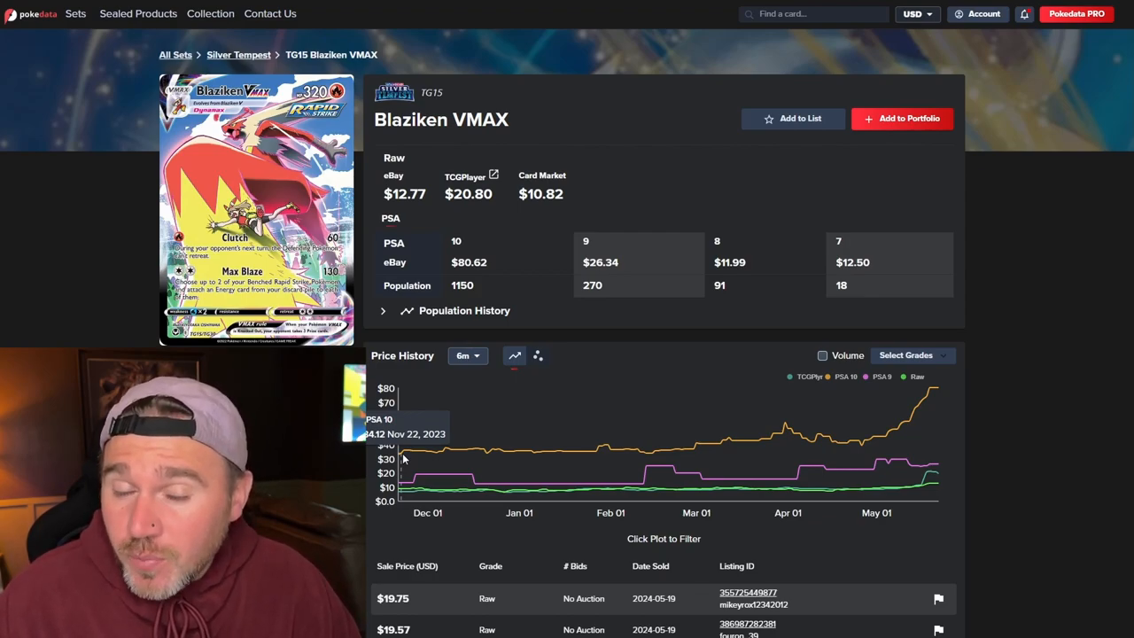
mouse_move(401, 461)
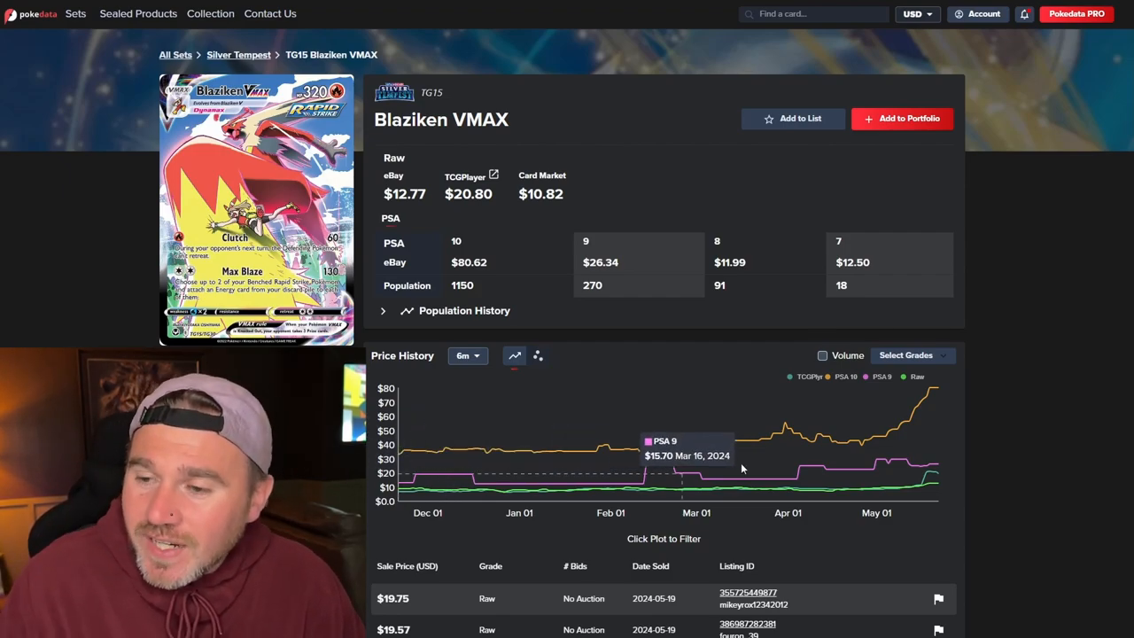
mouse_move(859, 448)
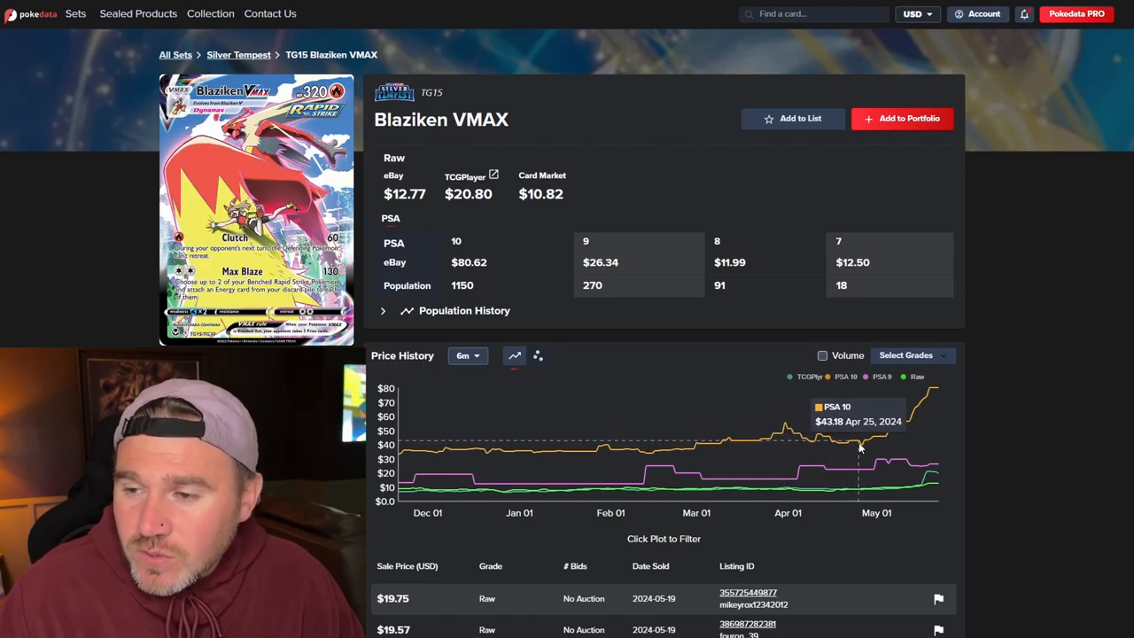
mouse_move(864, 448)
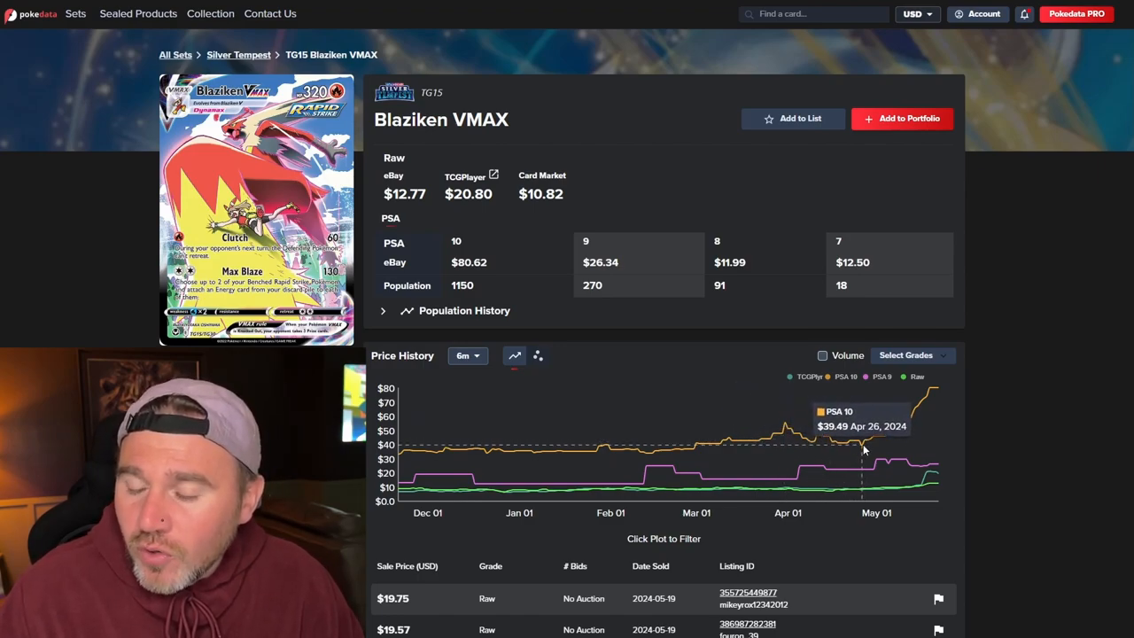
mouse_move(877, 443)
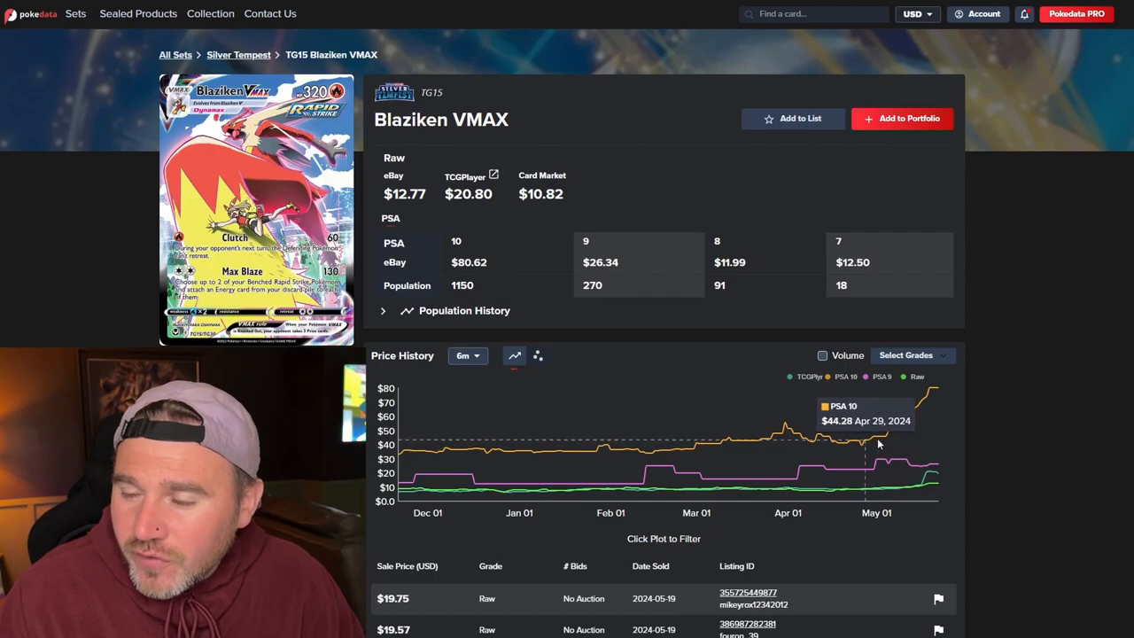
mouse_move(935, 395)
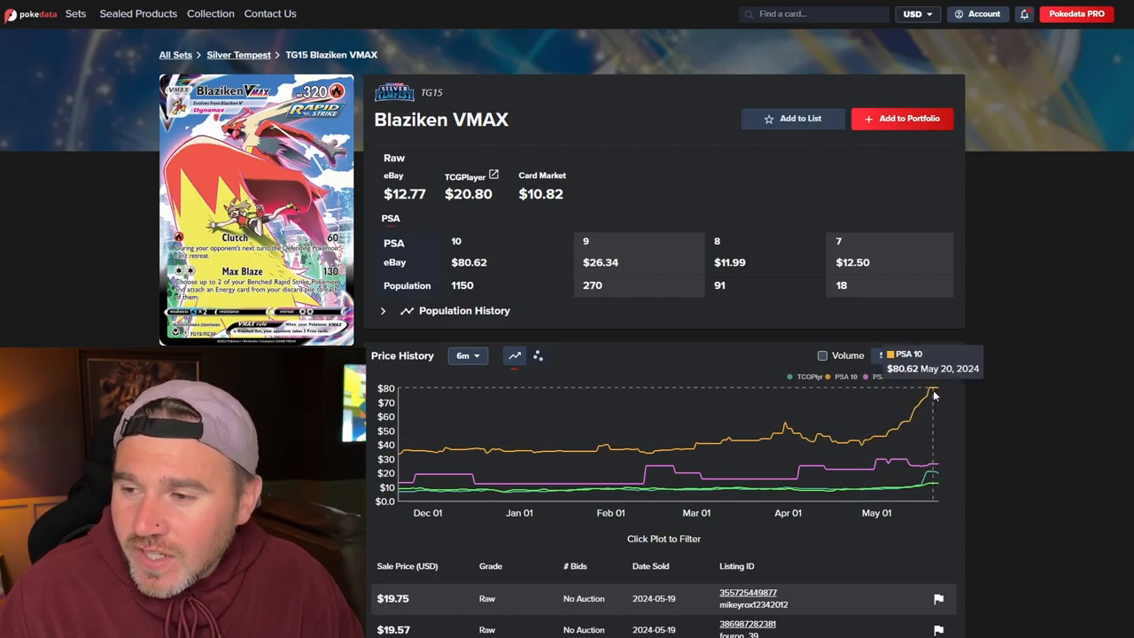
mouse_move(416, 448)
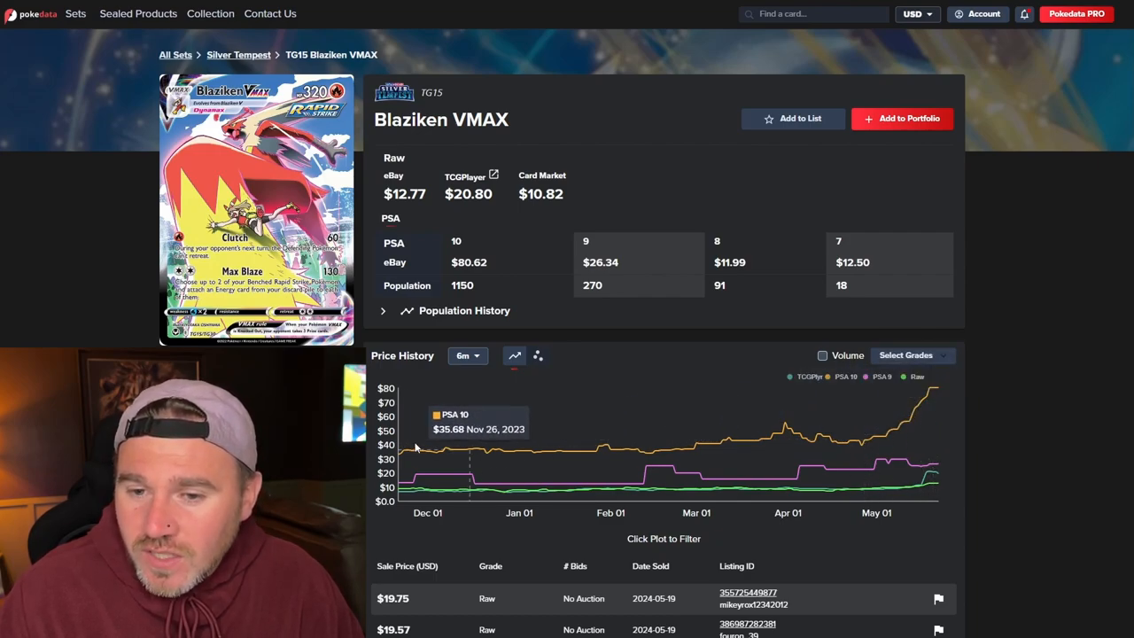
mouse_move(399, 457)
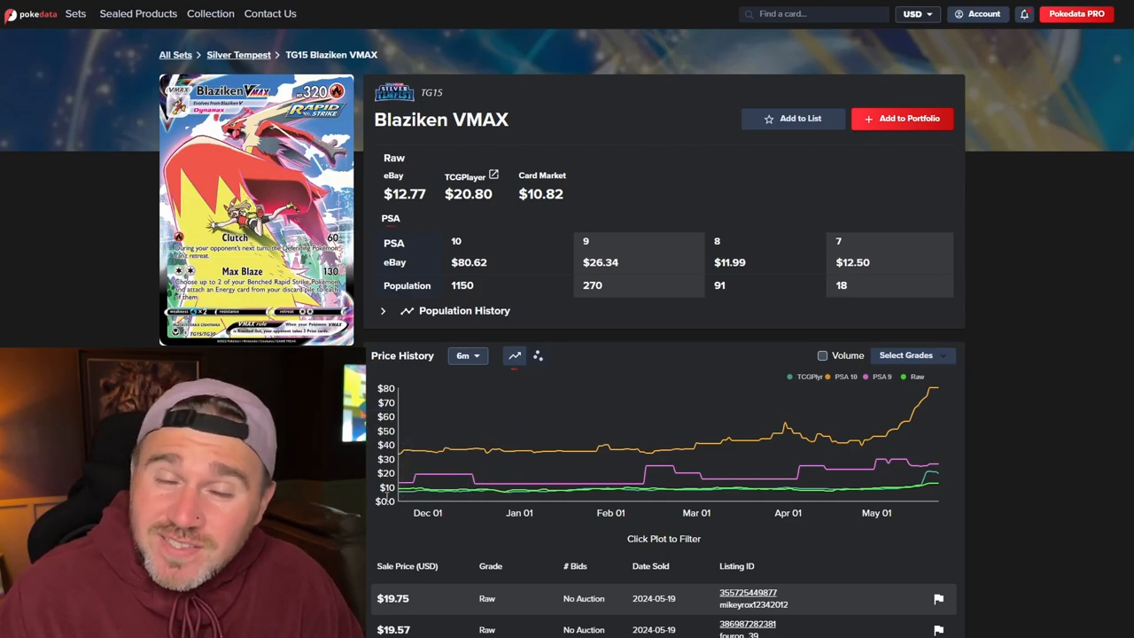
mouse_move(406, 491)
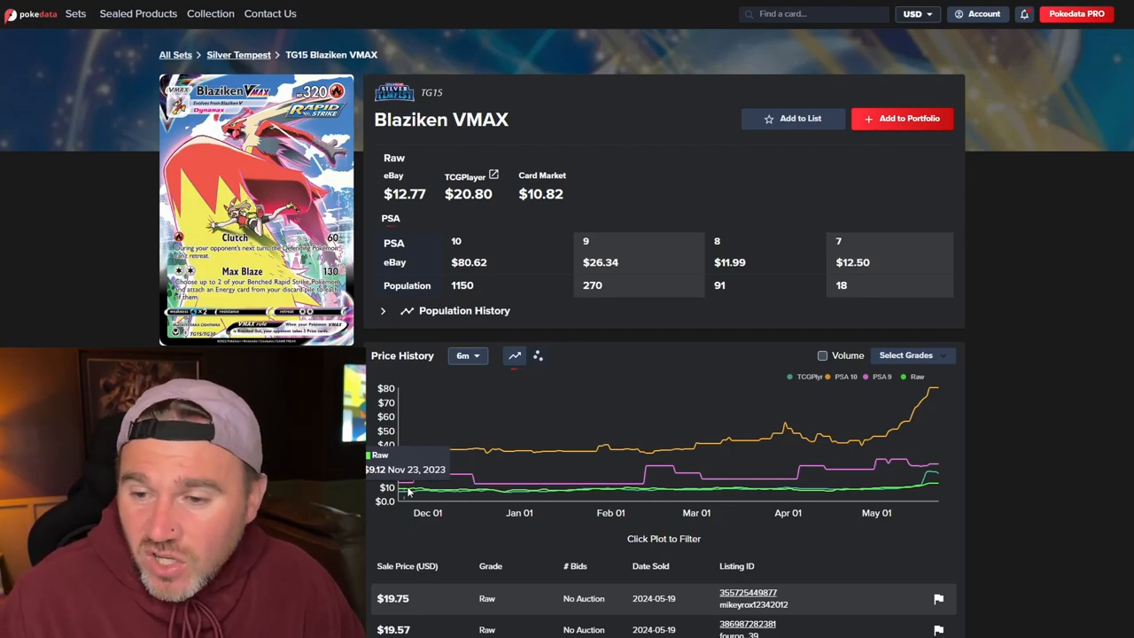
mouse_move(930, 486)
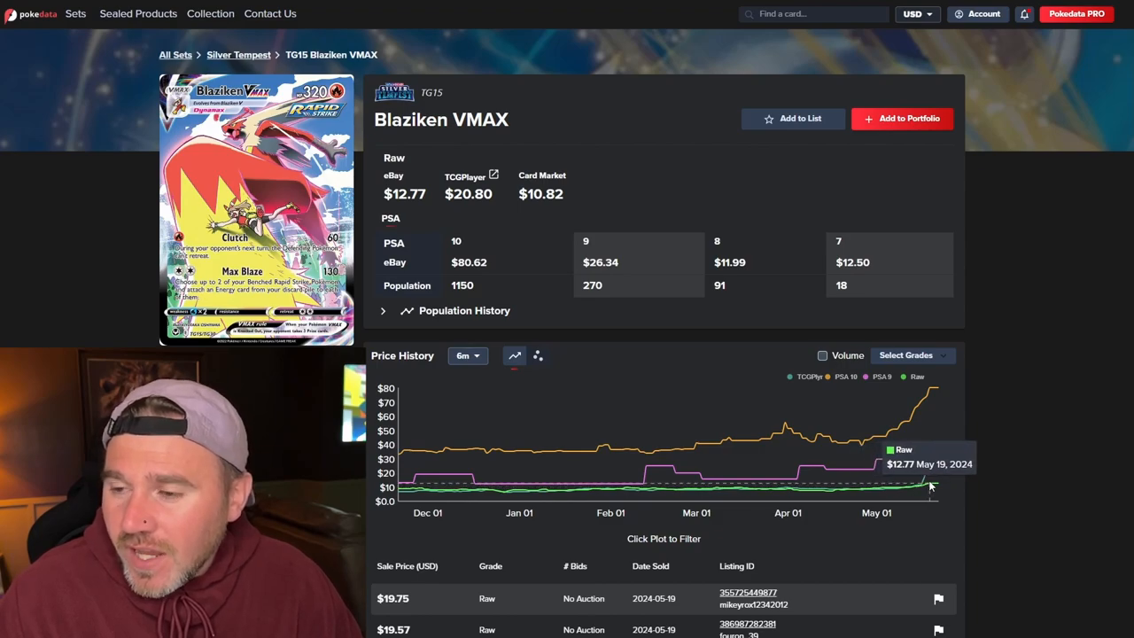
mouse_move(938, 486)
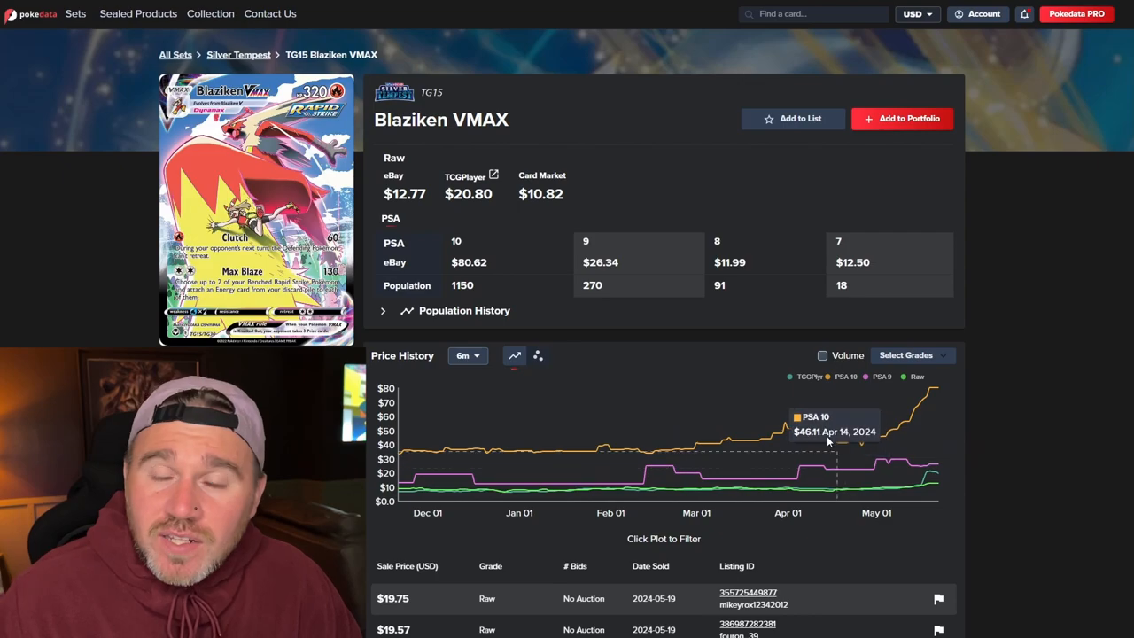
mouse_move(918, 409)
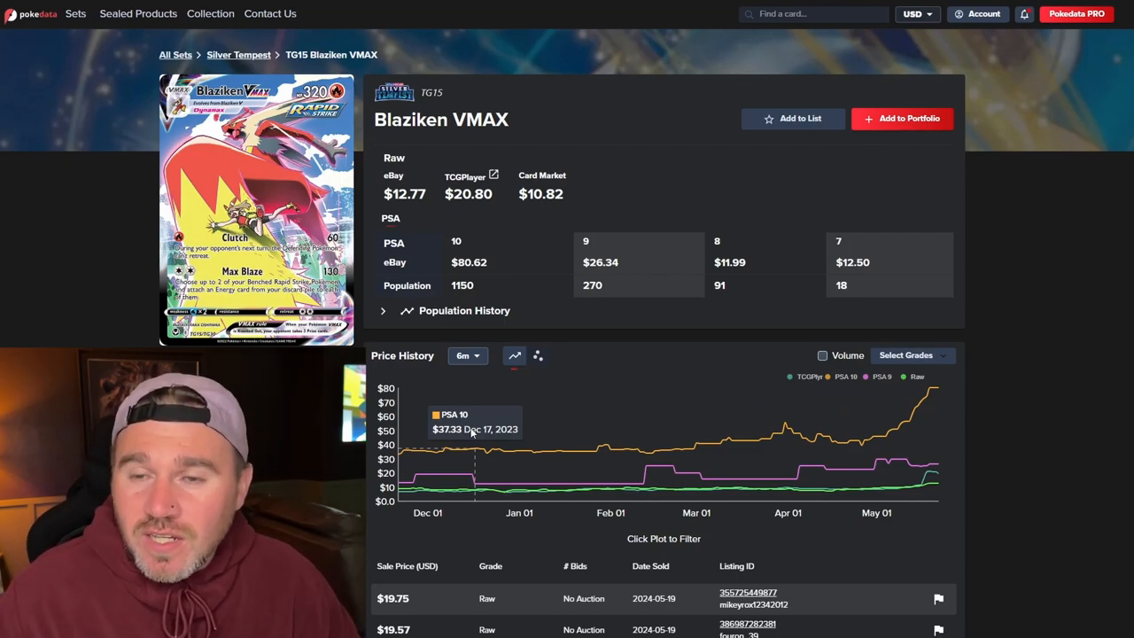
mouse_move(837, 438)
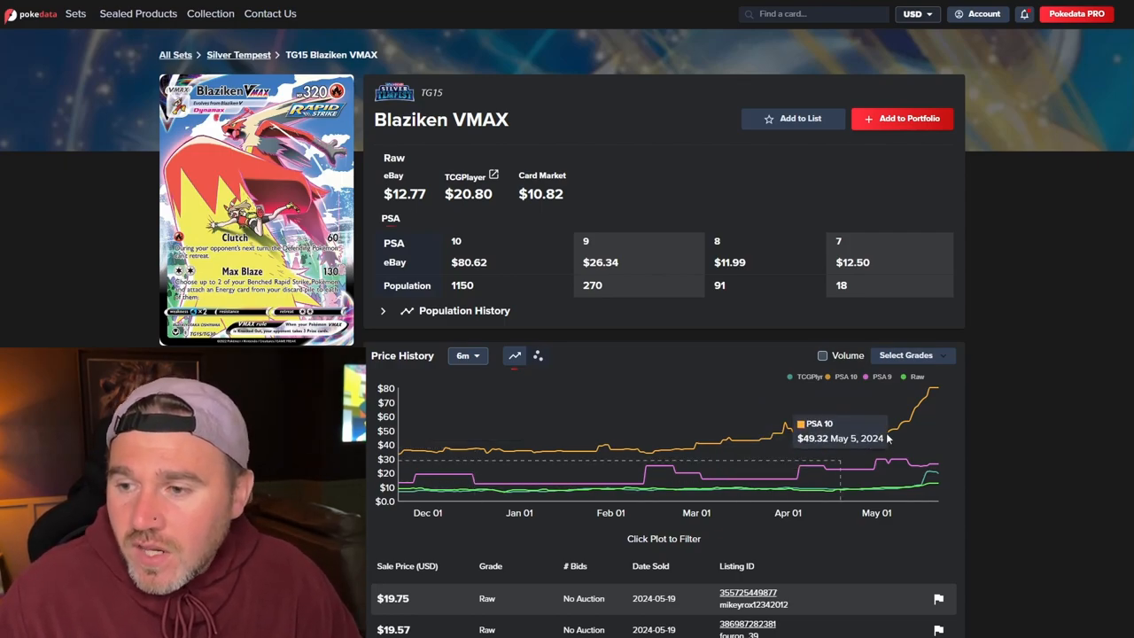
mouse_move(863, 441)
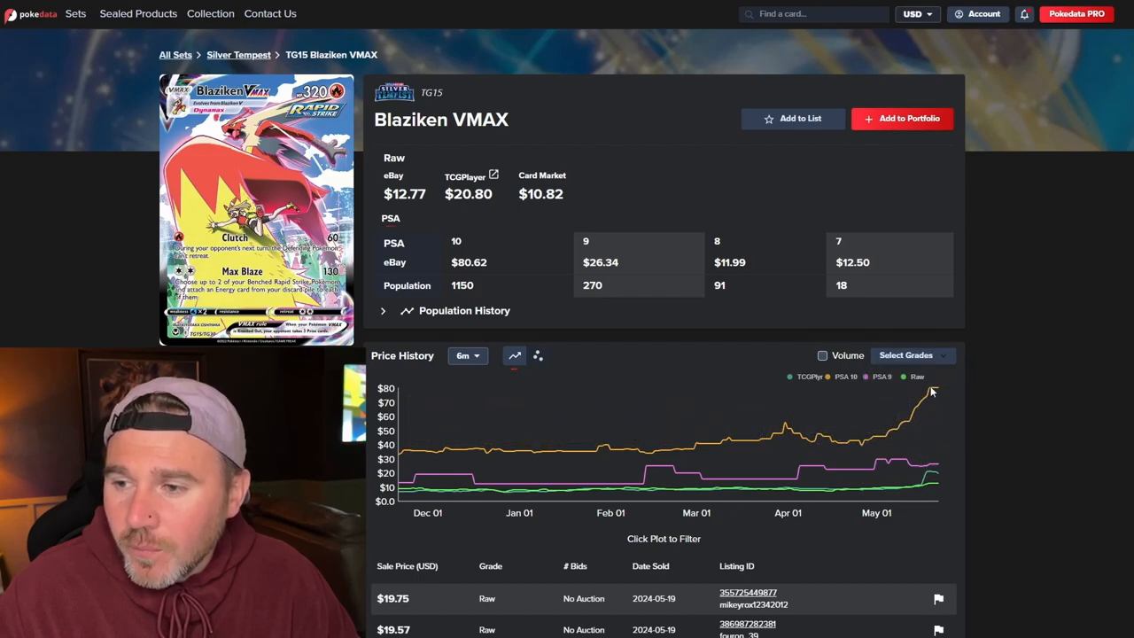
mouse_move(945, 396)
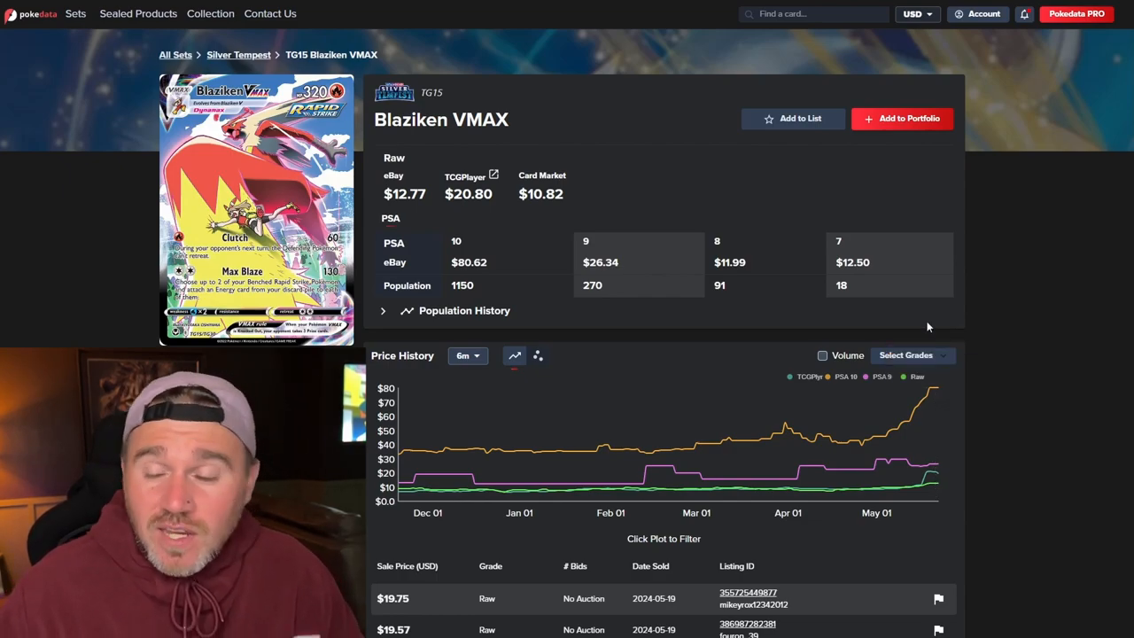
mouse_move(937, 393)
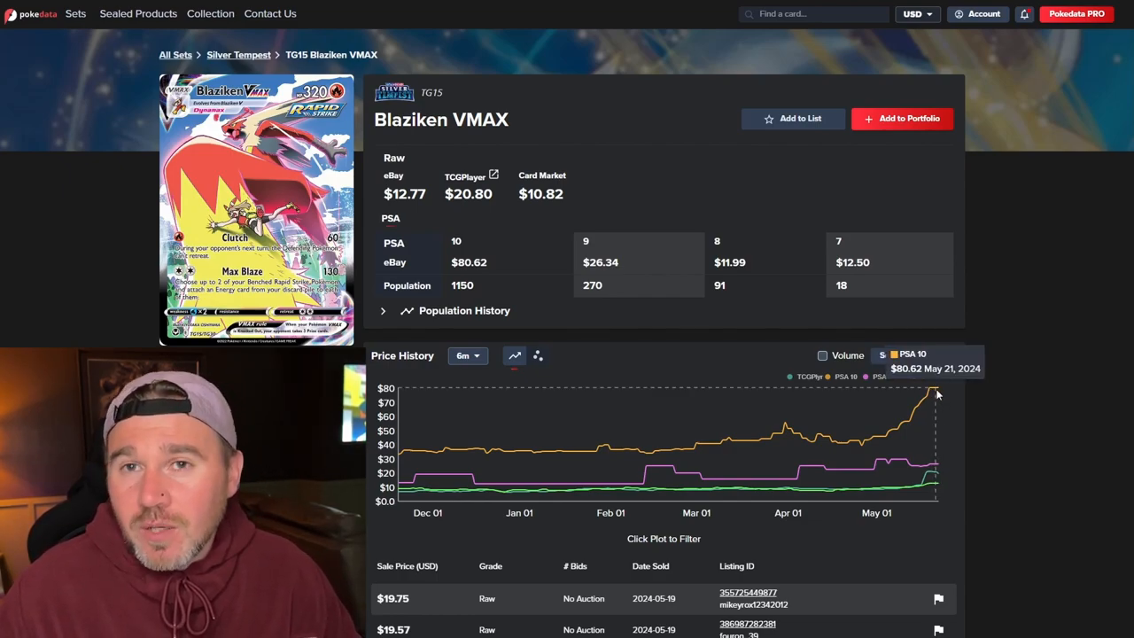